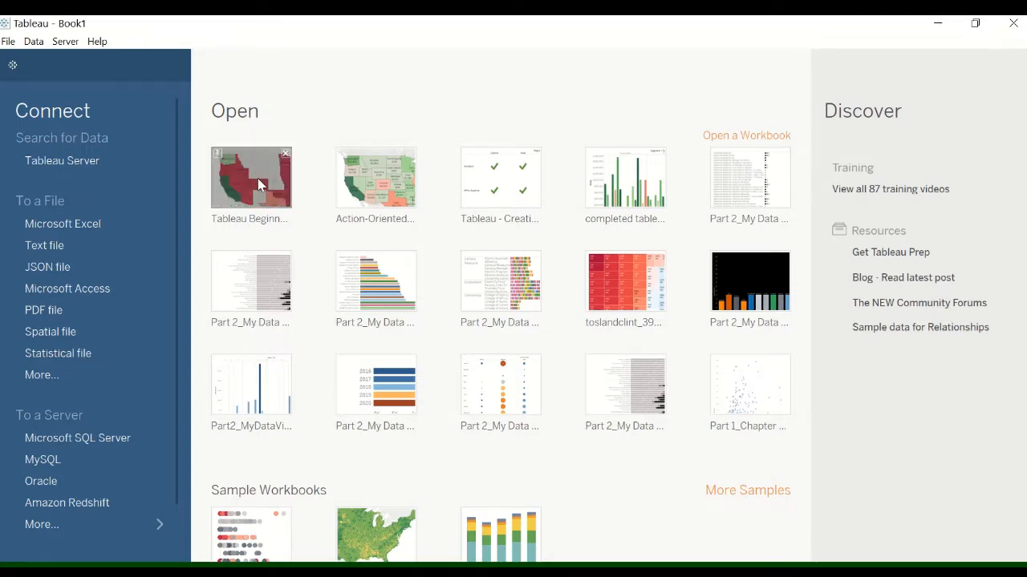
mouse_move(297, 231)
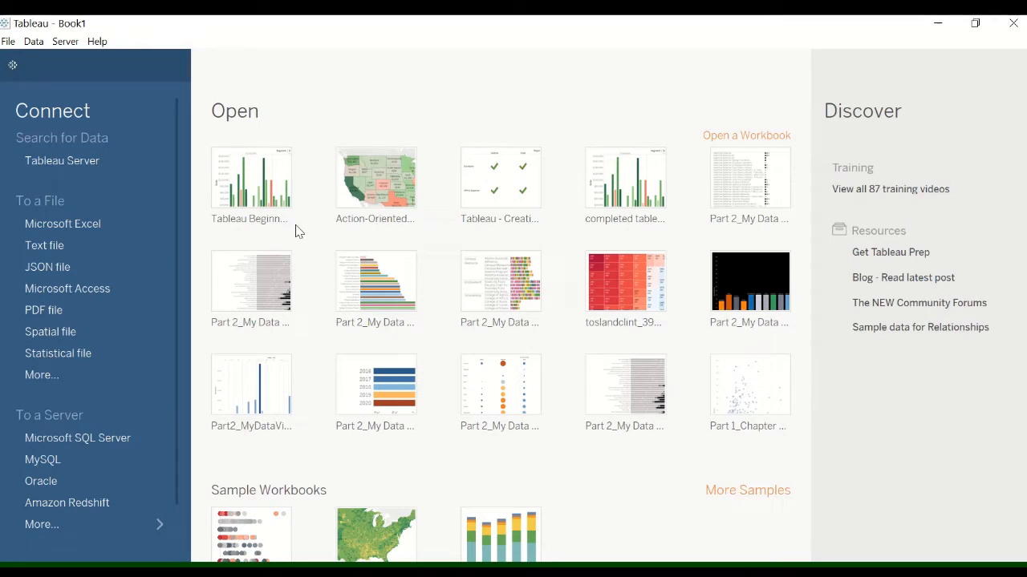
mouse_move(251, 177)
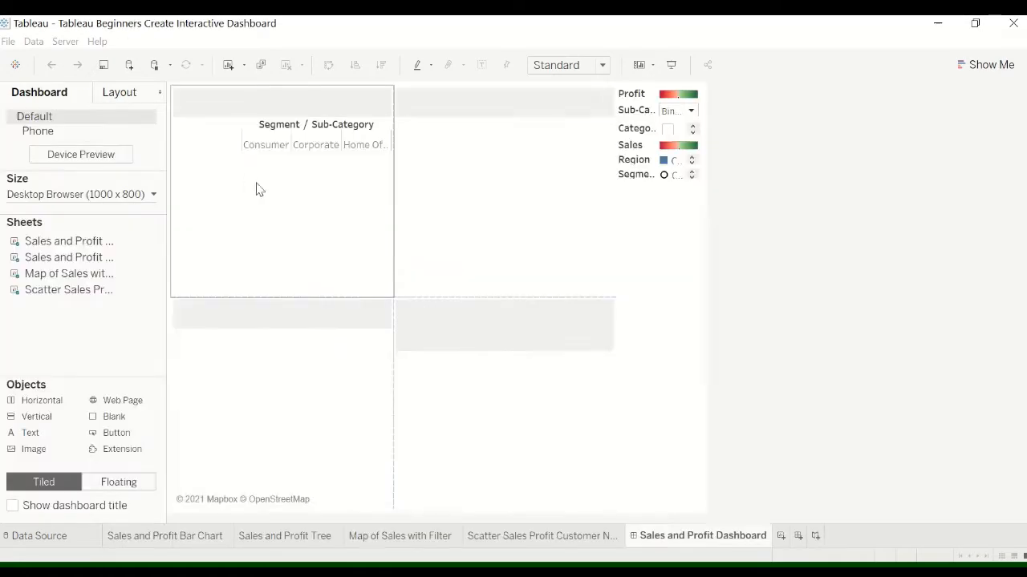
Reset the Category filter to (All) and the Sub-Category dropdown from Binders to (All)
click(630, 222)
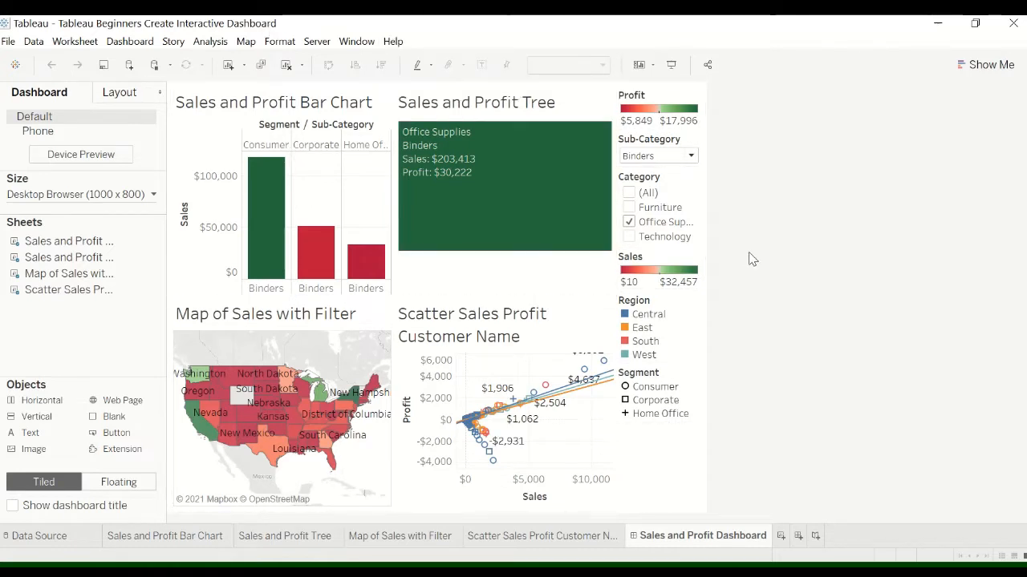
mouse_move(746, 253)
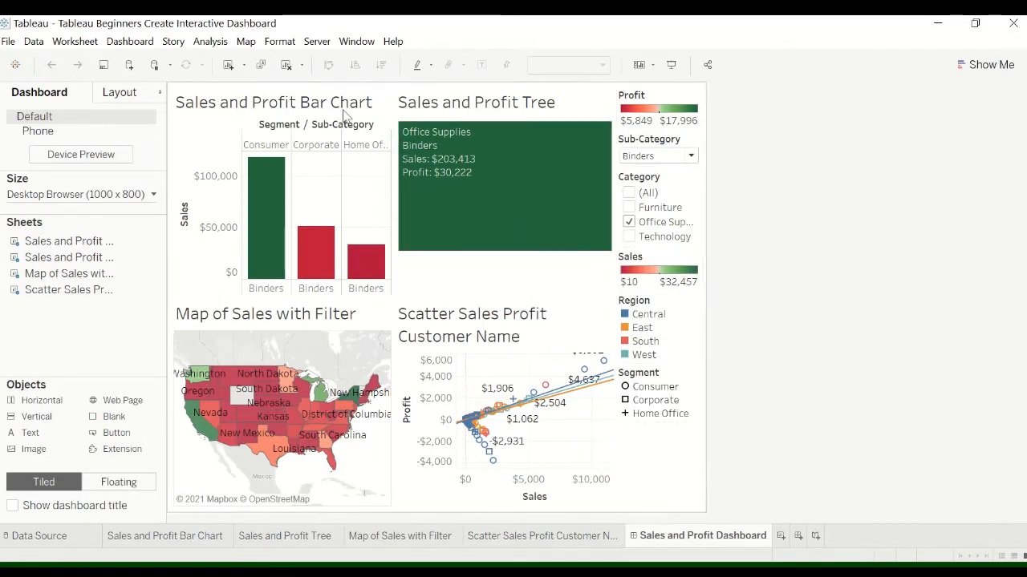
mouse_move(558, 76)
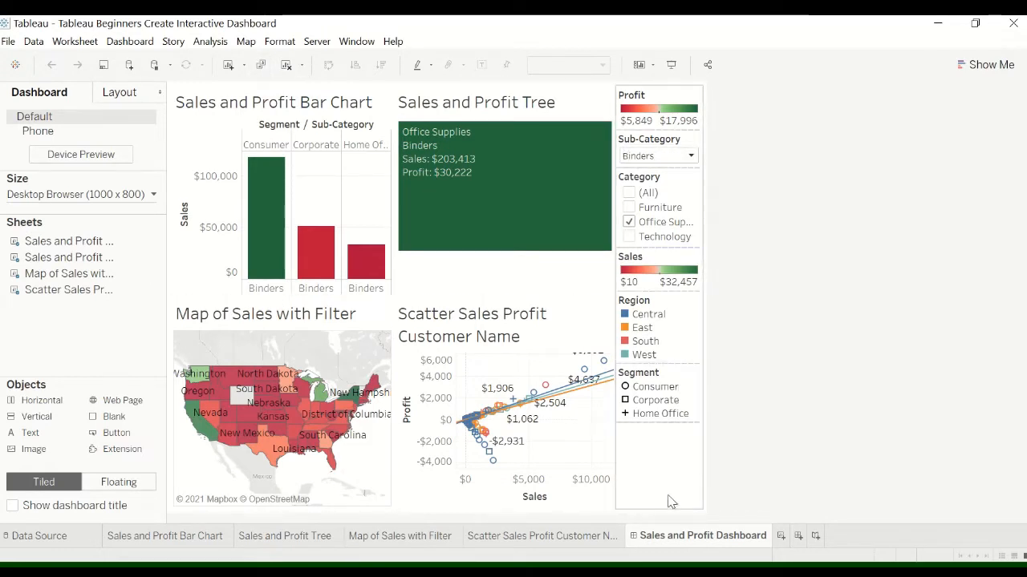
mouse_move(574, 70)
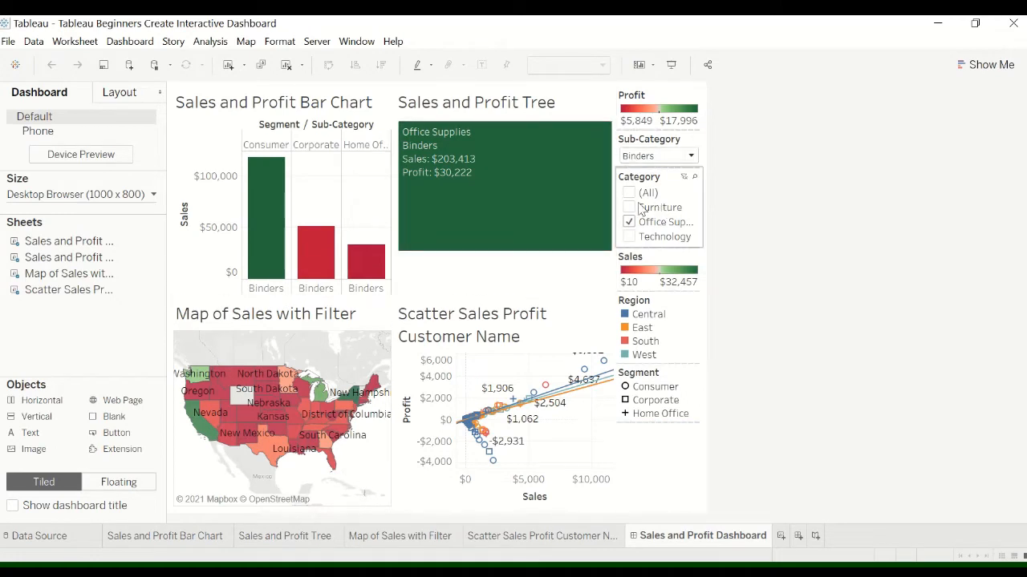
click(629, 193)
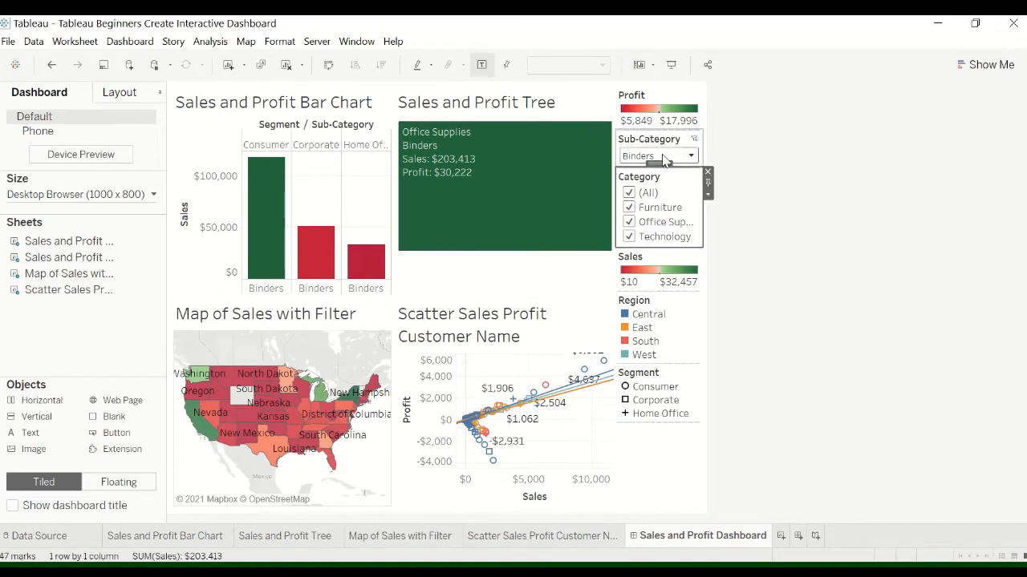
click(656, 155)
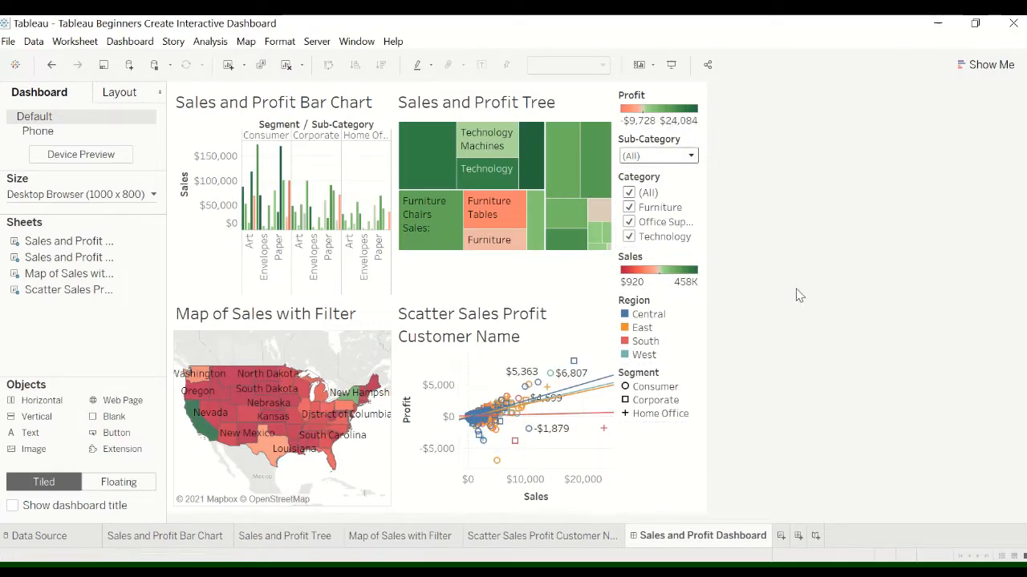
mouse_move(682, 155)
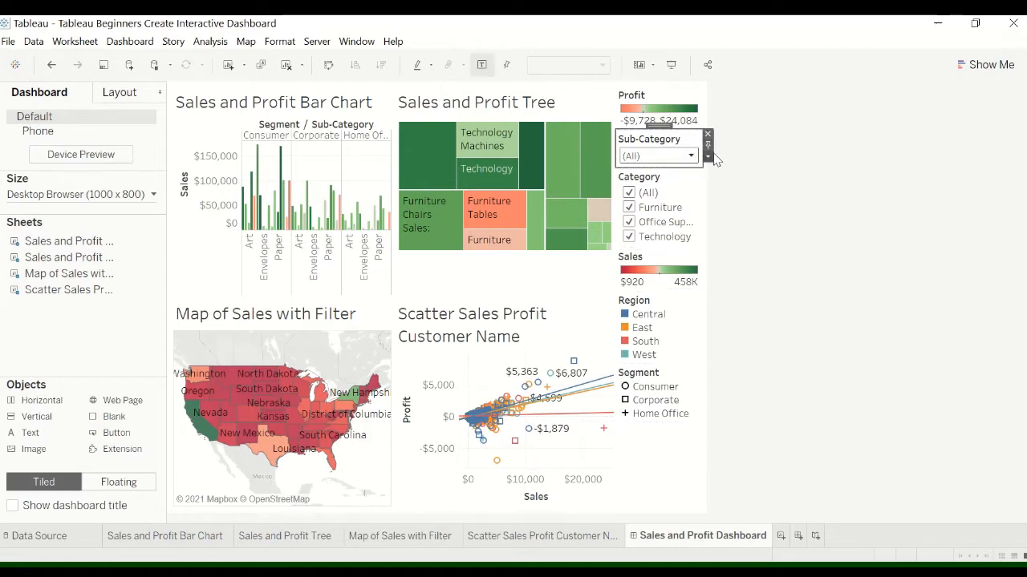
Apply the Sub-Category filter to all worksheets using this data source
click(708, 140)
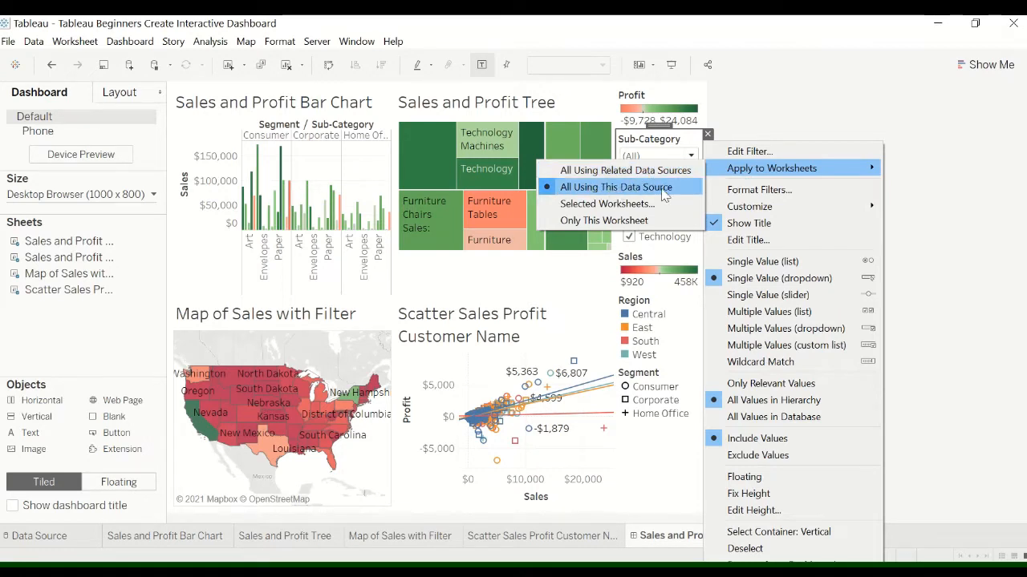
click(616, 186)
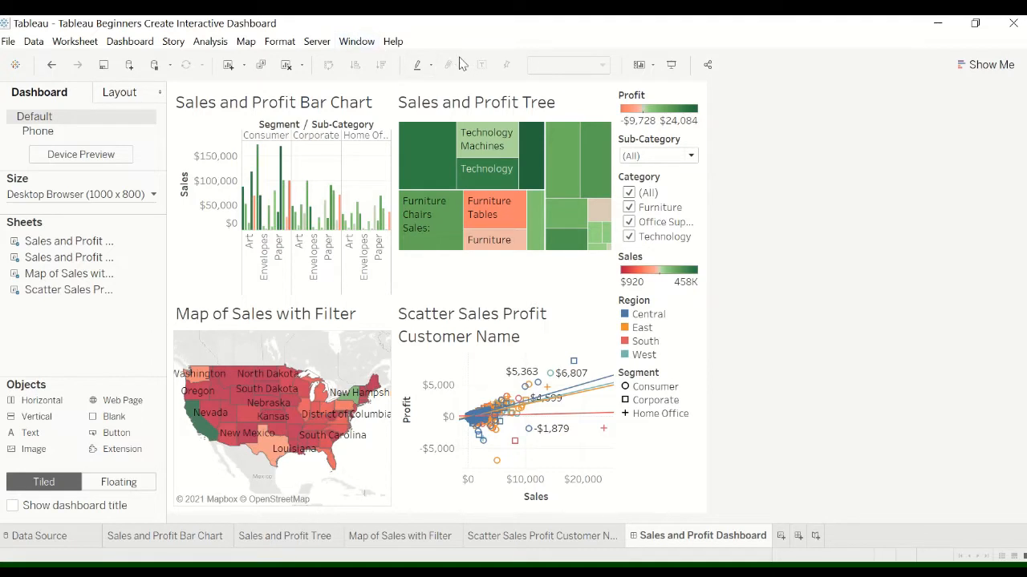
mouse_move(766, 449)
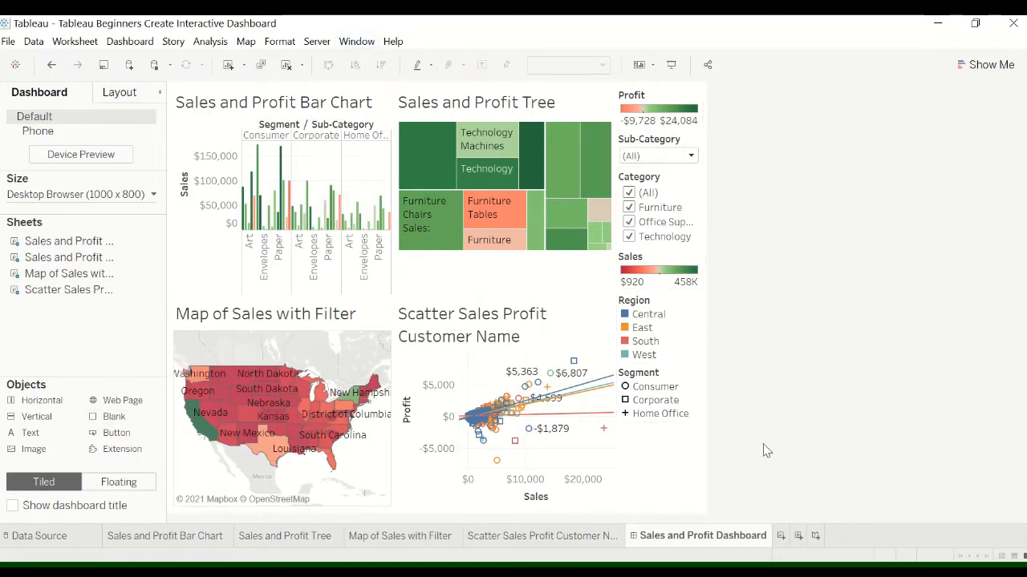
mouse_move(782, 436)
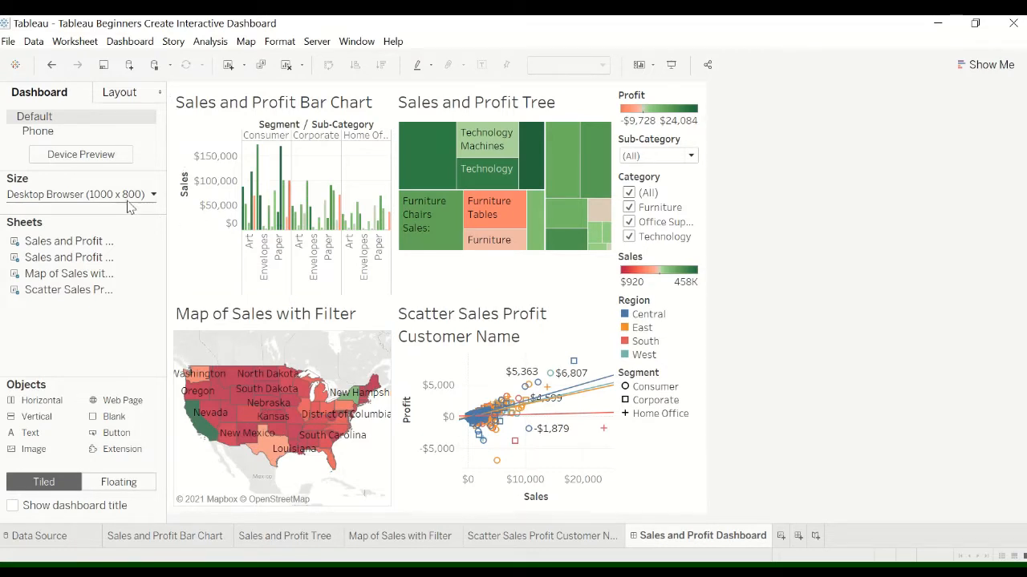
Set the dashboard size to Generic Desktop 1366 x 768 and filter Sub-Category to Accessories
click(80, 194)
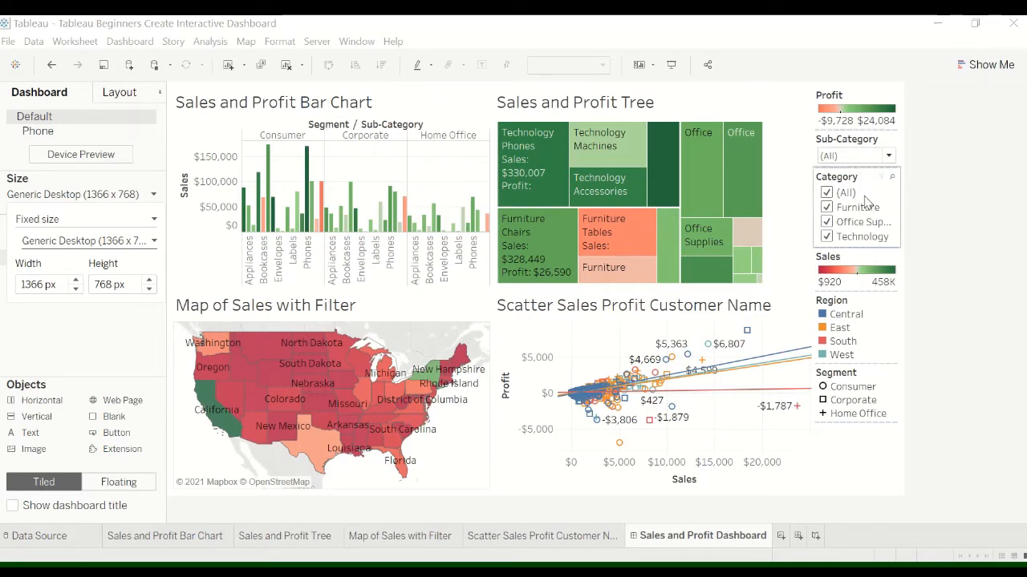
click(826, 192)
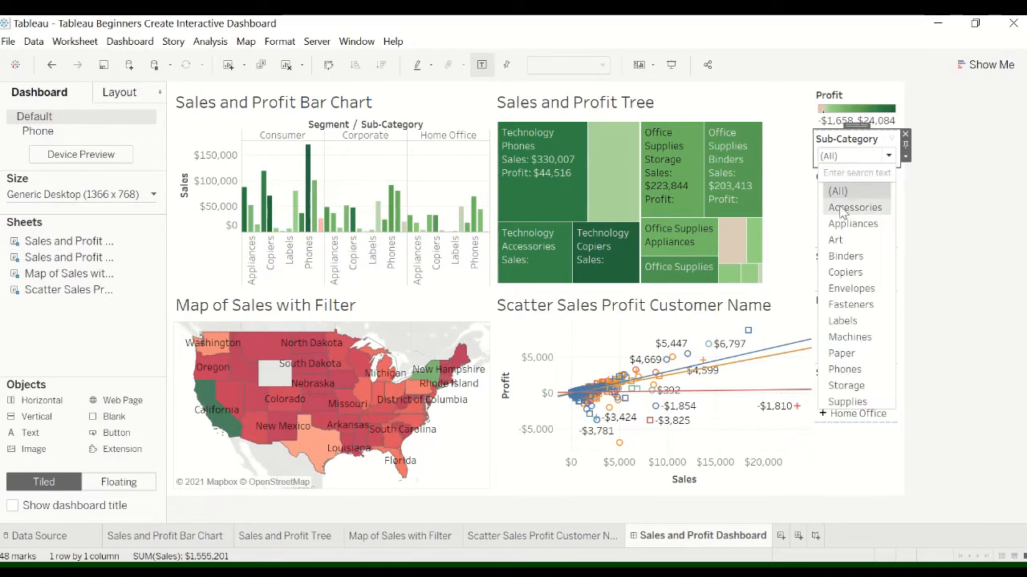
click(854, 207)
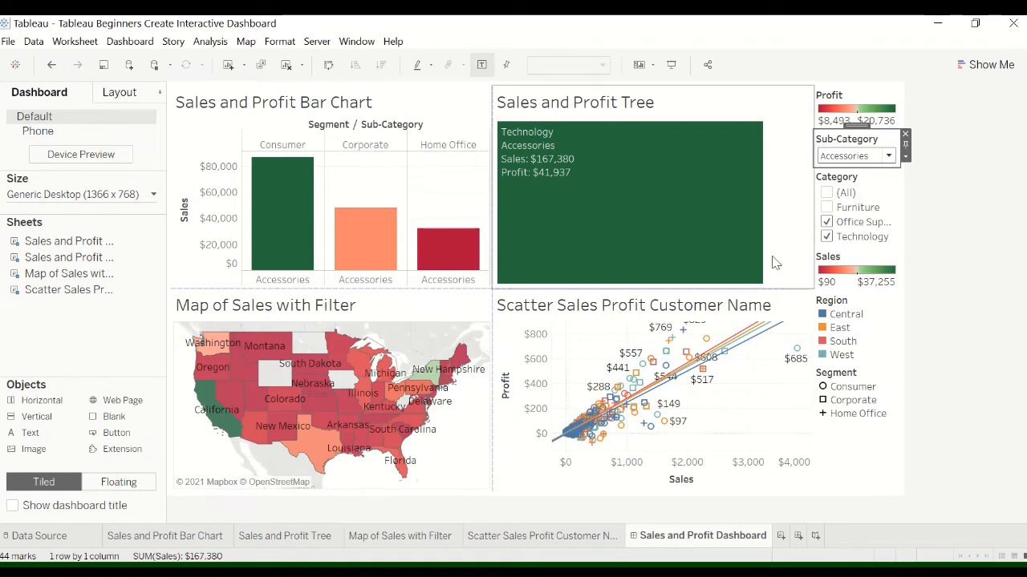
mouse_move(806, 301)
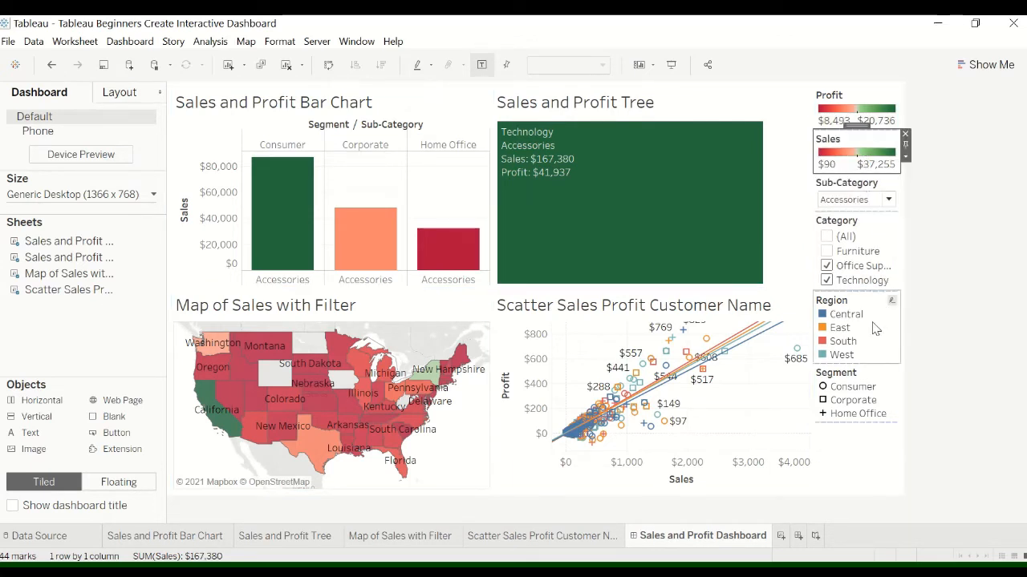
mouse_move(863, 308)
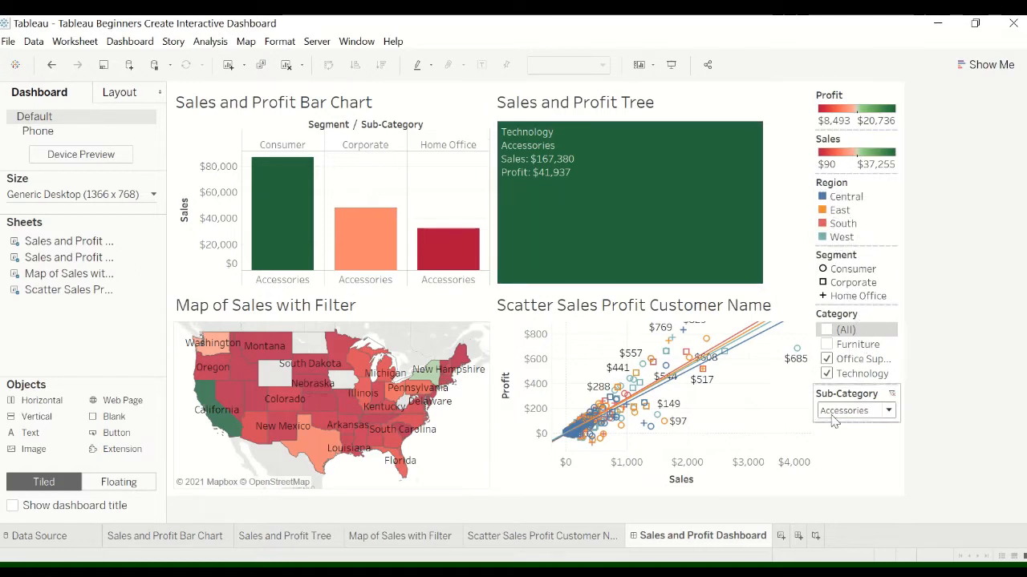
Add a new worksheet and start a calculated field from the Analysis menu
click(826, 536)
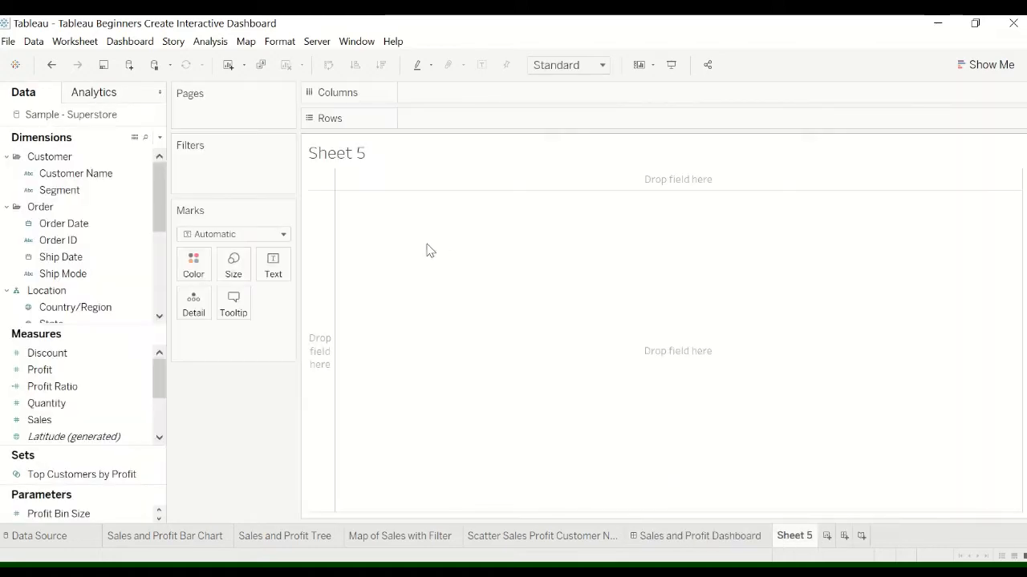
mouse_move(129, 41)
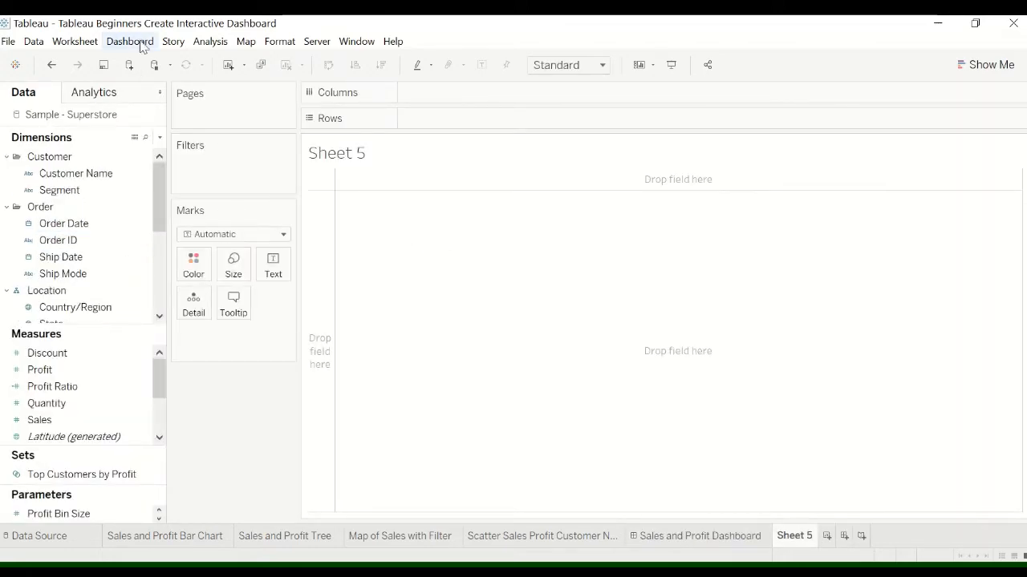
click(129, 41)
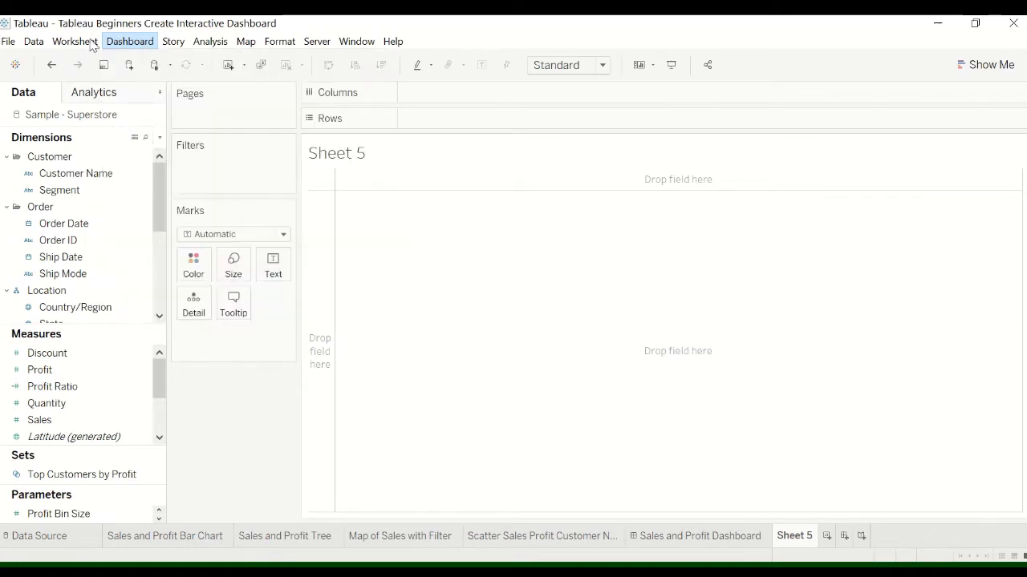
click(210, 41)
text(Re)
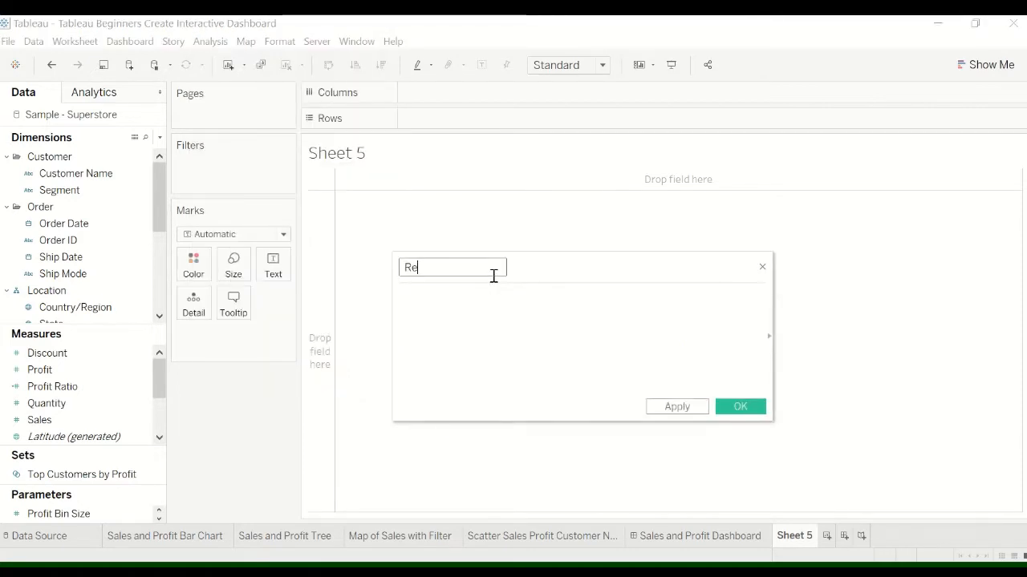
Name the field Reset Filter, give it the text value "Reset Filter", and save it
text(set)
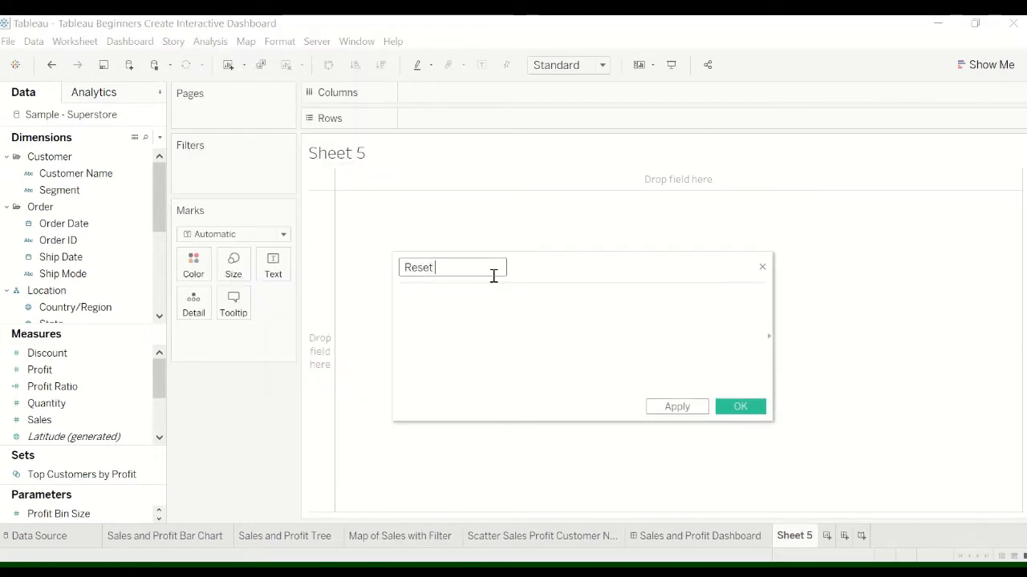
text(Filter)
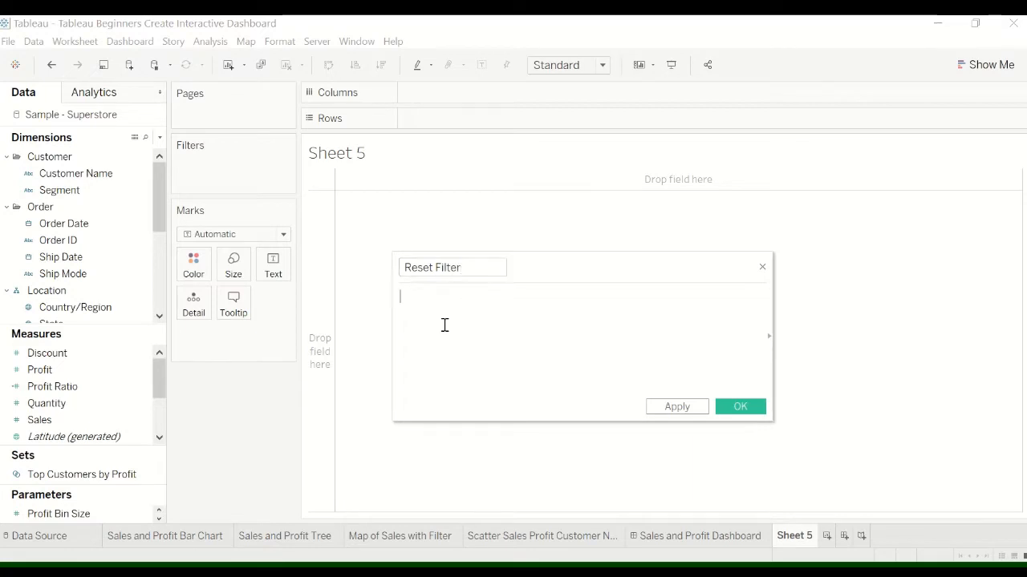
text("Re)
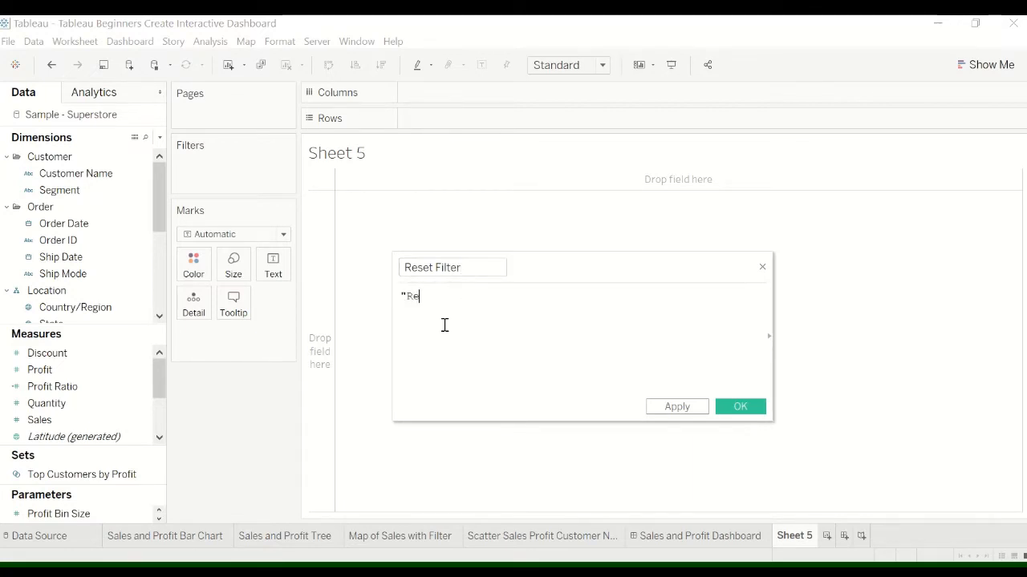
text(set F)
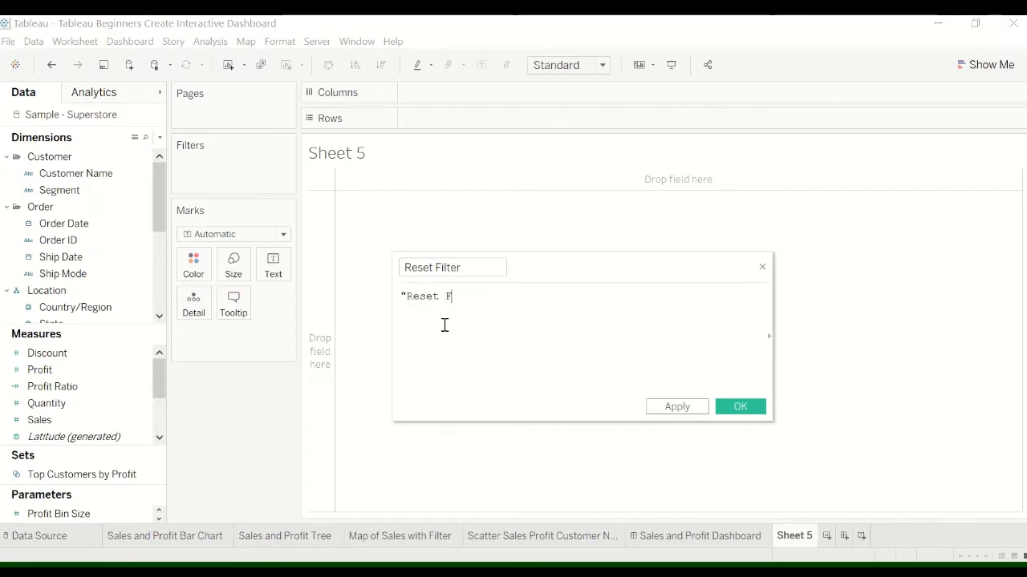
text(ilter")
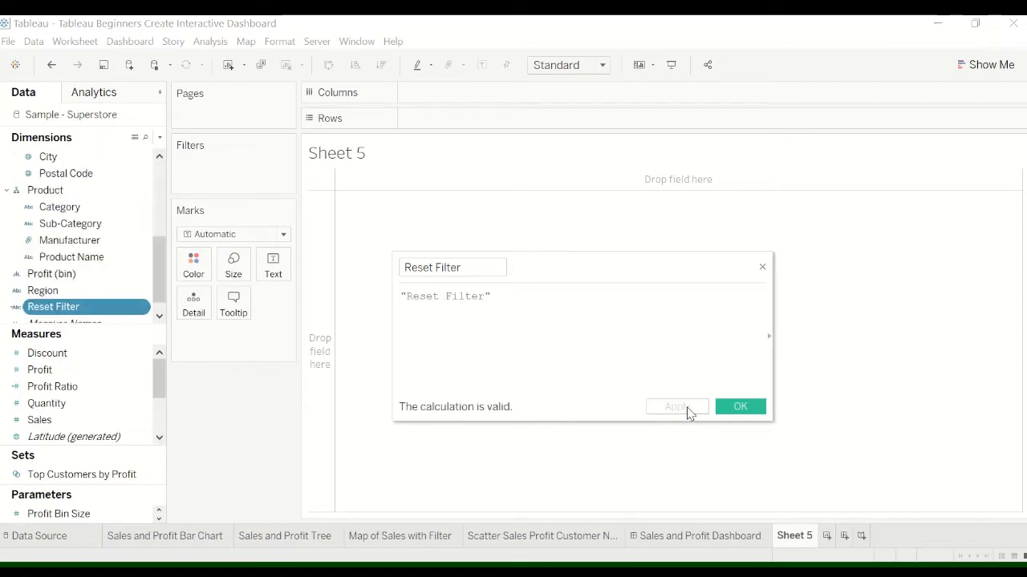
mouse_move(676, 417)
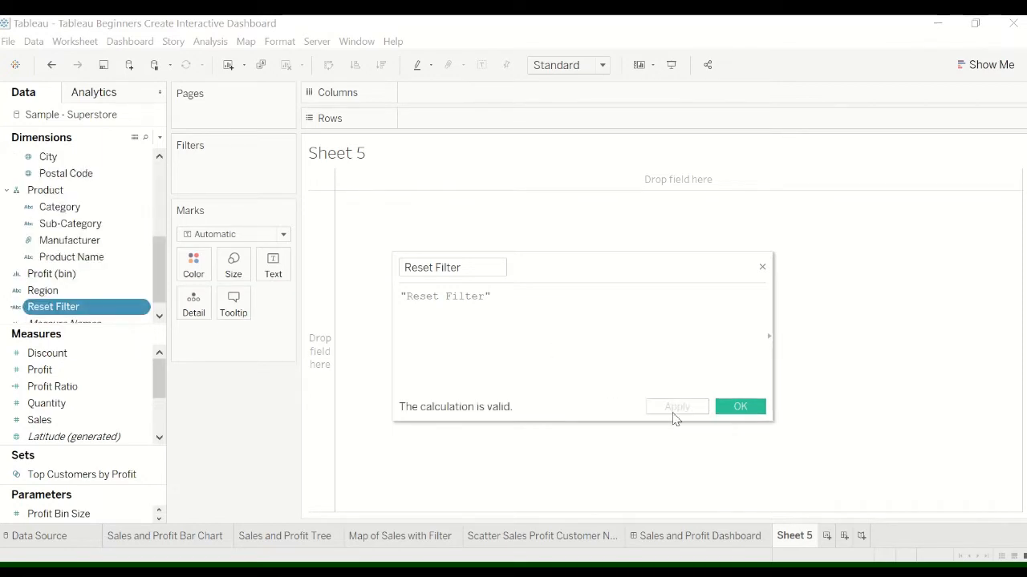
click(738, 407)
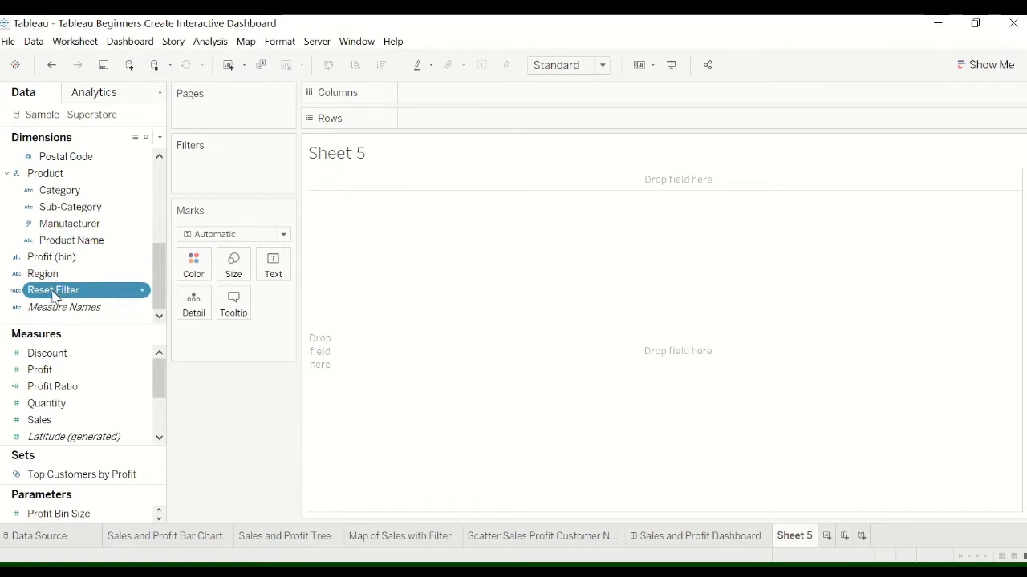
Place the Reset Filter field on Rows and change an option on its field label
drag(53, 290, 433, 118)
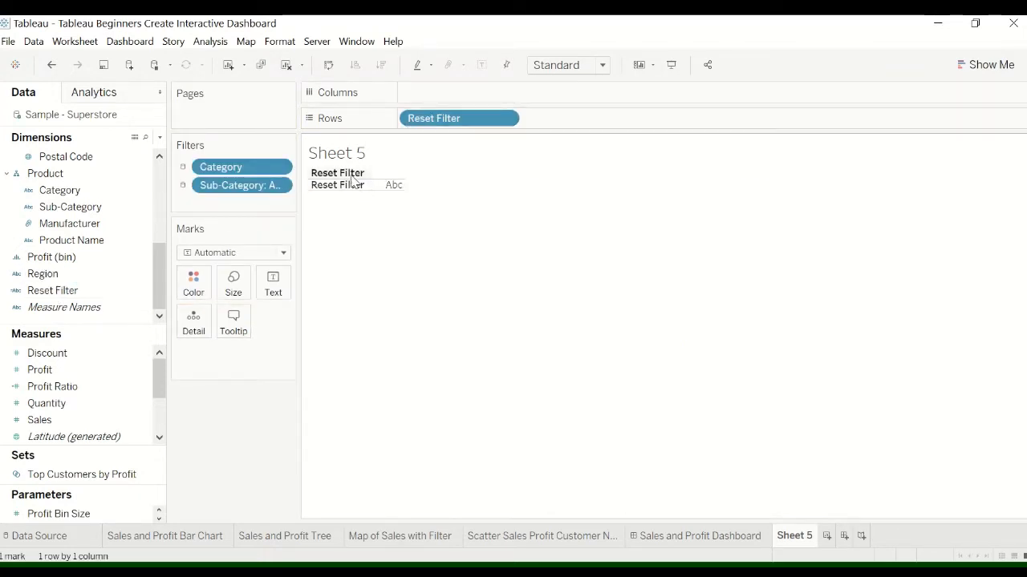
mouse_move(389, 185)
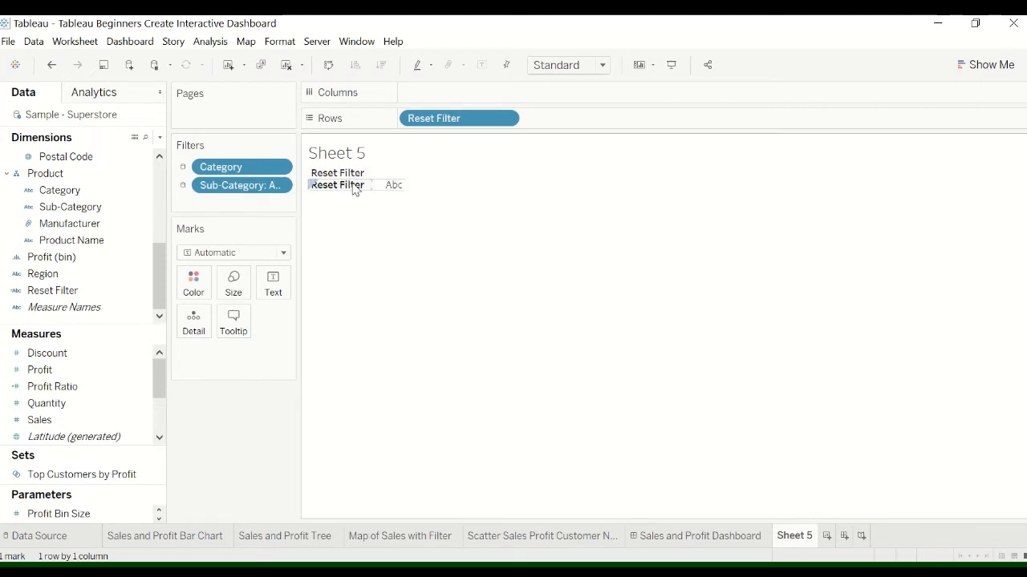
right_click(335, 184)
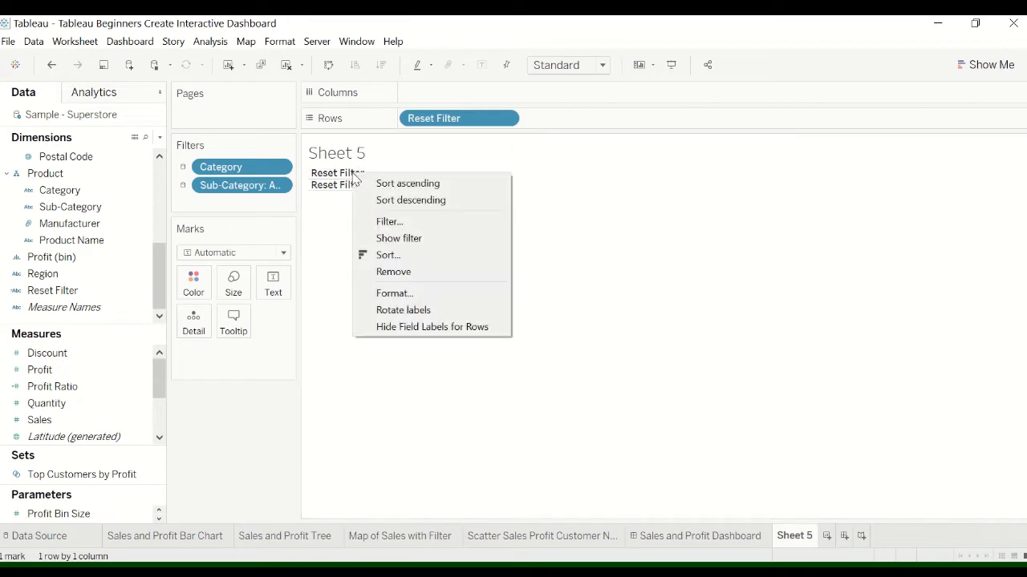
mouse_move(390, 221)
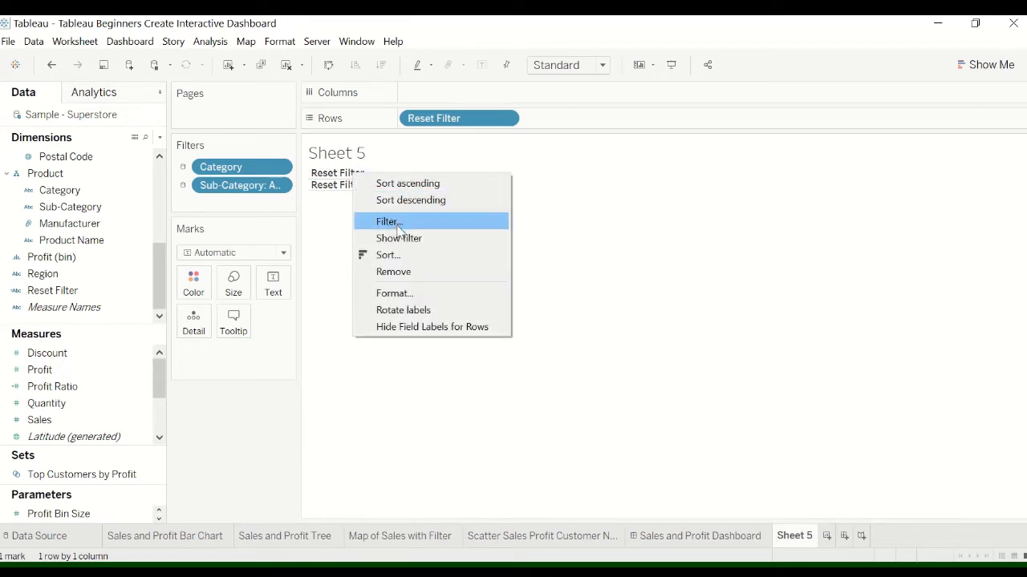
click(393, 272)
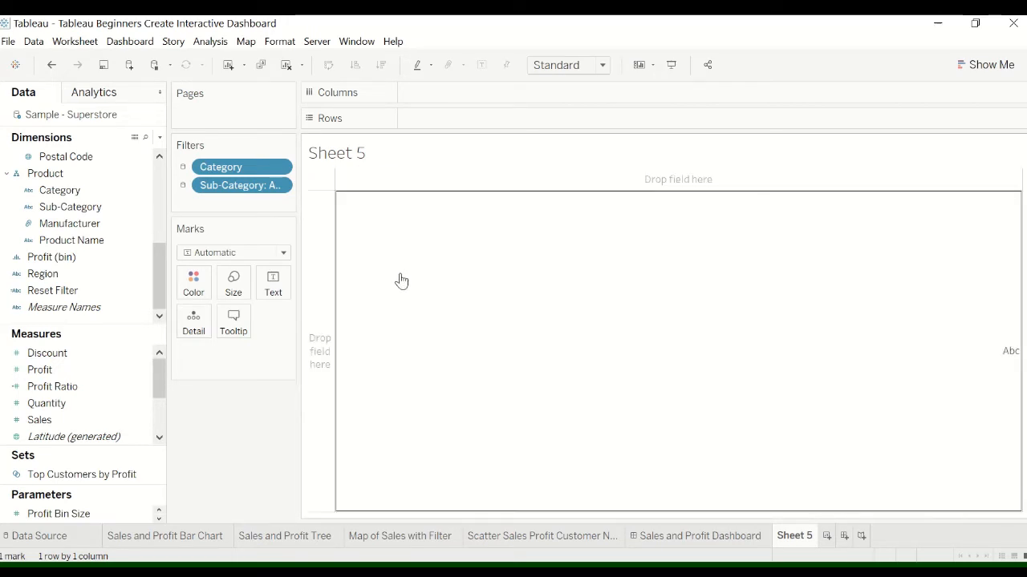
Put Reset Filter back on Rows and hide the field labels for rows
drag(52, 290, 433, 118)
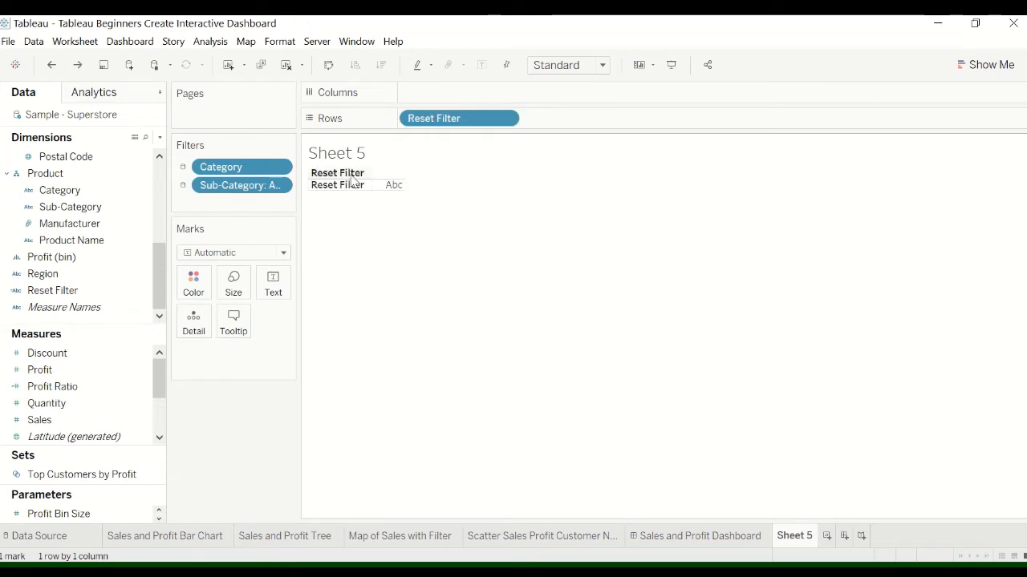
right_click(337, 173)
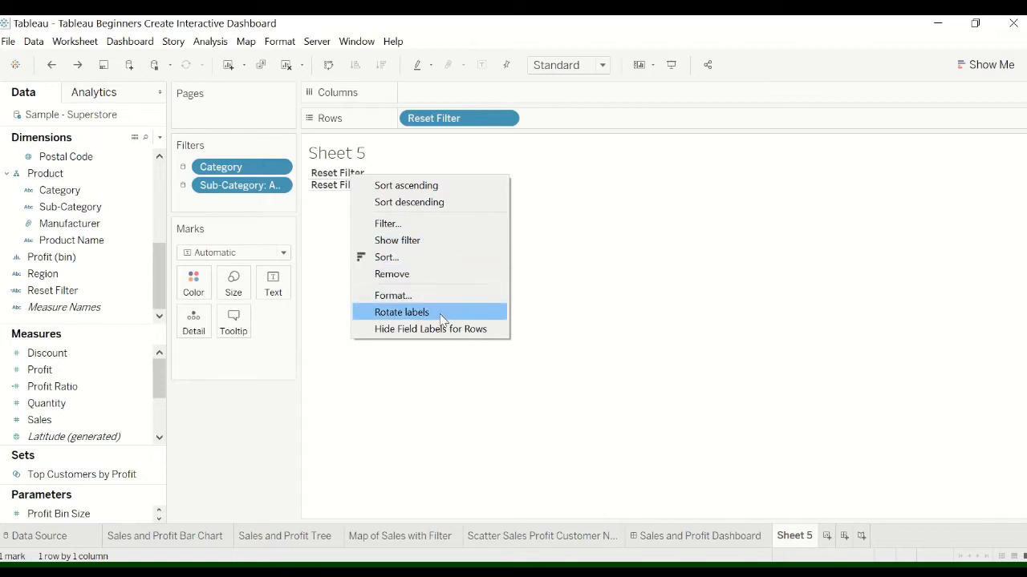
click(401, 312)
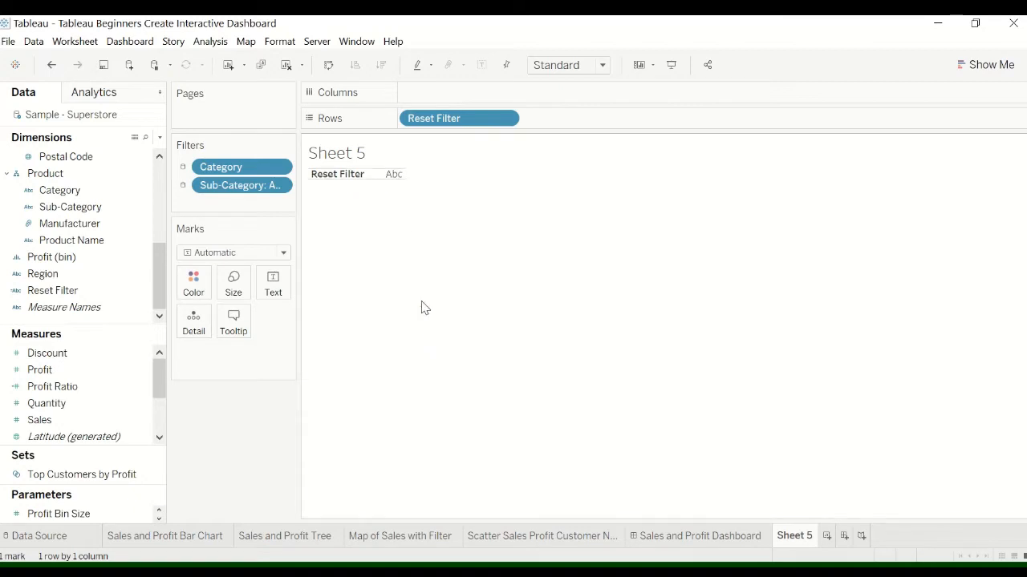
mouse_move(286, 232)
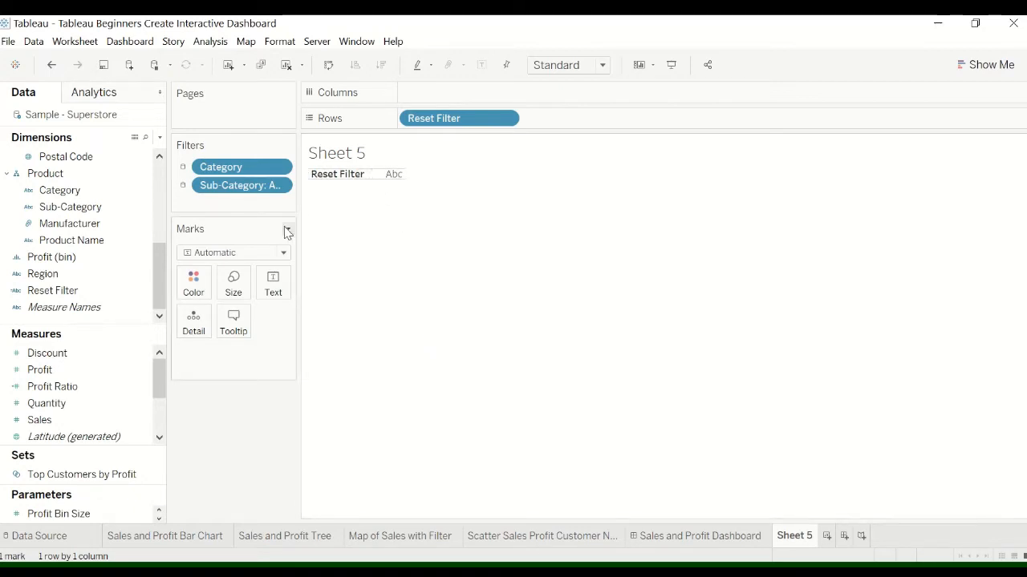
mouse_move(391, 174)
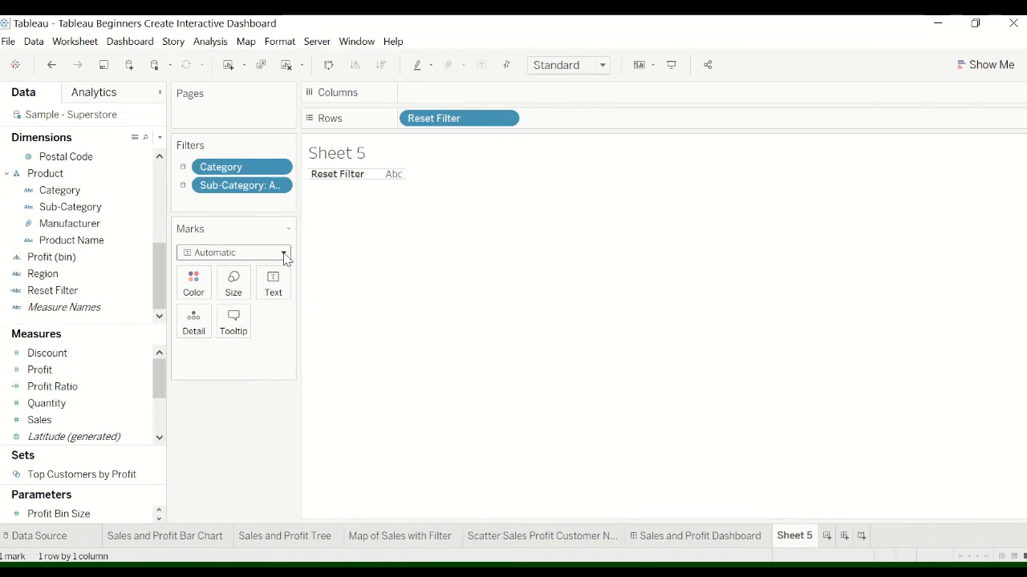
Change the Reset Filter mark type to Circle
click(282, 252)
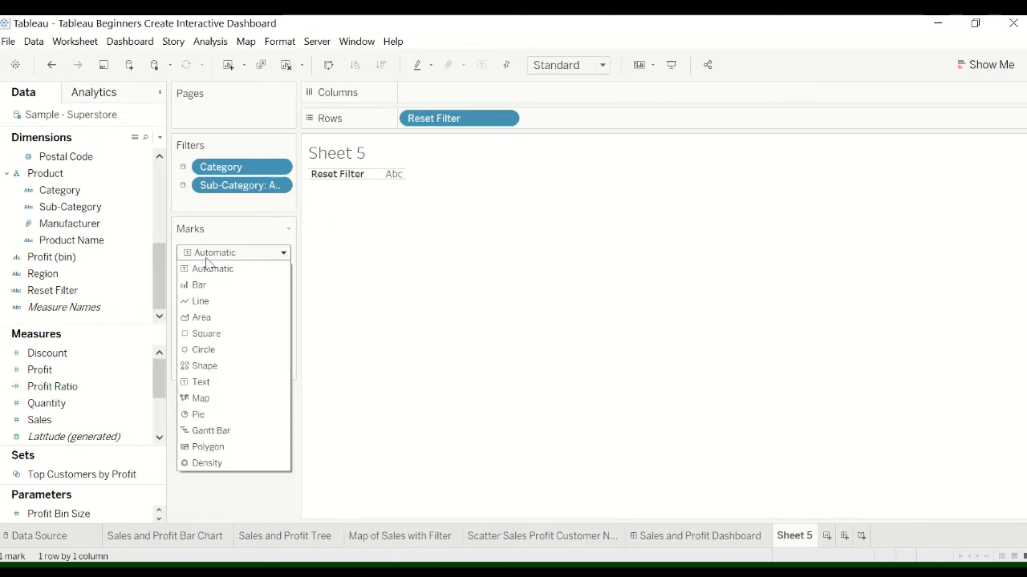
click(214, 268)
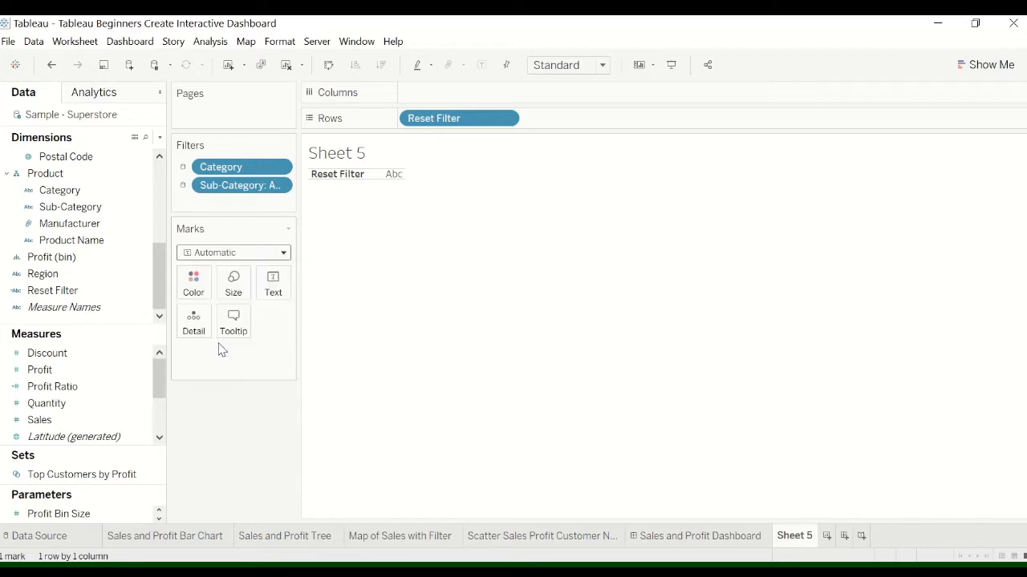
click(232, 252)
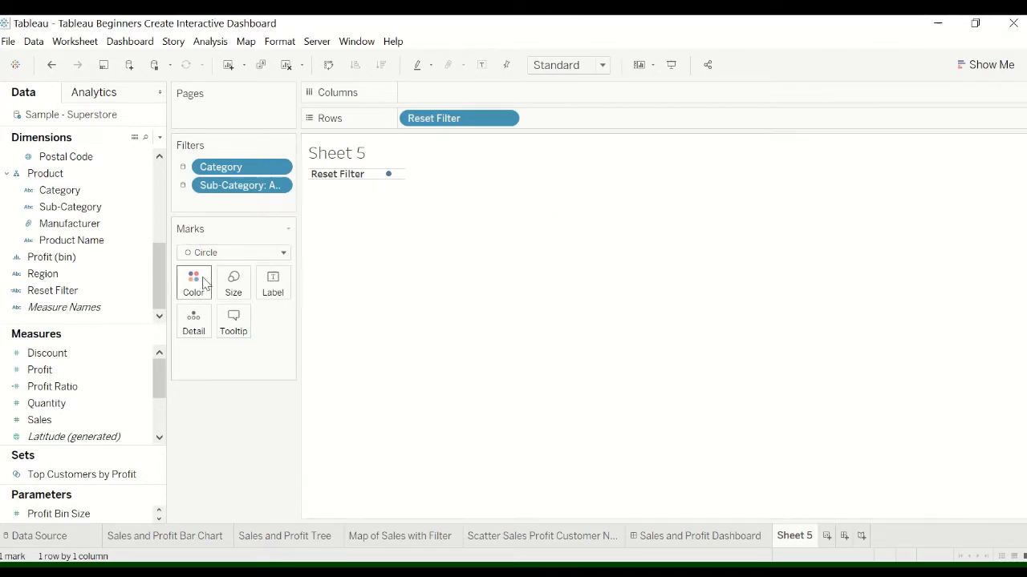
Colour the circle mark pink from the Marks card colour options
click(193, 277)
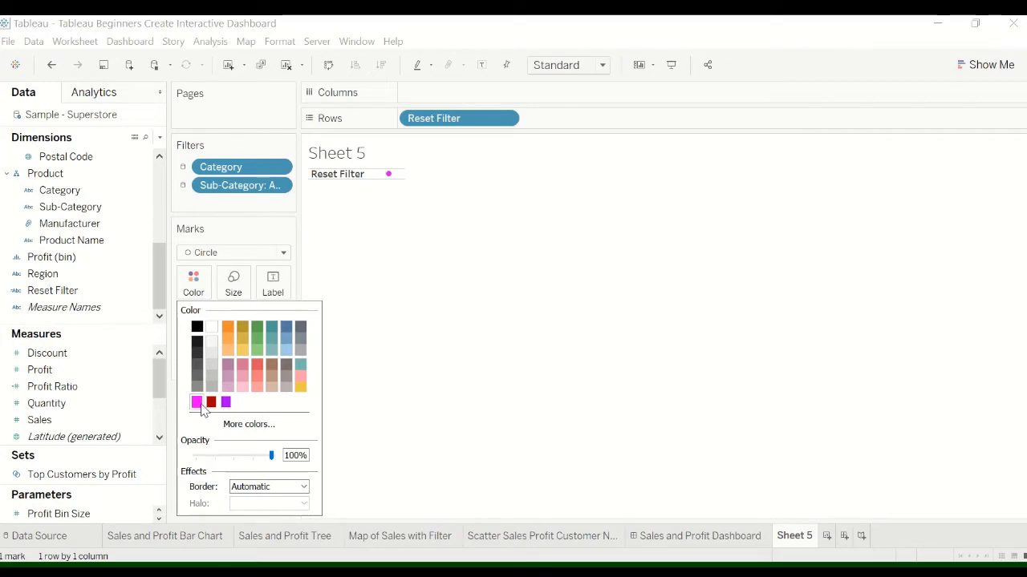
mouse_move(361, 372)
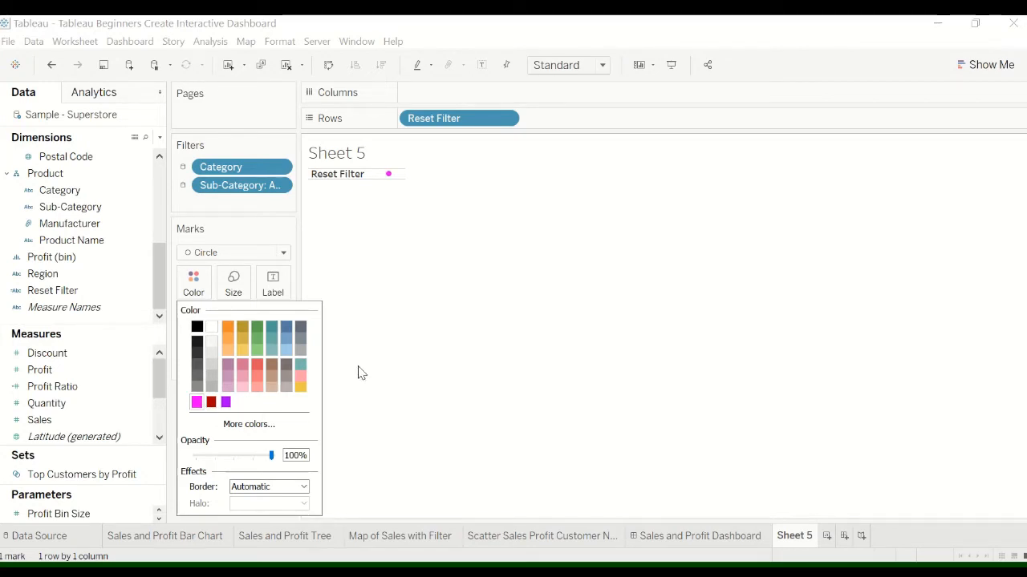
mouse_move(334, 357)
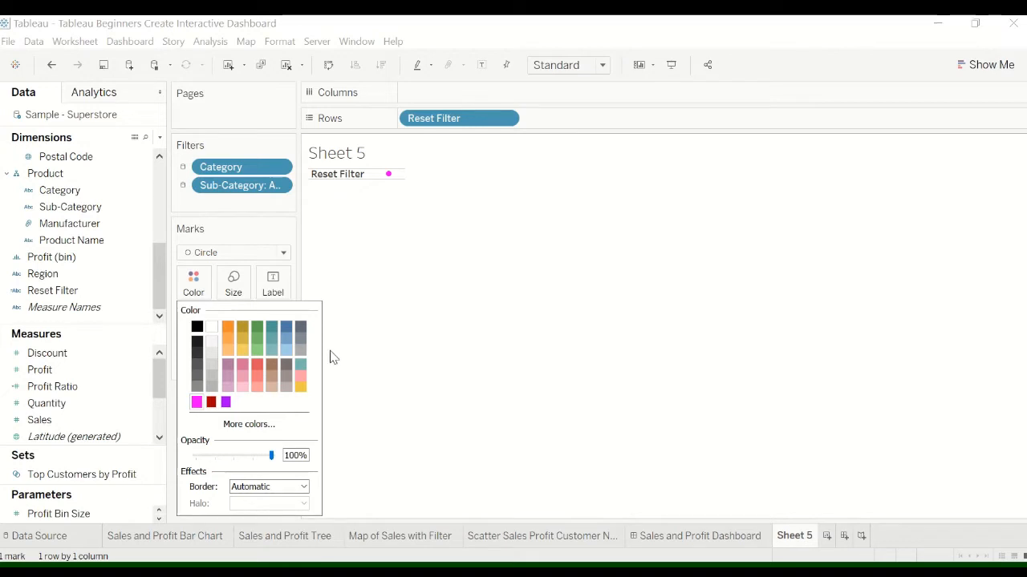
mouse_move(315, 357)
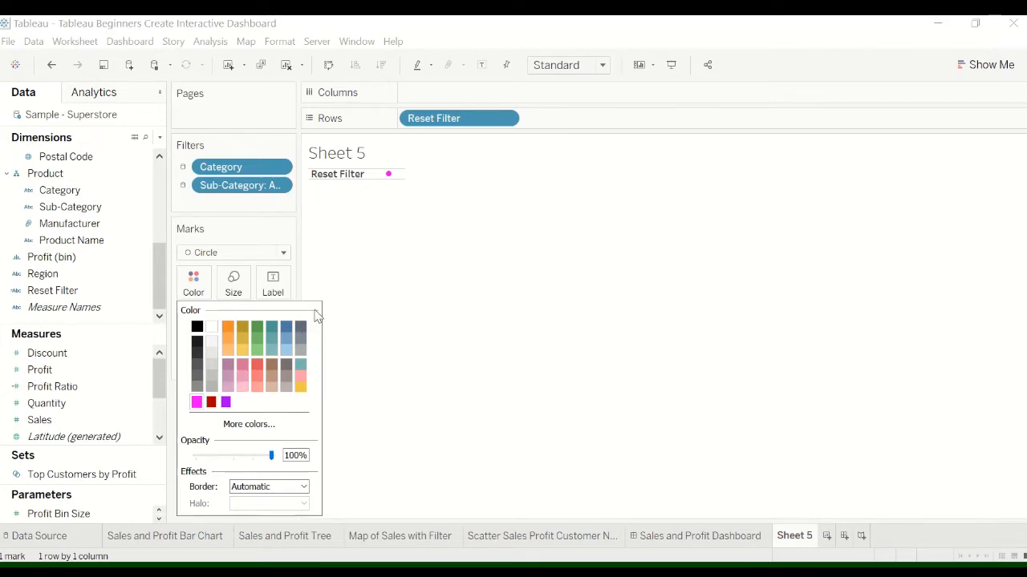
mouse_move(377, 391)
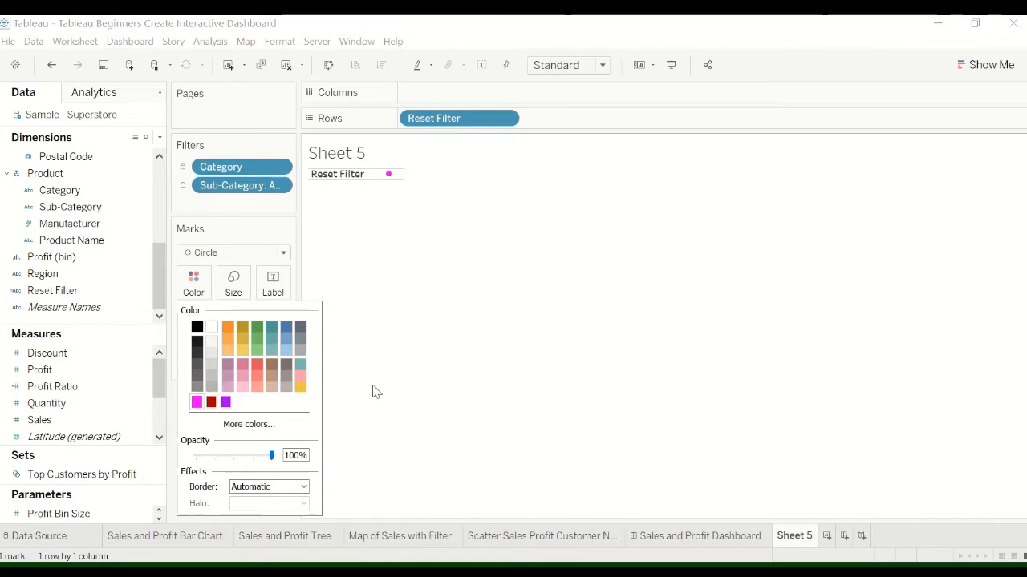
click(337, 174)
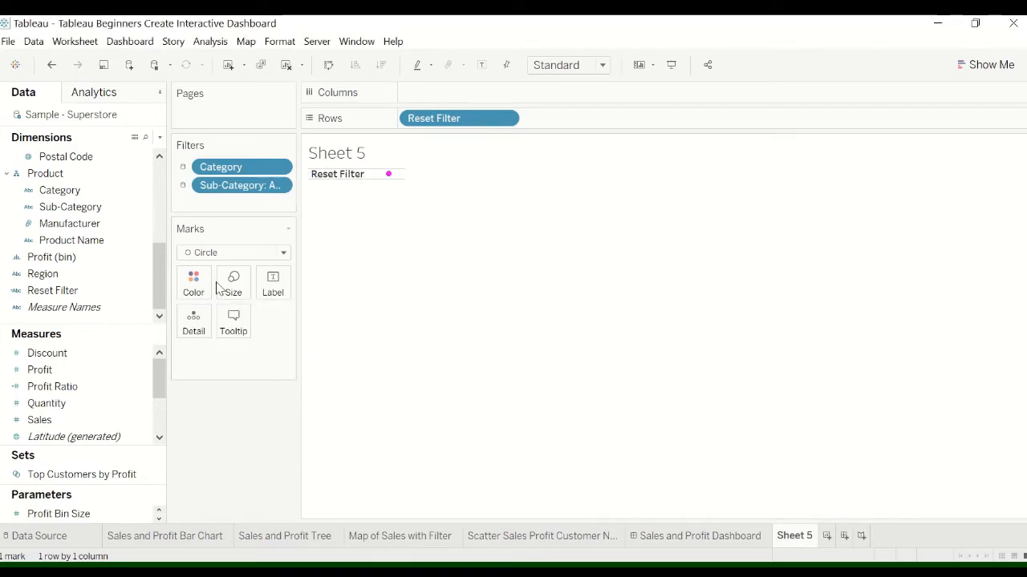
right_click(337, 174)
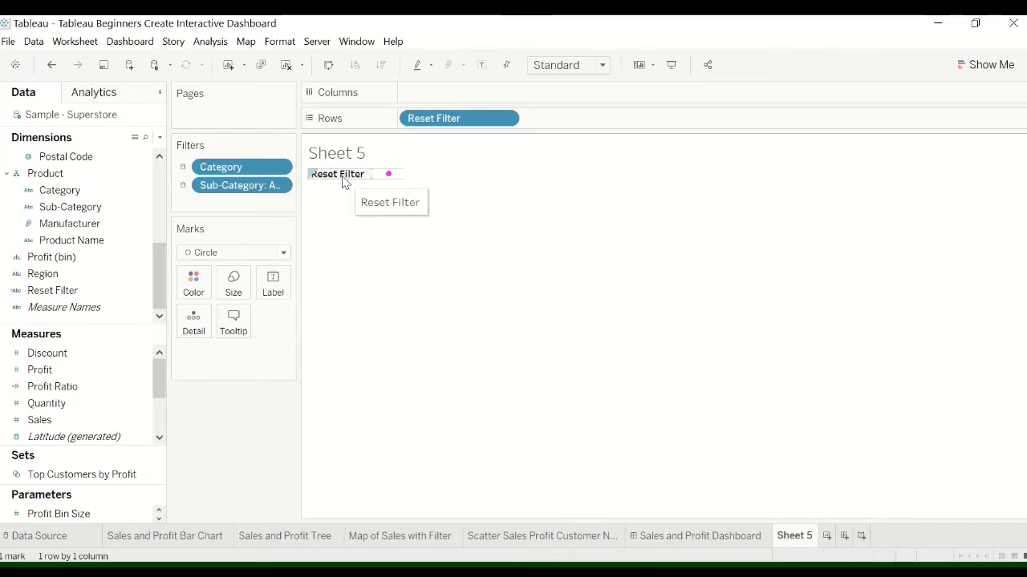
Format the Reset Filter header to font size 14, bold, pink, then hide the sheet title
right_click(337, 174)
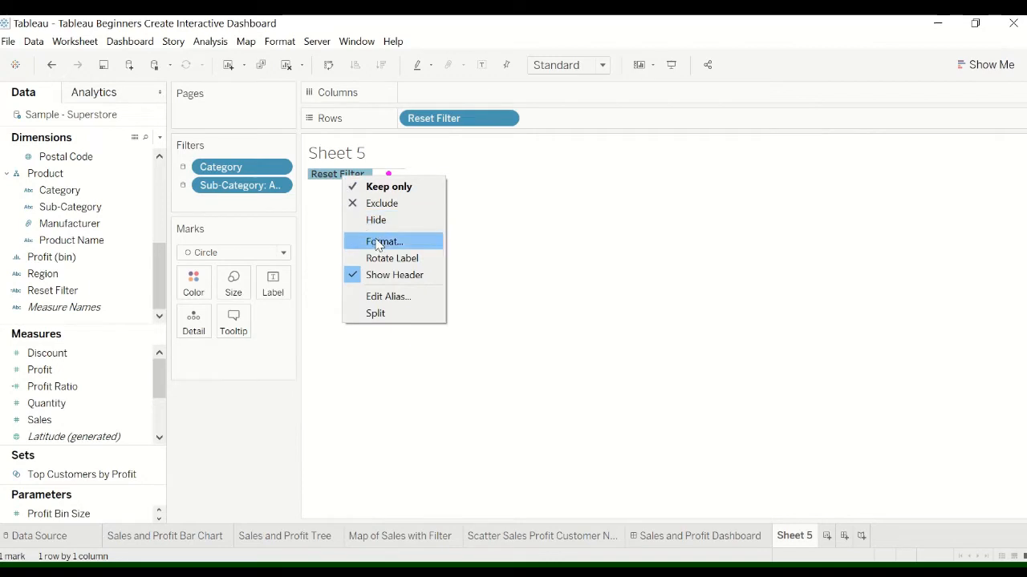
click(384, 242)
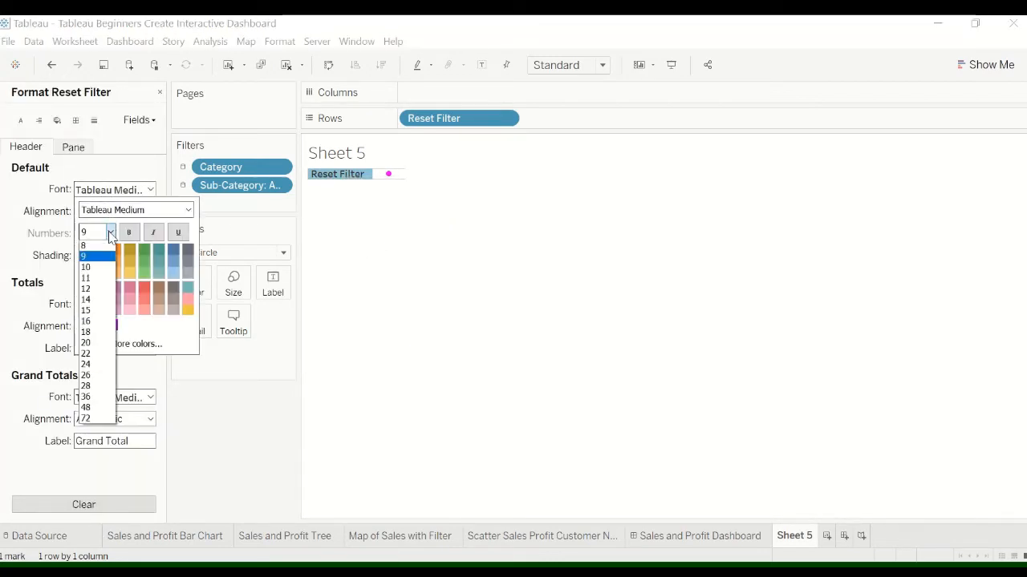
click(86, 299)
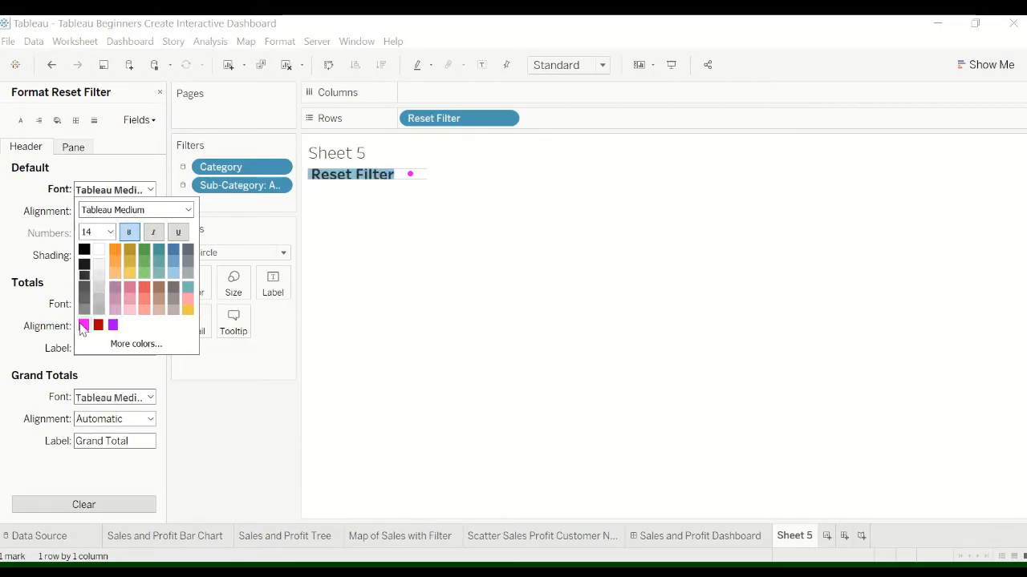
click(83, 325)
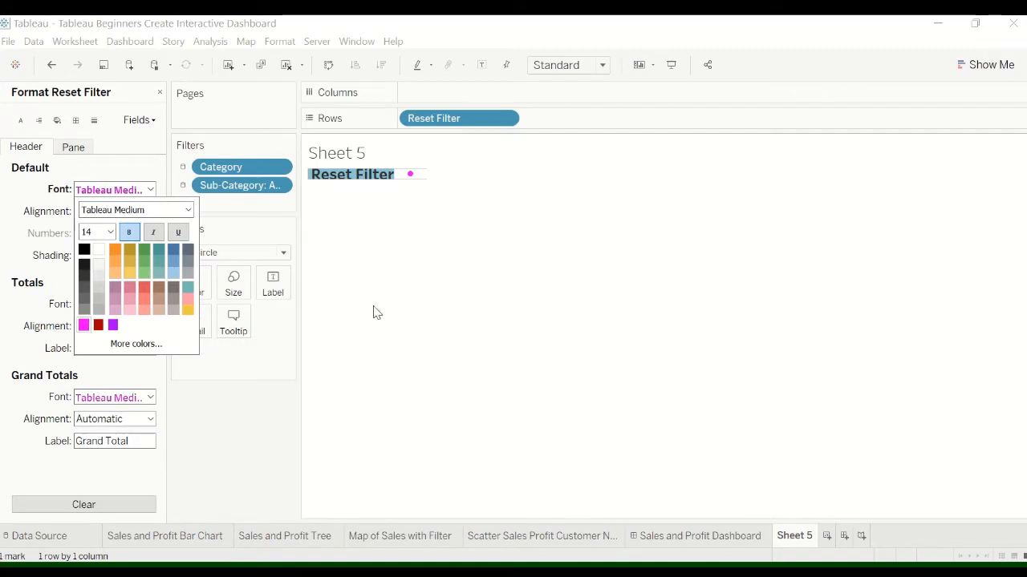
click(83, 325)
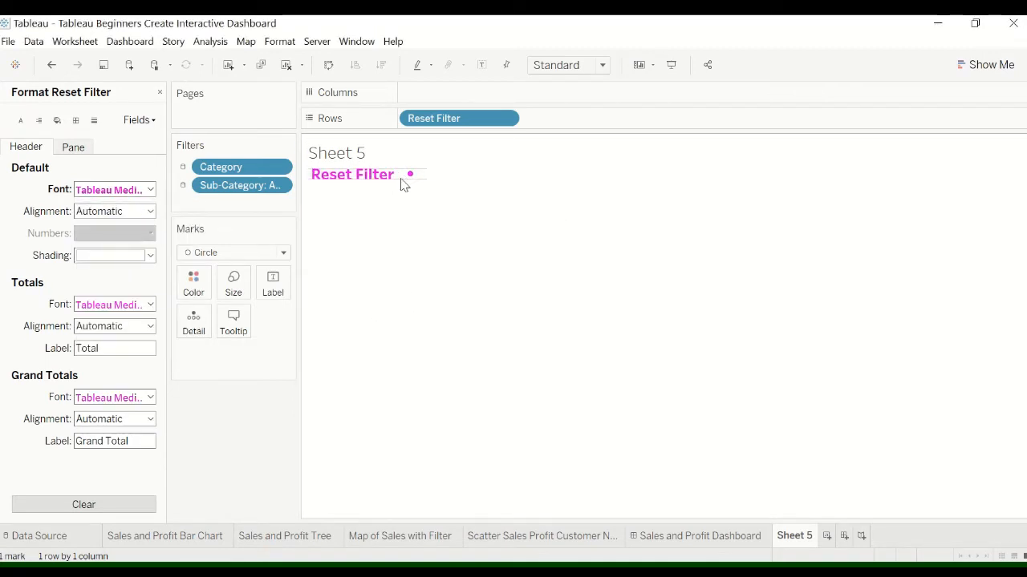
mouse_move(411, 175)
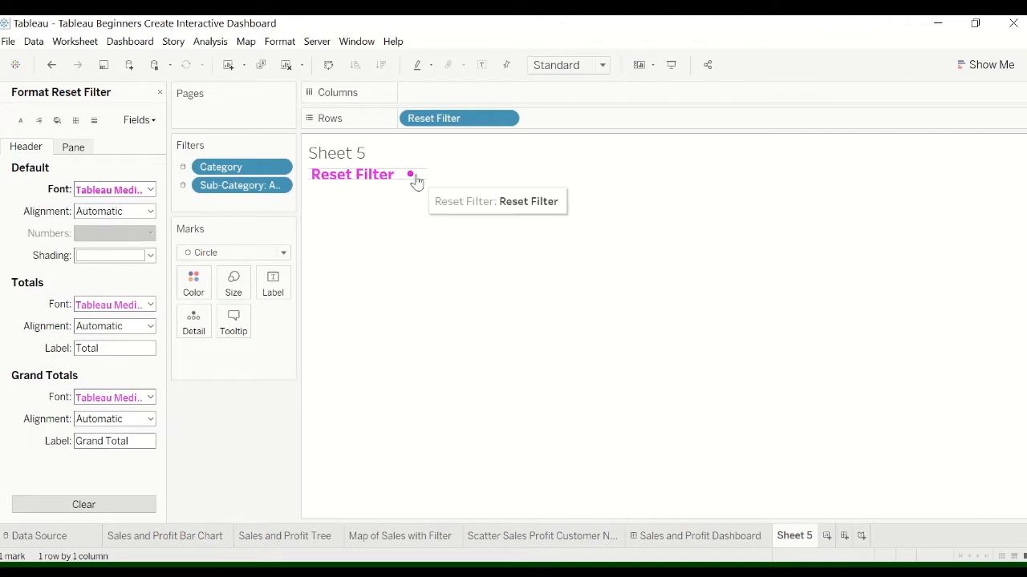
right_click(336, 153)
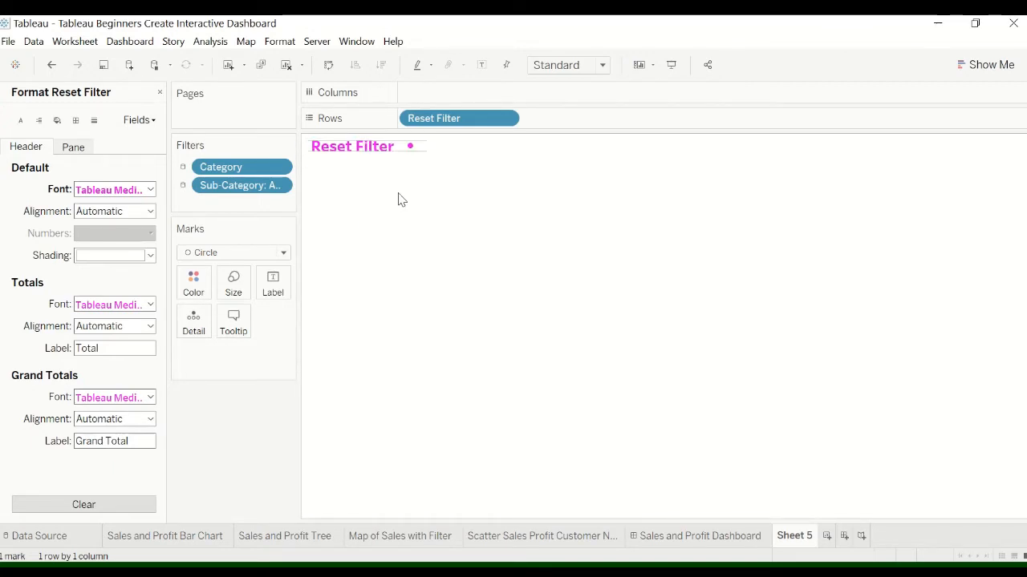
mouse_move(410, 146)
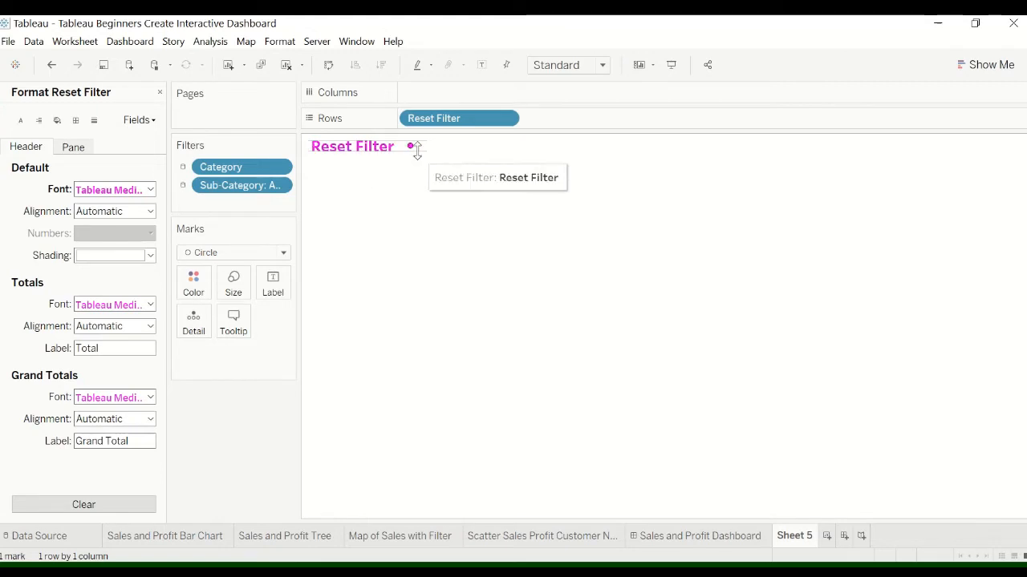
mouse_move(416, 173)
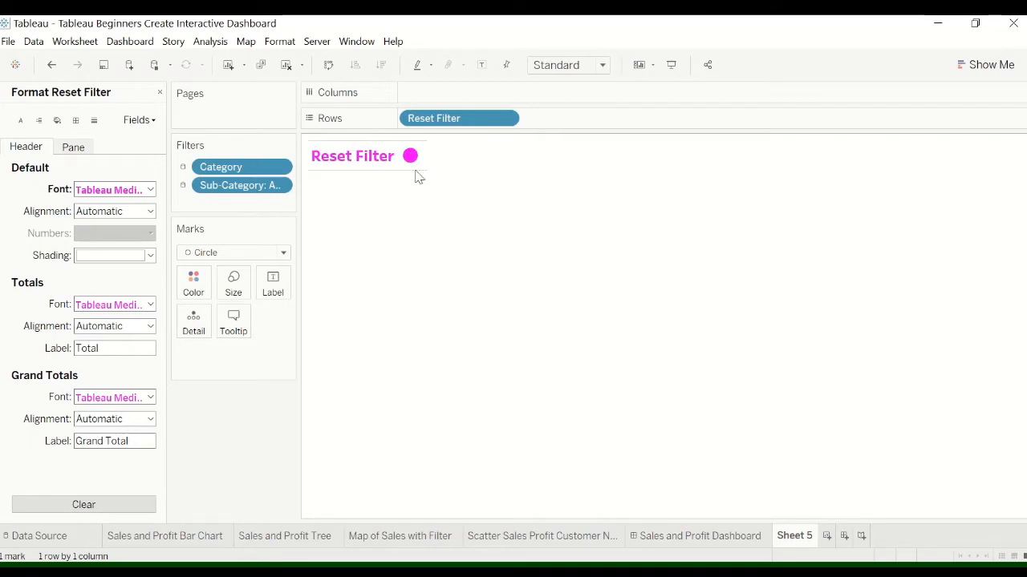
mouse_move(432, 169)
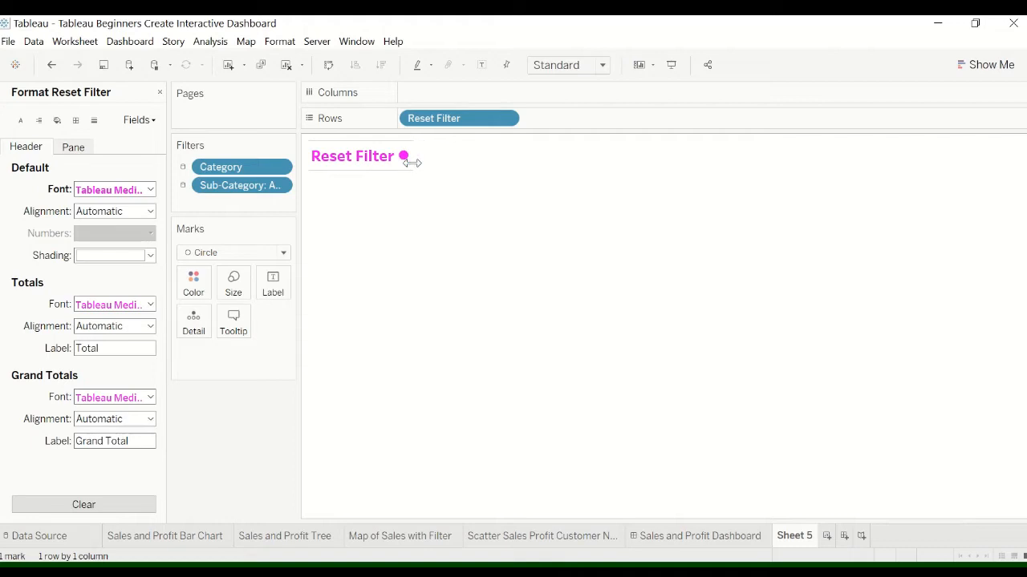
mouse_move(421, 168)
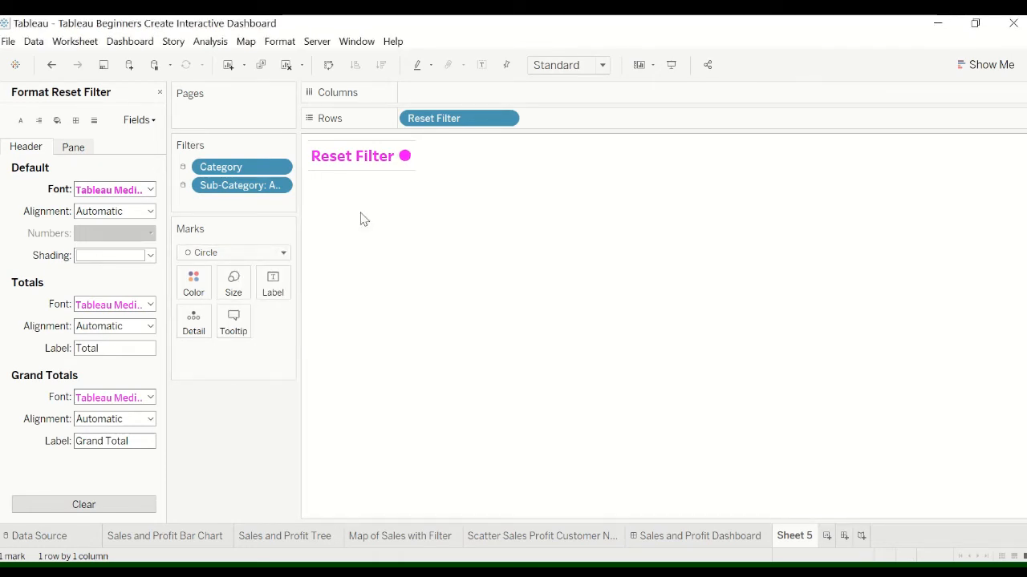
Close the Format pane and return to Sheet 5 to rename it Reset Filter
click(701, 536)
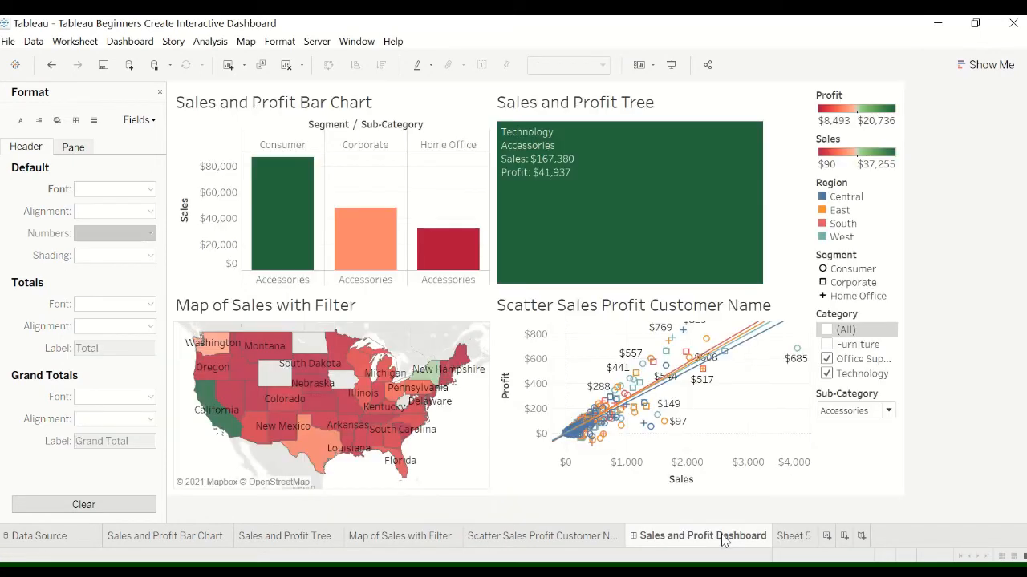
mouse_move(267, 231)
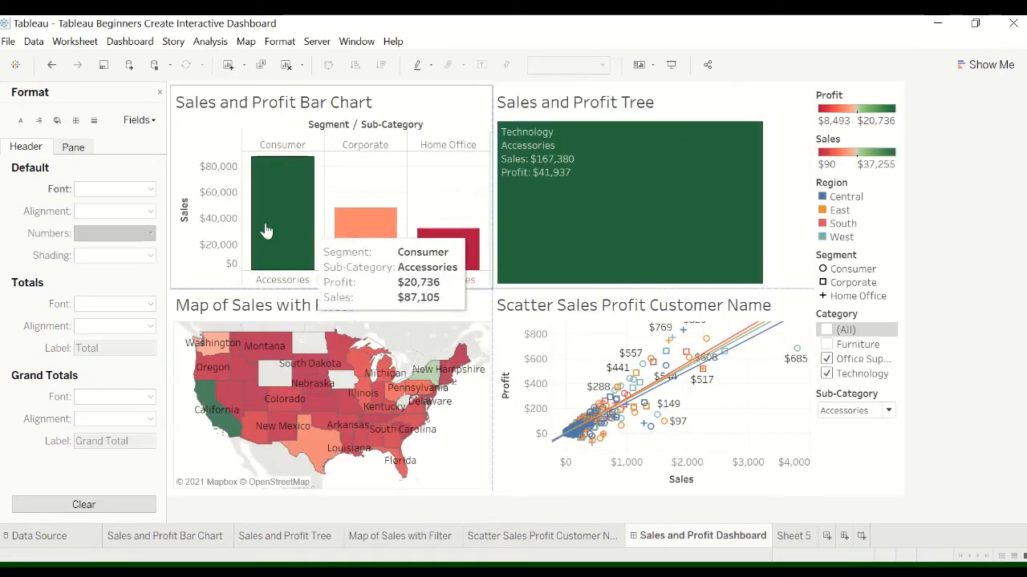
click(159, 91)
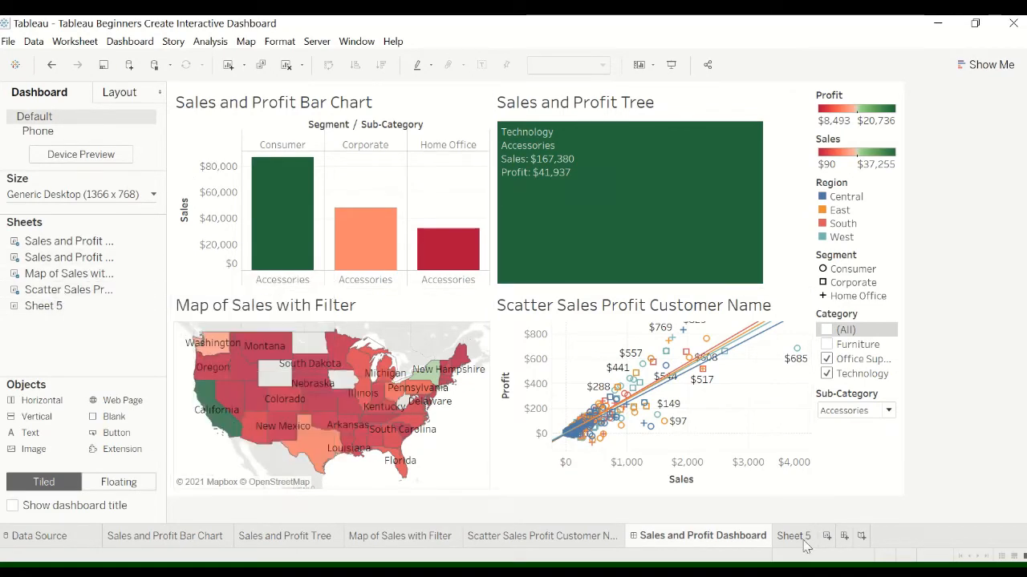
click(793, 536)
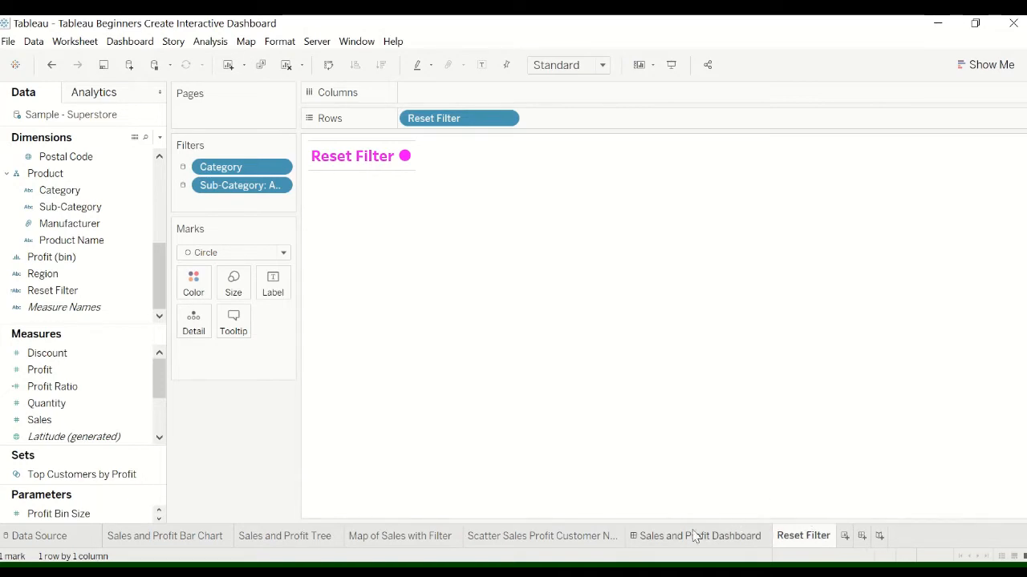
Drag the Reset Filter sheet onto the dashboard below the Sub-Category filter and hide its title
click(700, 536)
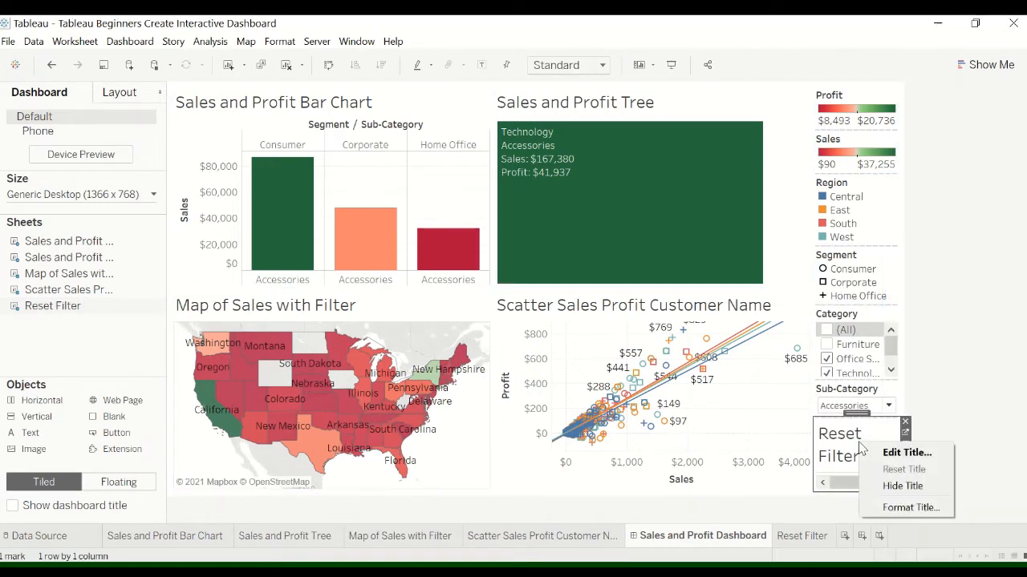
mouse_move(904, 469)
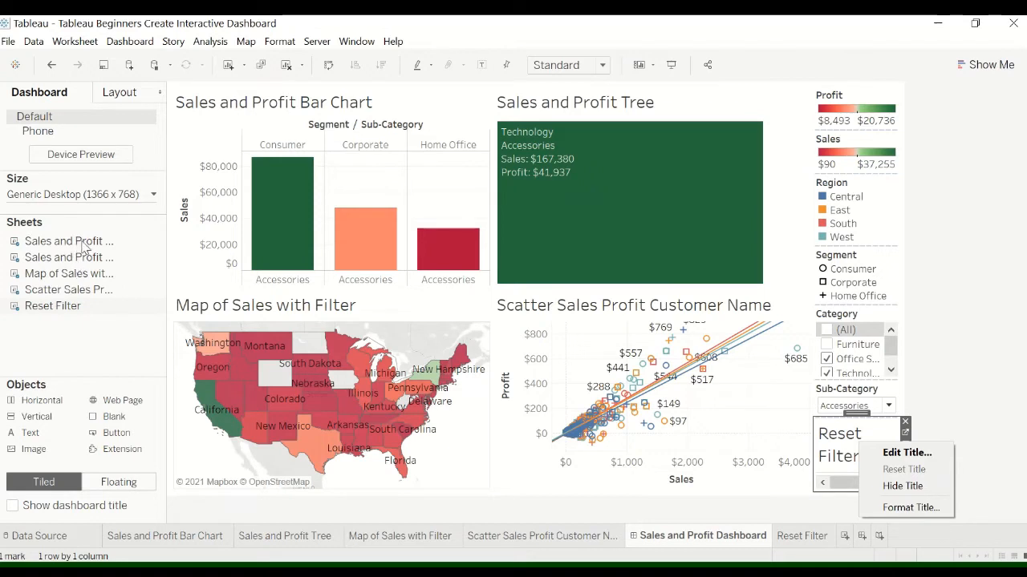
mouse_move(860, 435)
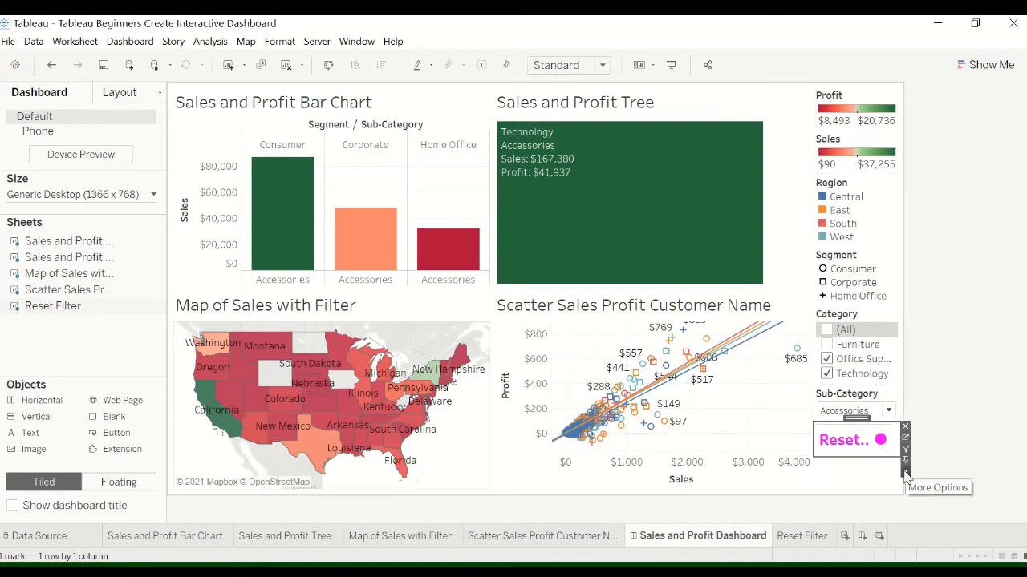
click(907, 473)
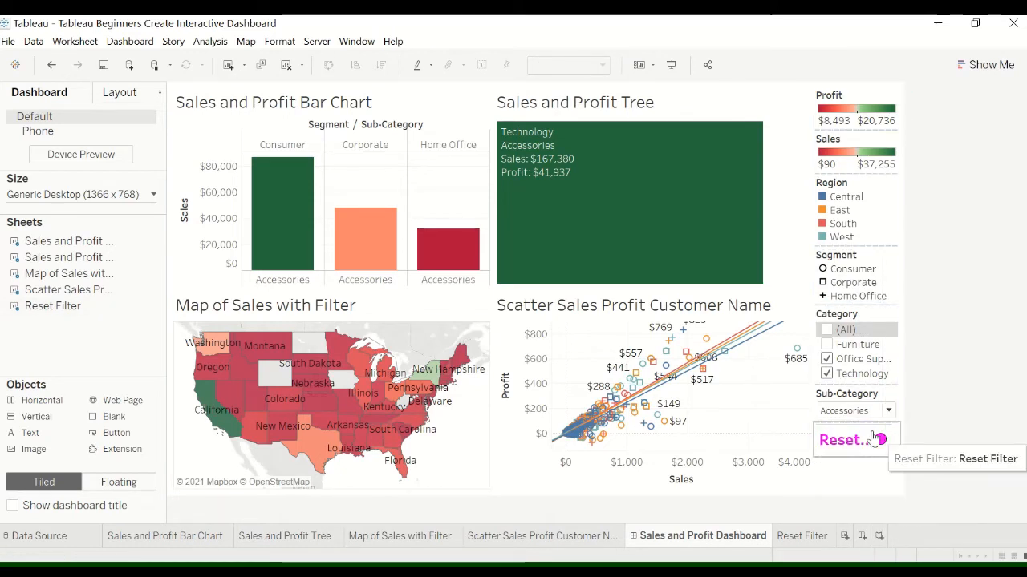
click(842, 439)
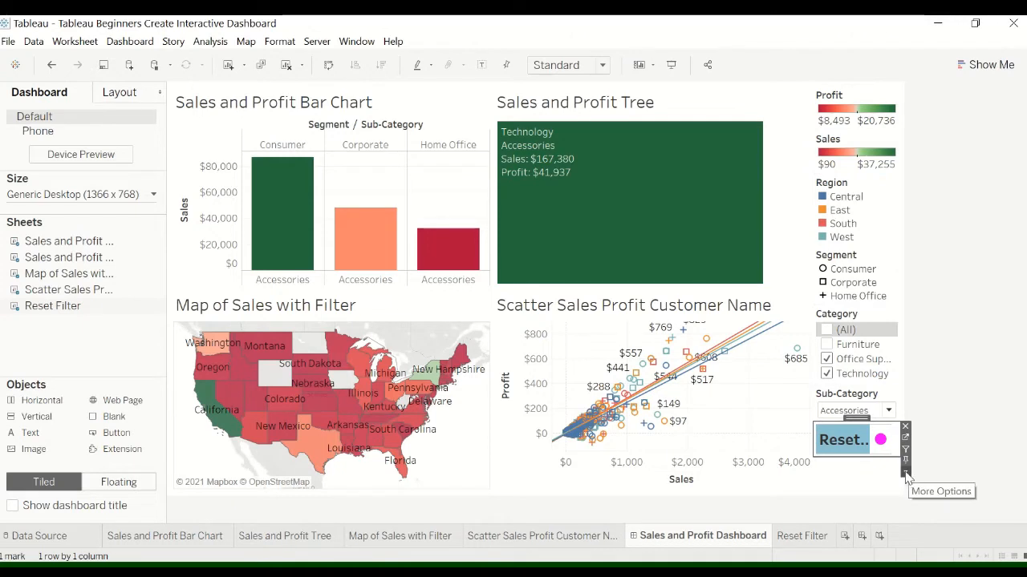
Set the Reset Filter sheet's Fit to Entire View so the full label shows
click(905, 463)
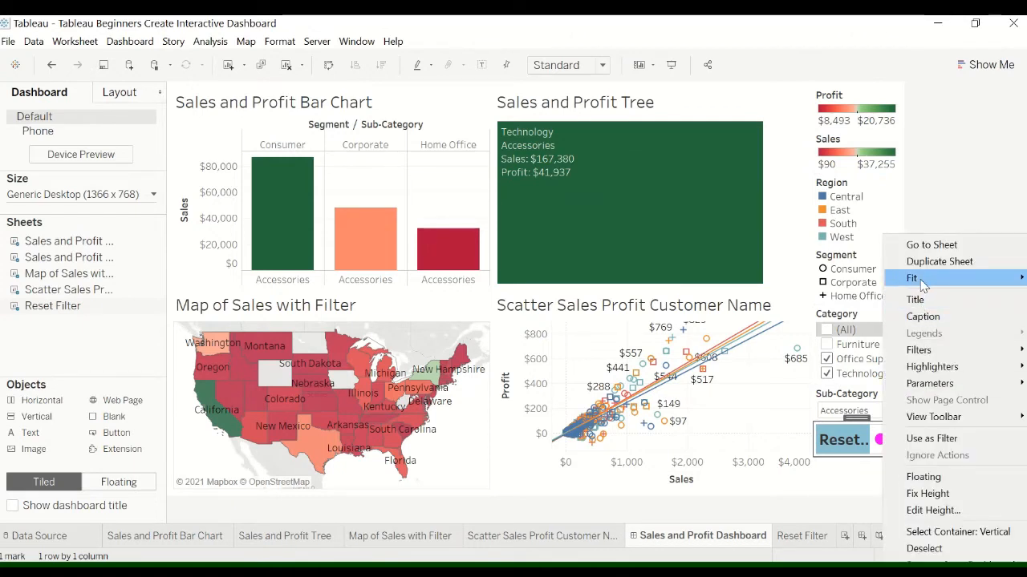
click(912, 278)
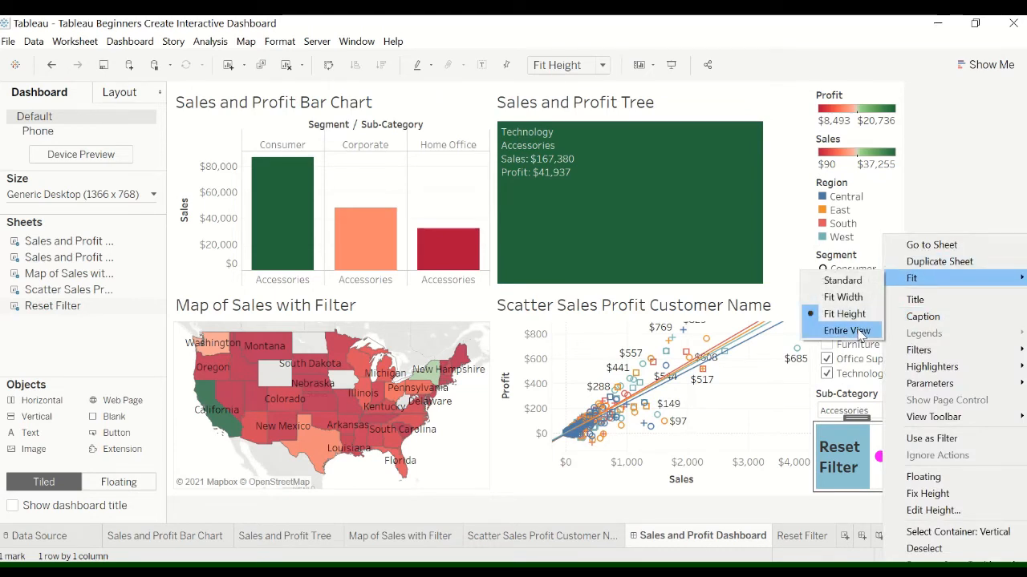
click(847, 331)
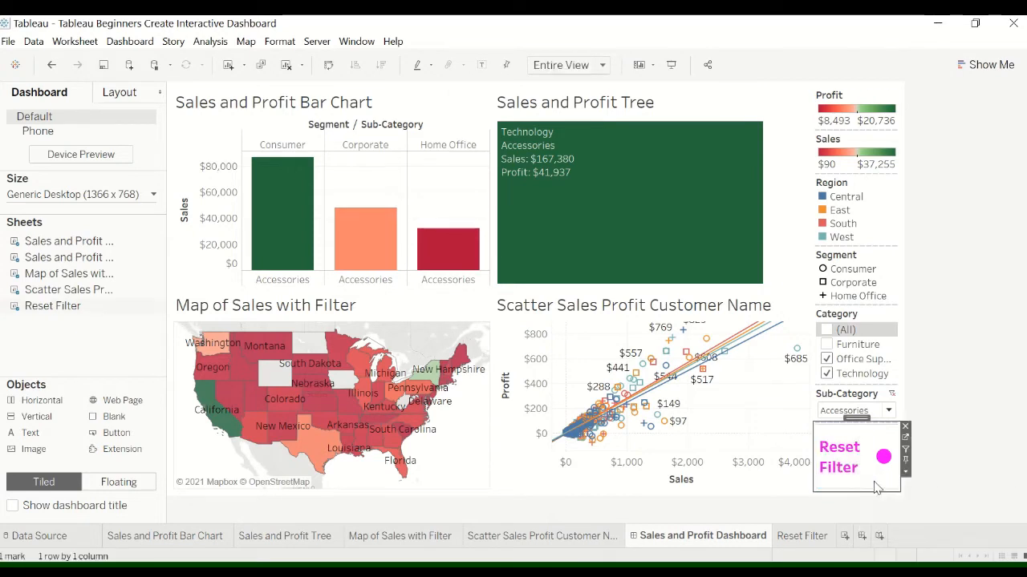
mouse_move(883, 457)
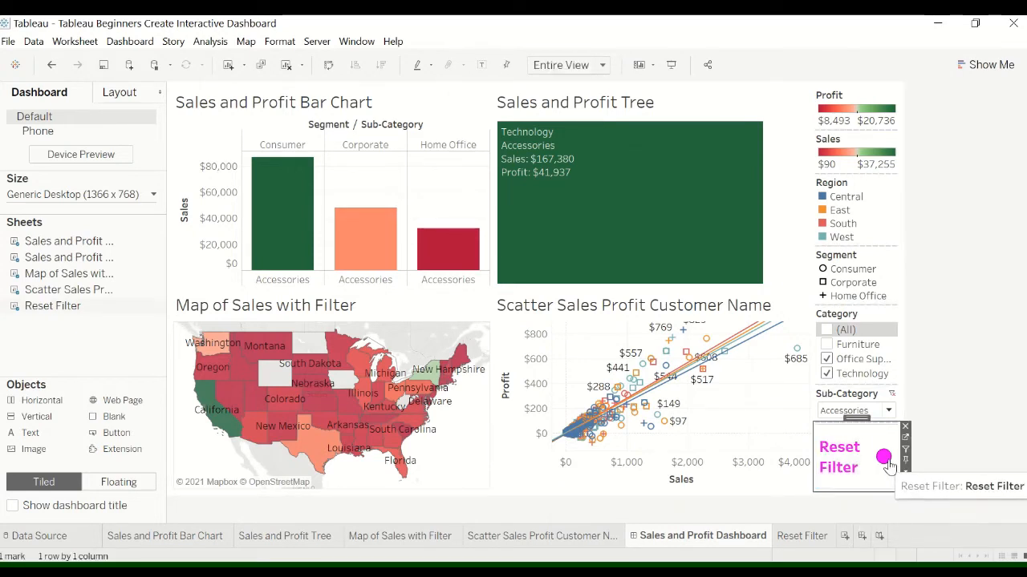
mouse_move(893, 499)
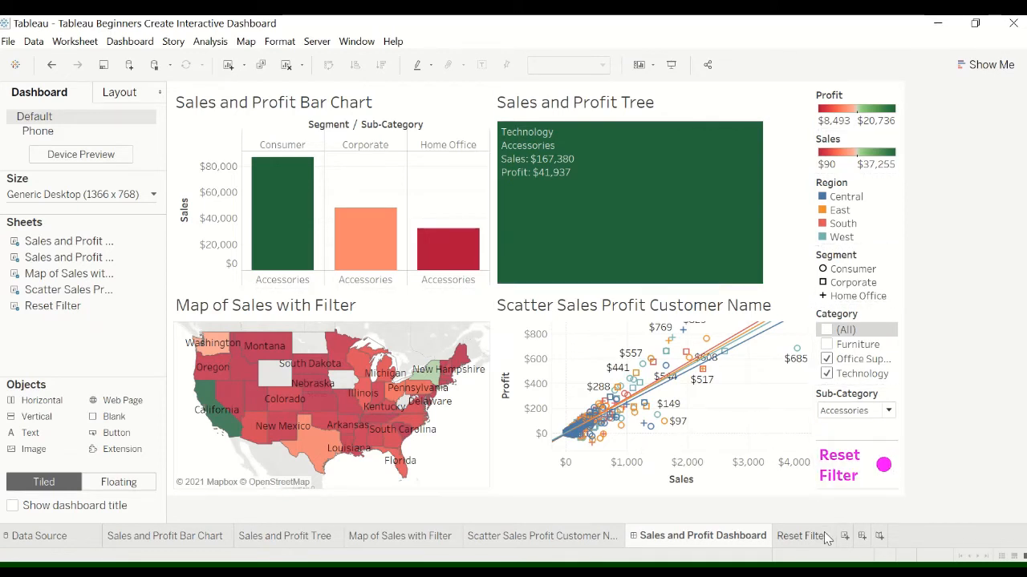
Adjust the Reset Filter dot size, then resize its area's height beneath the Sub-Category filter
click(802, 536)
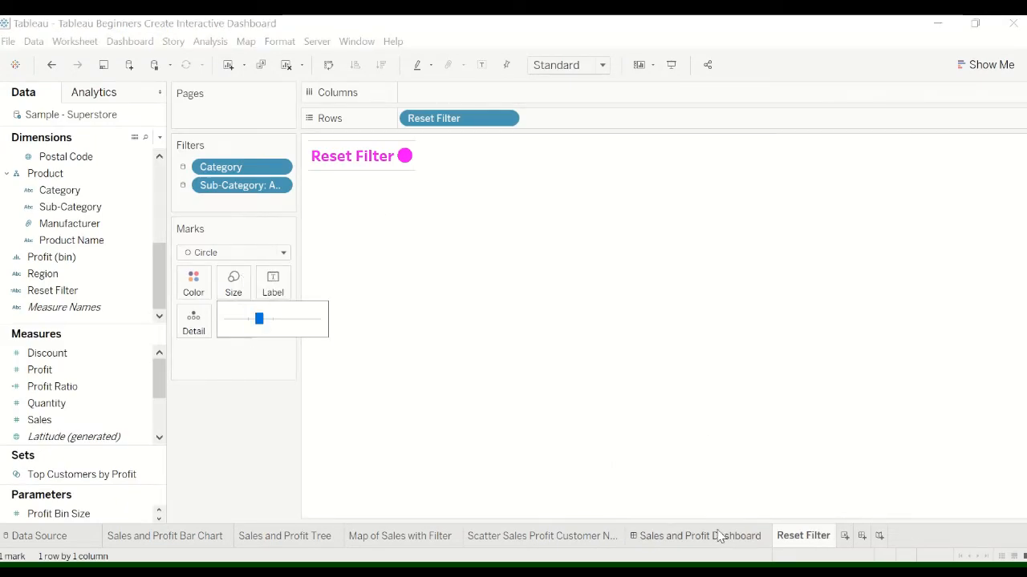
click(702, 536)
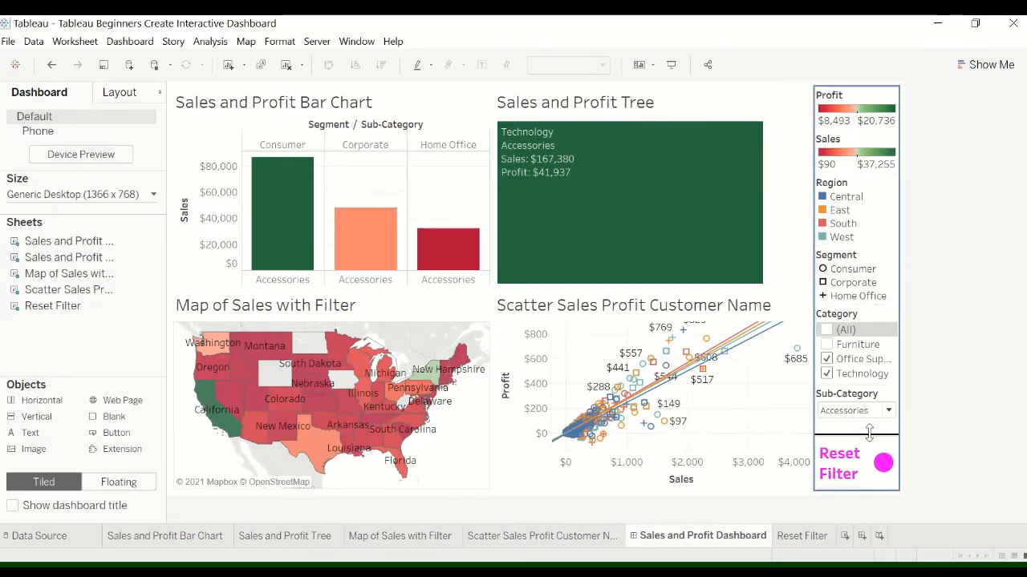
click(838, 461)
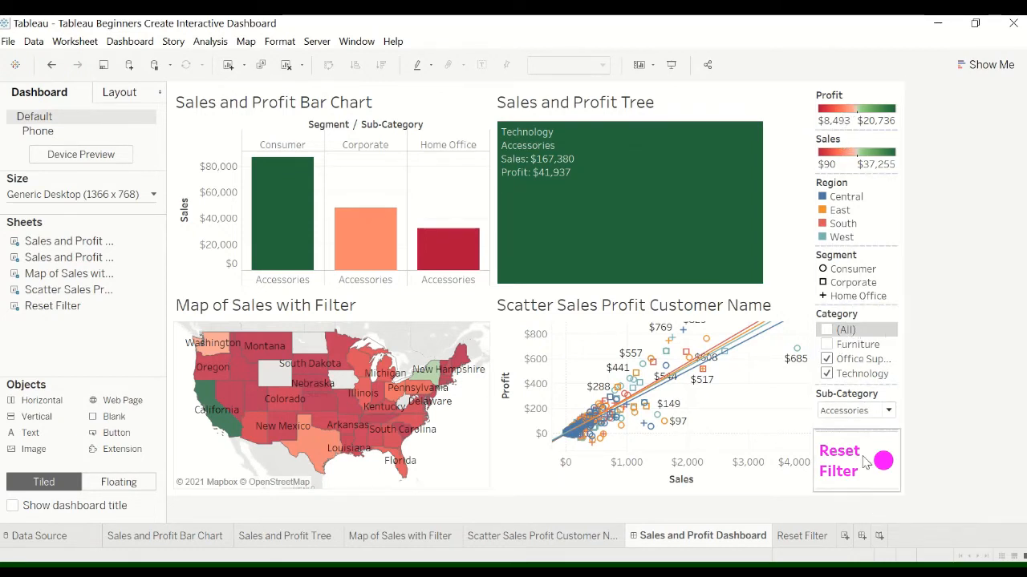
click(839, 461)
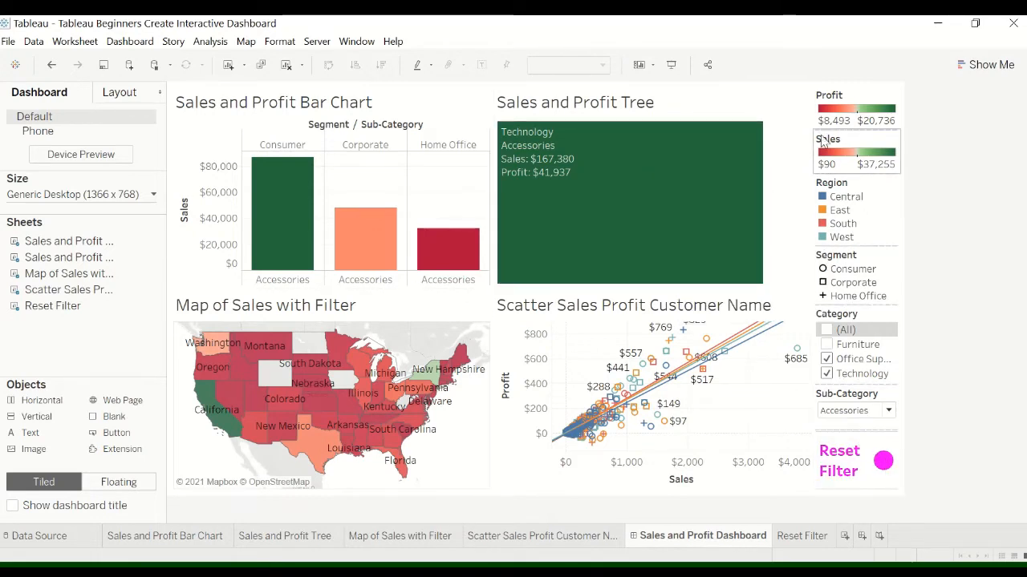
click(839, 460)
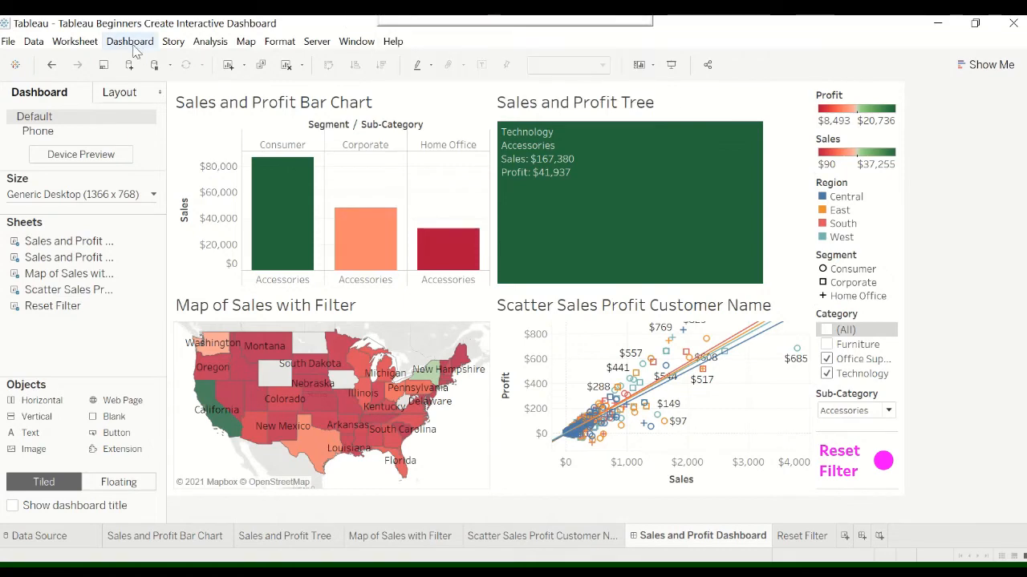
Add a new Filter action to the Sales and Profit Dashboard from Dashboard > Actions
click(129, 40)
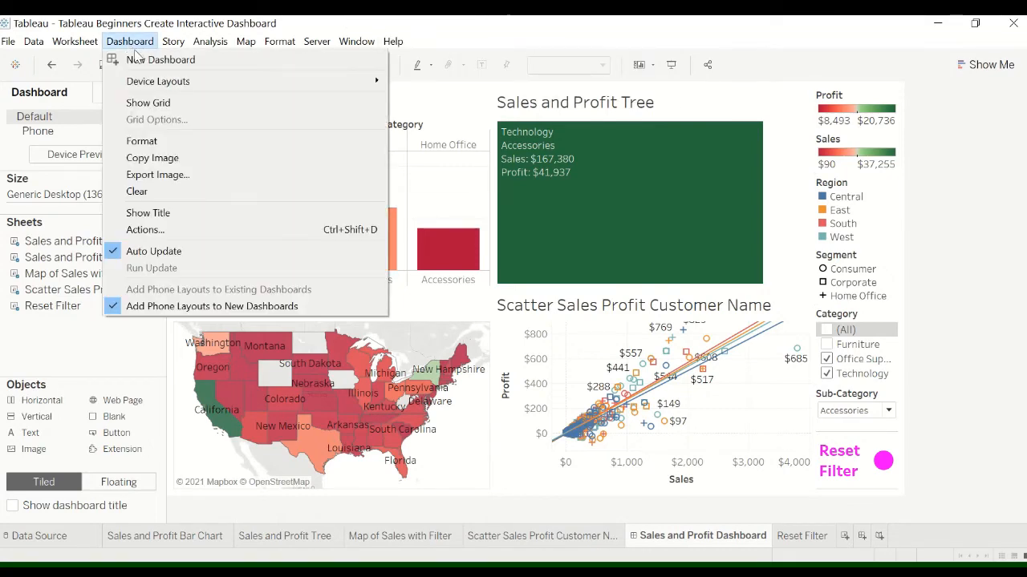
mouse_move(167, 232)
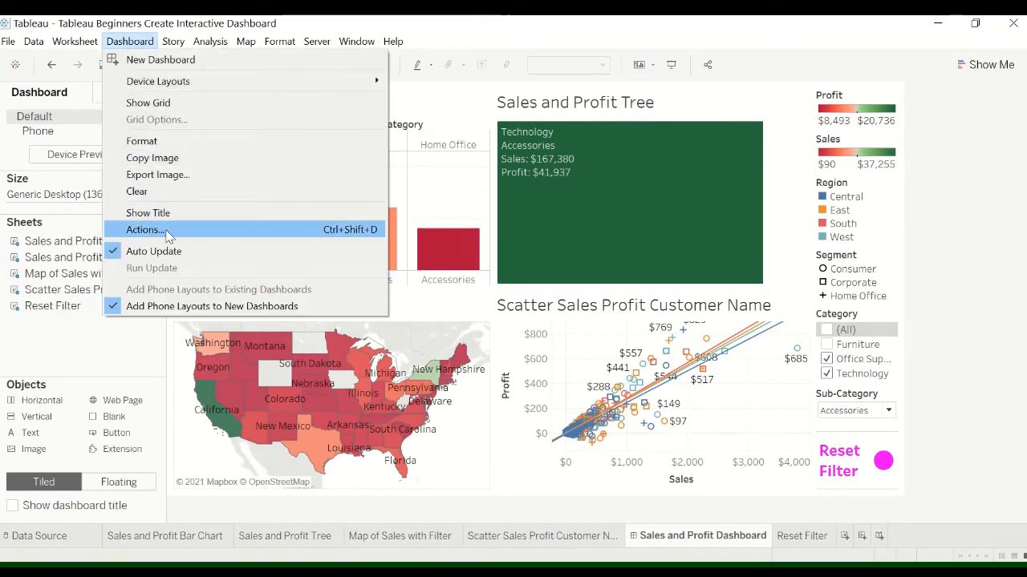
click(143, 229)
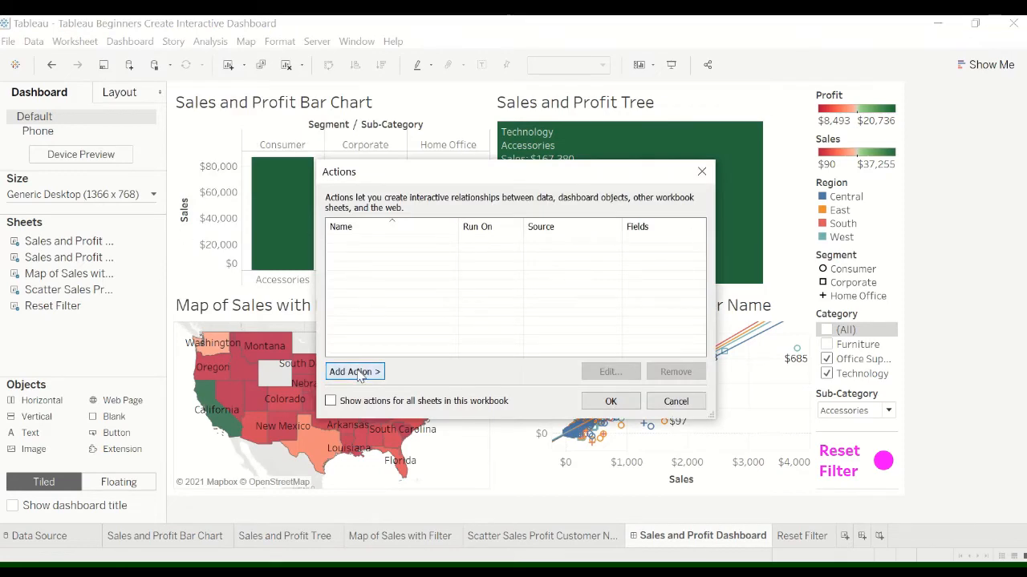
click(354, 372)
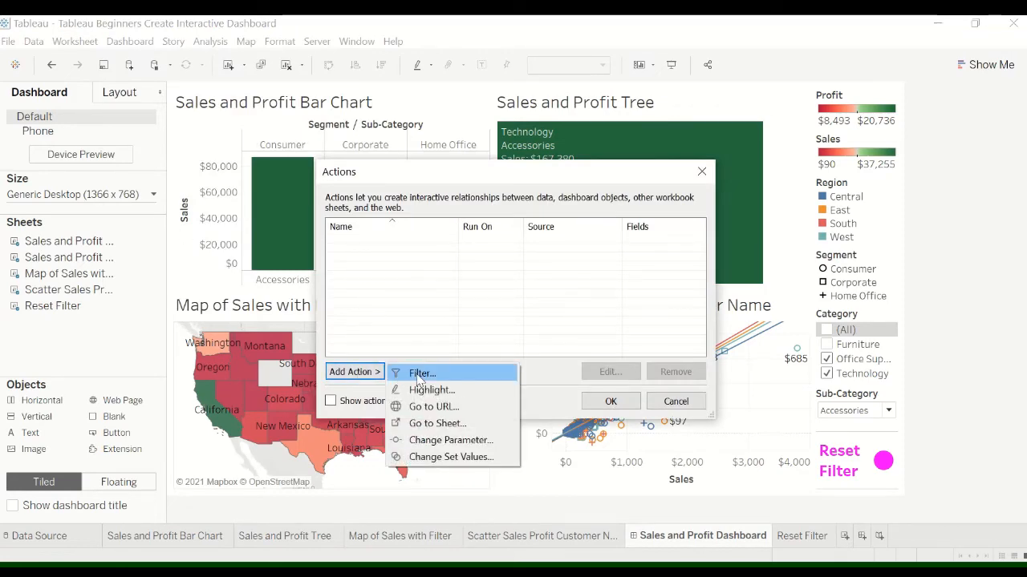
click(421, 372)
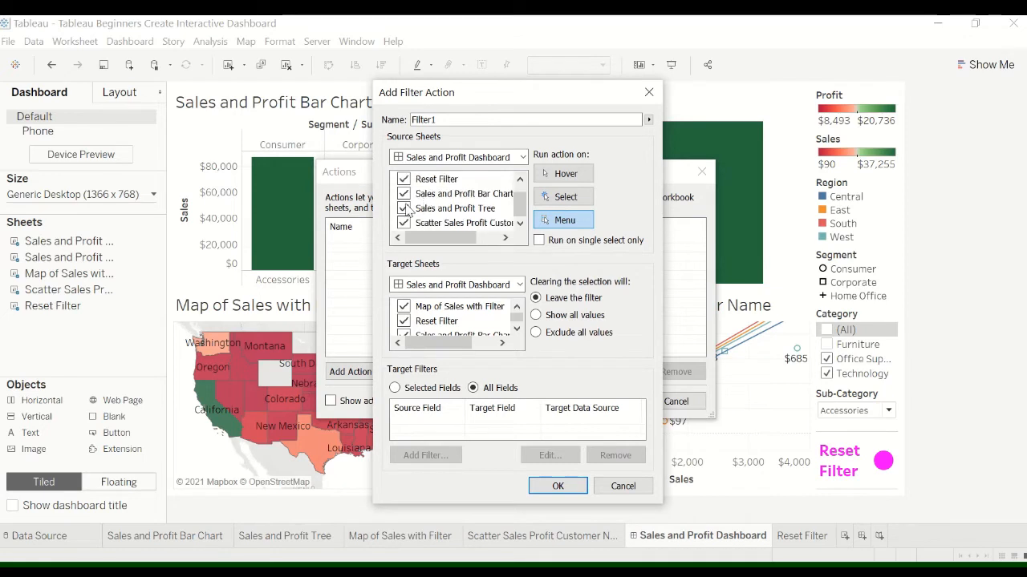
Make Filter1 run on Select from only the Reset Filter sheet, targeting Selected Fields
click(403, 194)
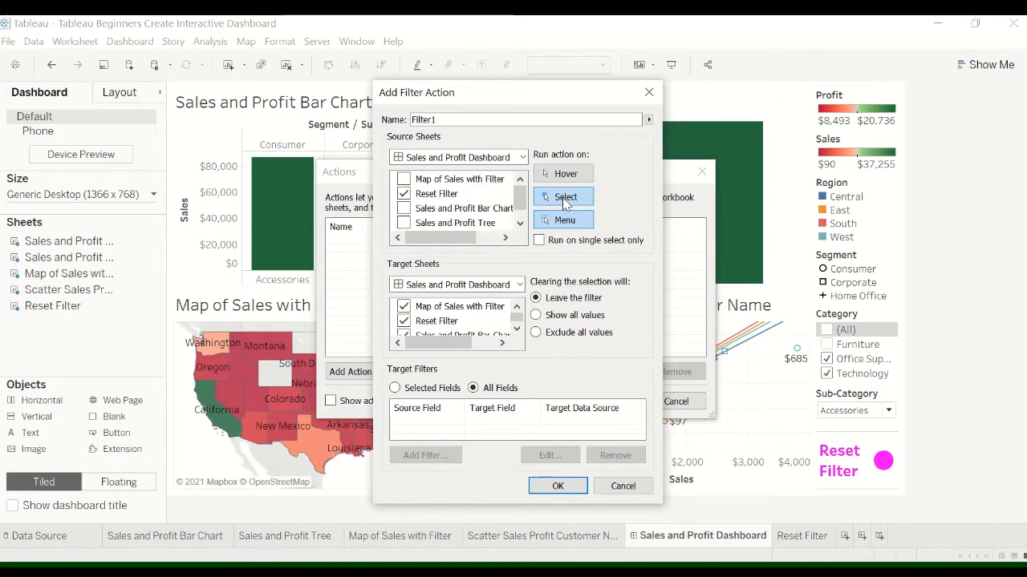
click(535, 314)
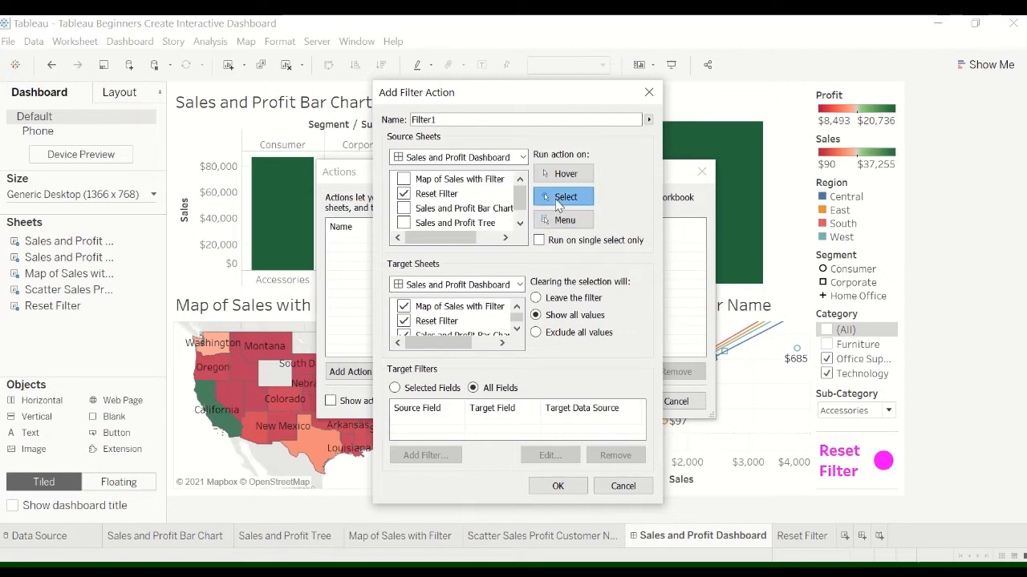
mouse_move(518, 345)
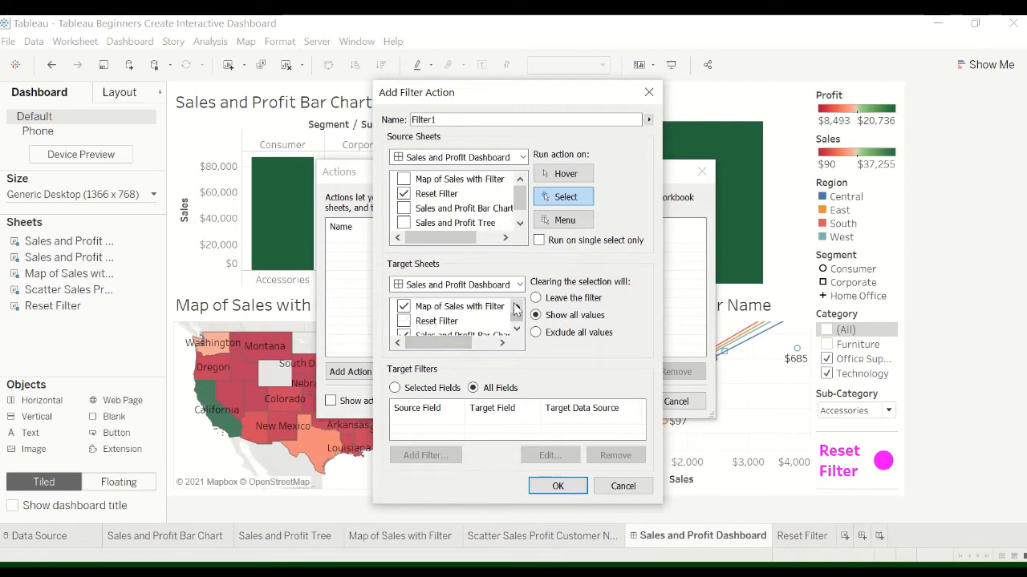
mouse_move(432, 371)
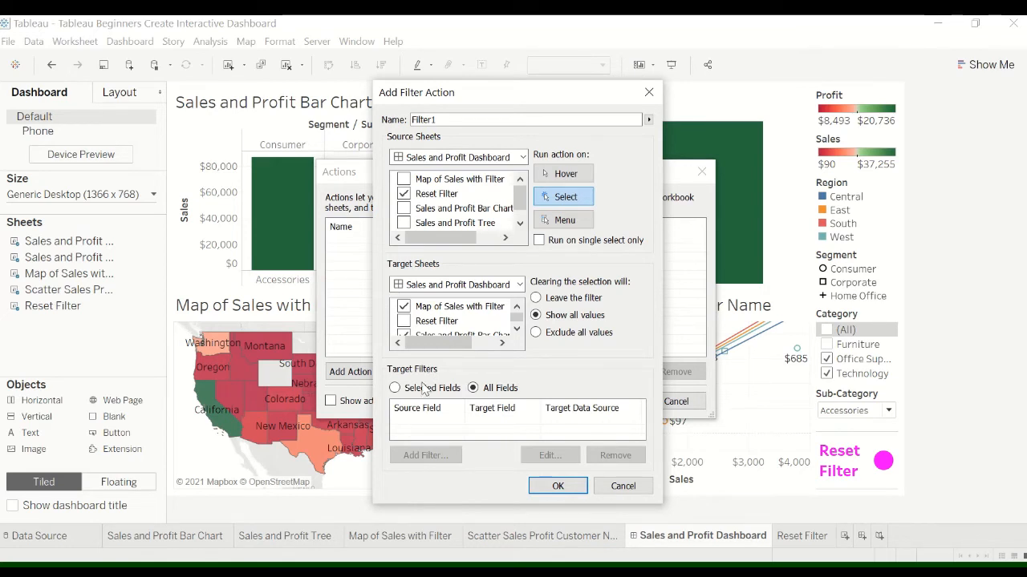
click(393, 387)
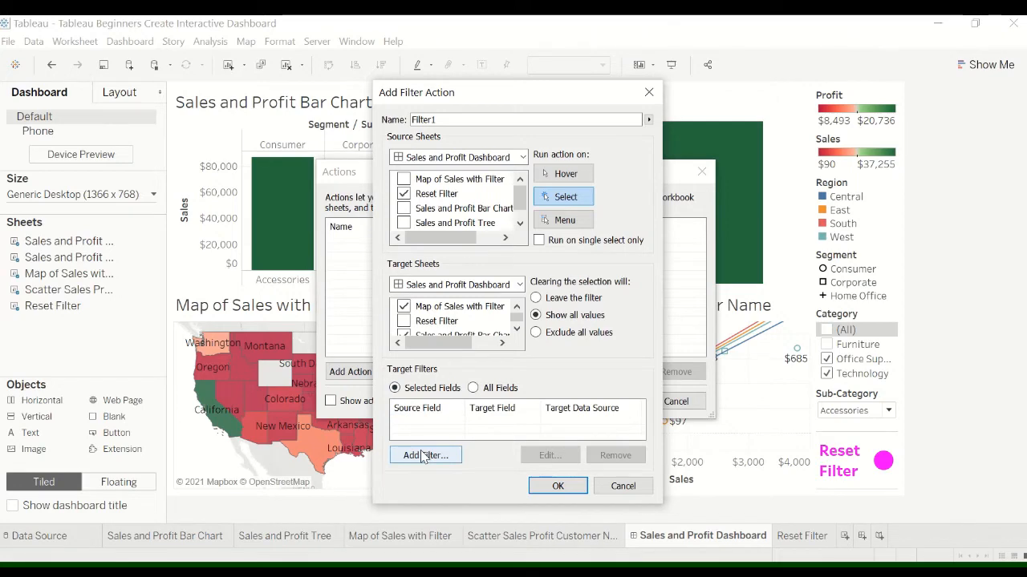
Add Category as a target filter field for Filter1
click(426, 455)
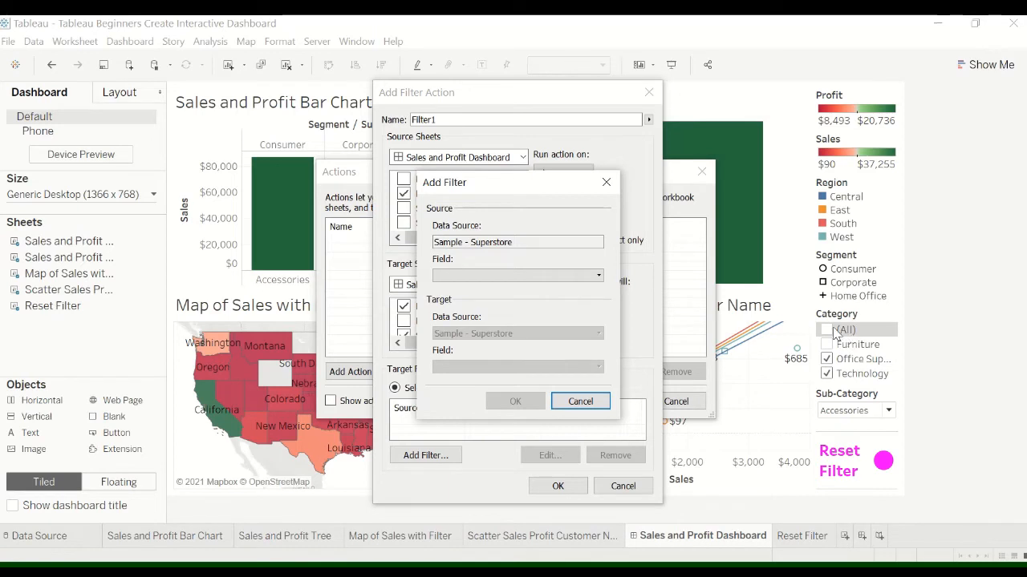
mouse_move(529, 253)
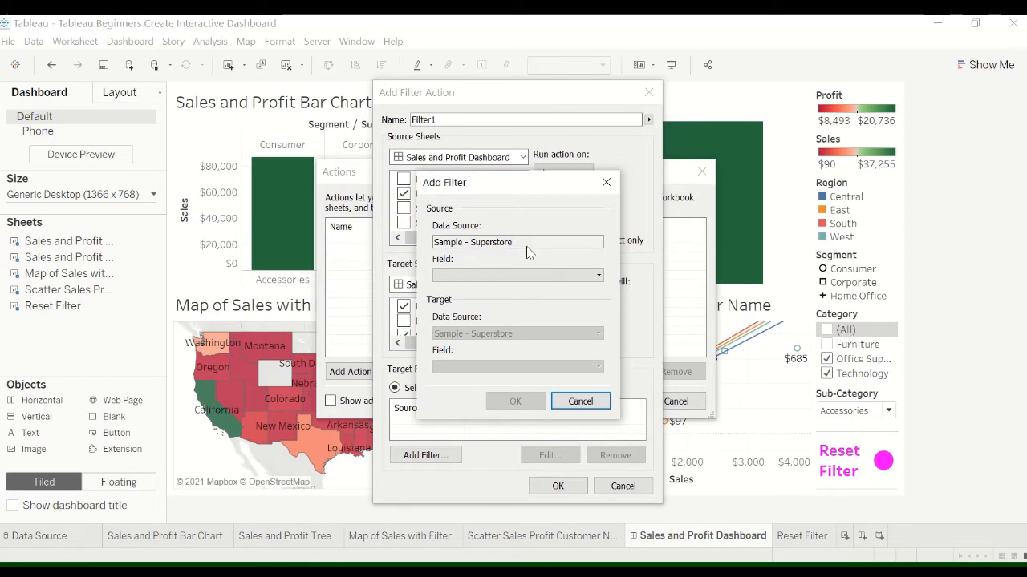
mouse_move(442, 187)
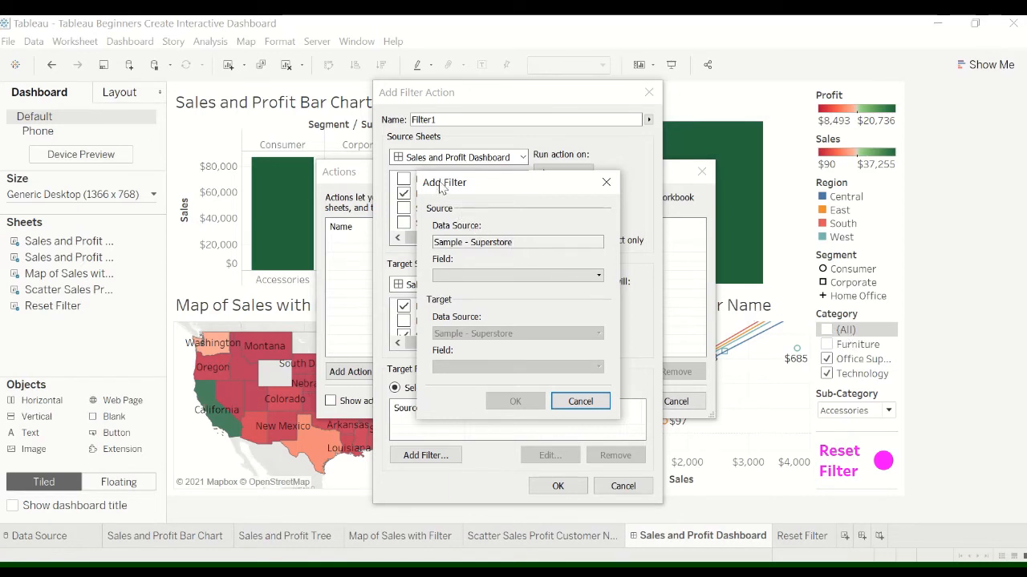
mouse_move(491, 278)
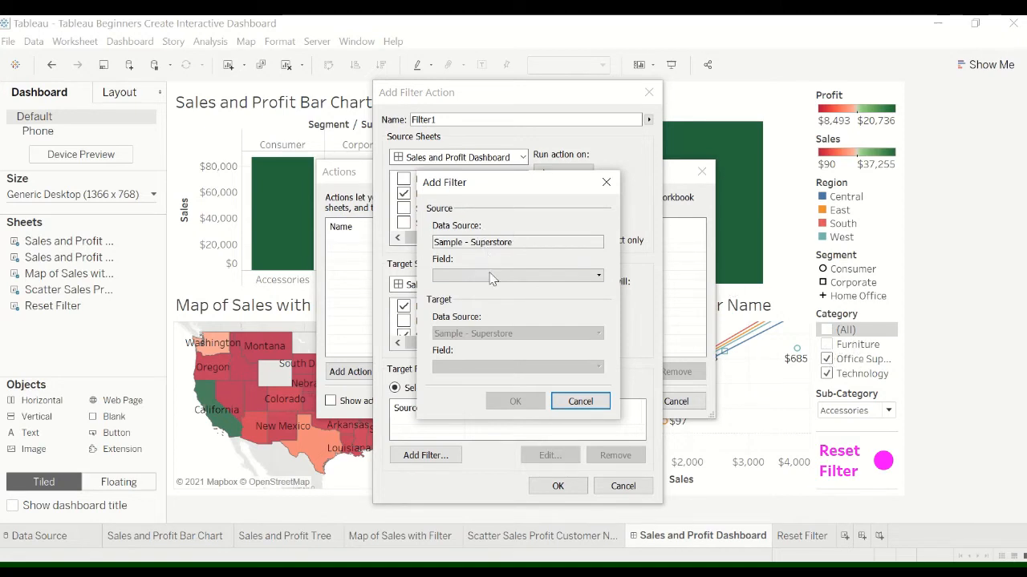
mouse_move(481, 276)
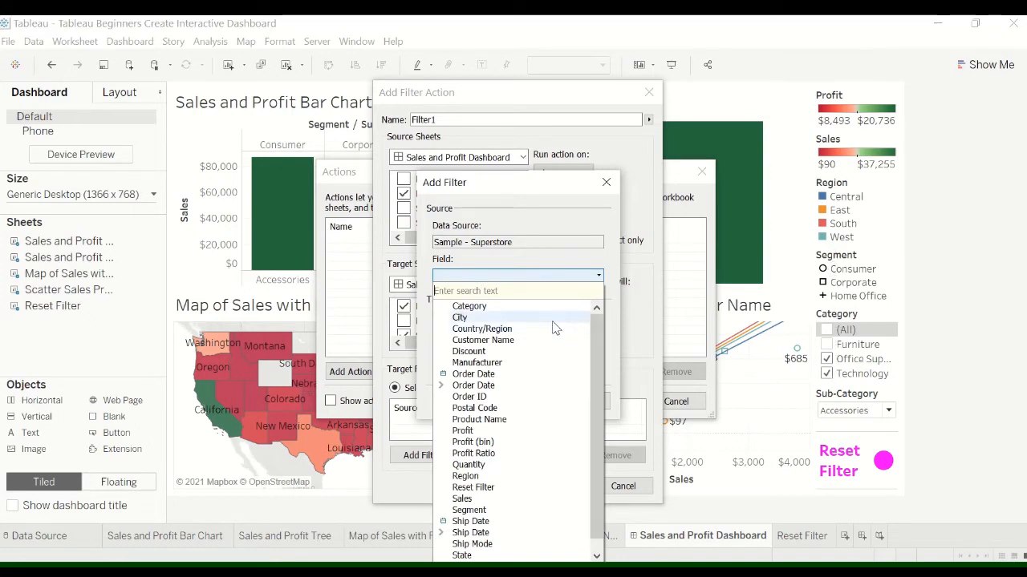
click(469, 306)
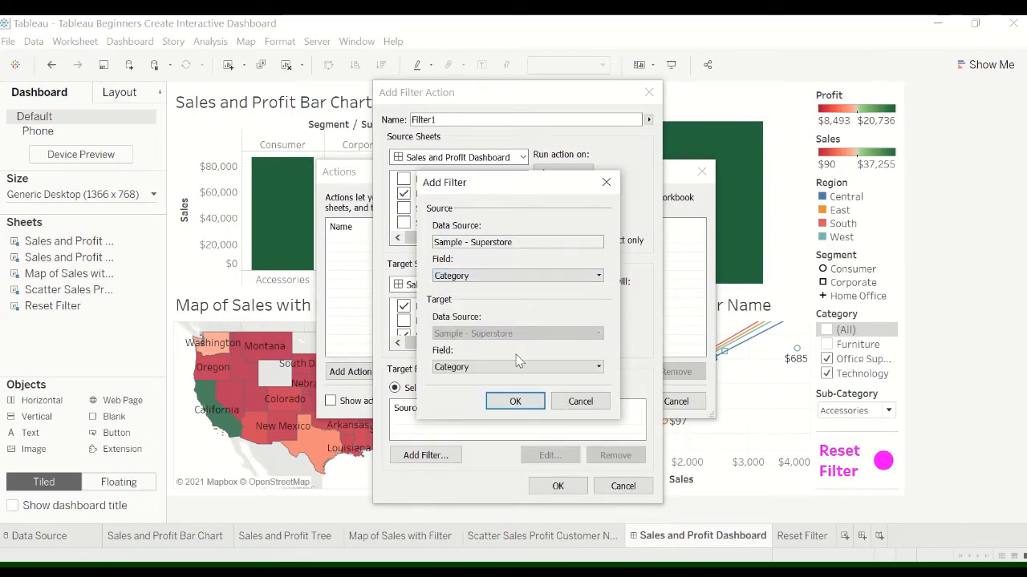
click(515, 401)
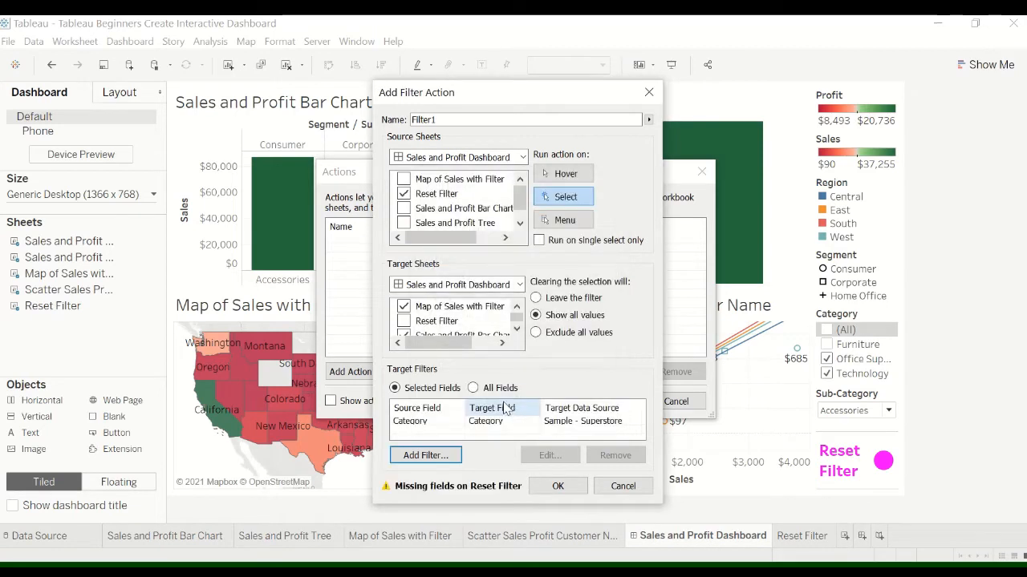
mouse_move(512, 437)
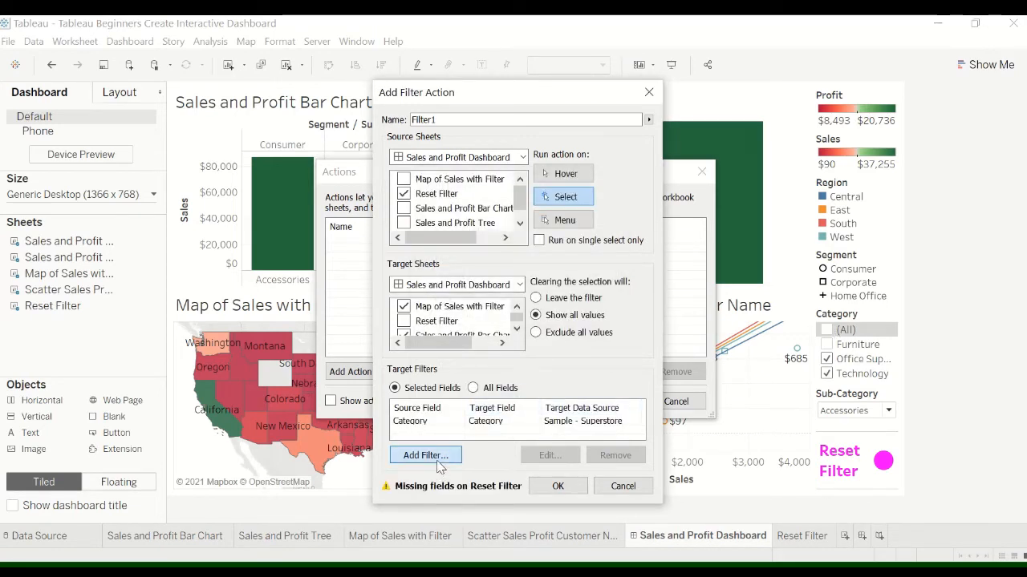
Add Sub-Category as a second target filter field for Filter1
click(426, 455)
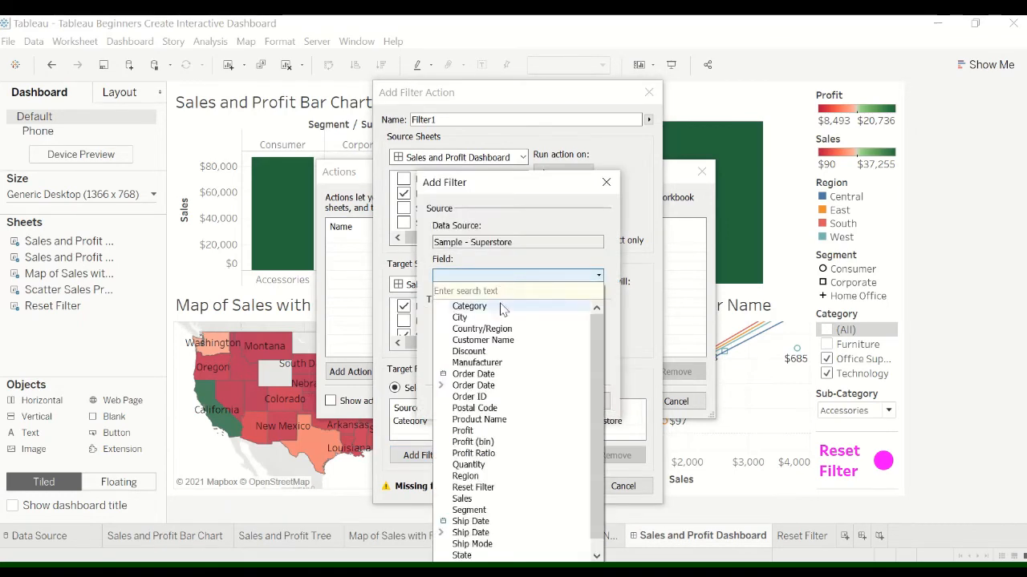
scroll(down, 3)
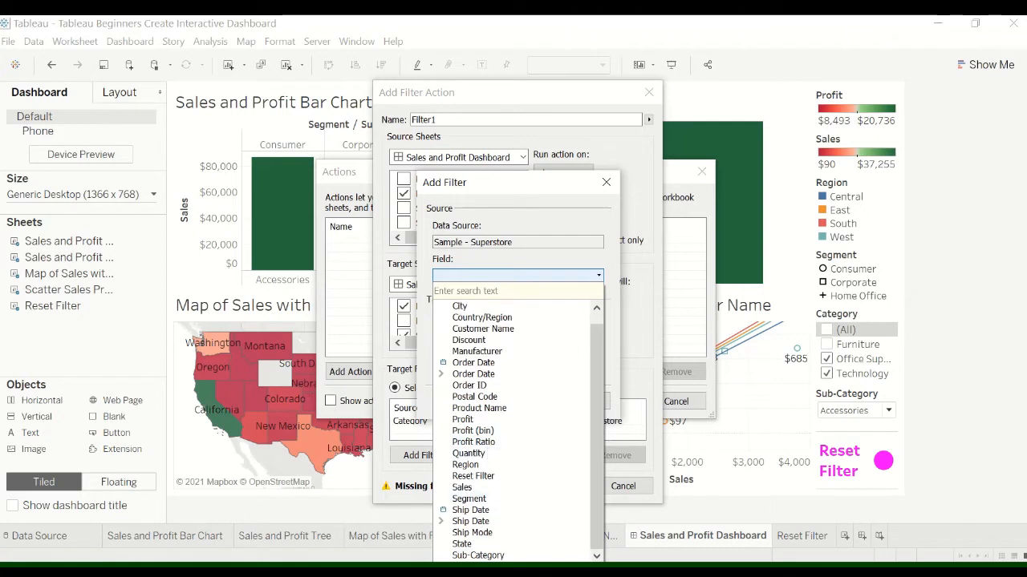
click(478, 555)
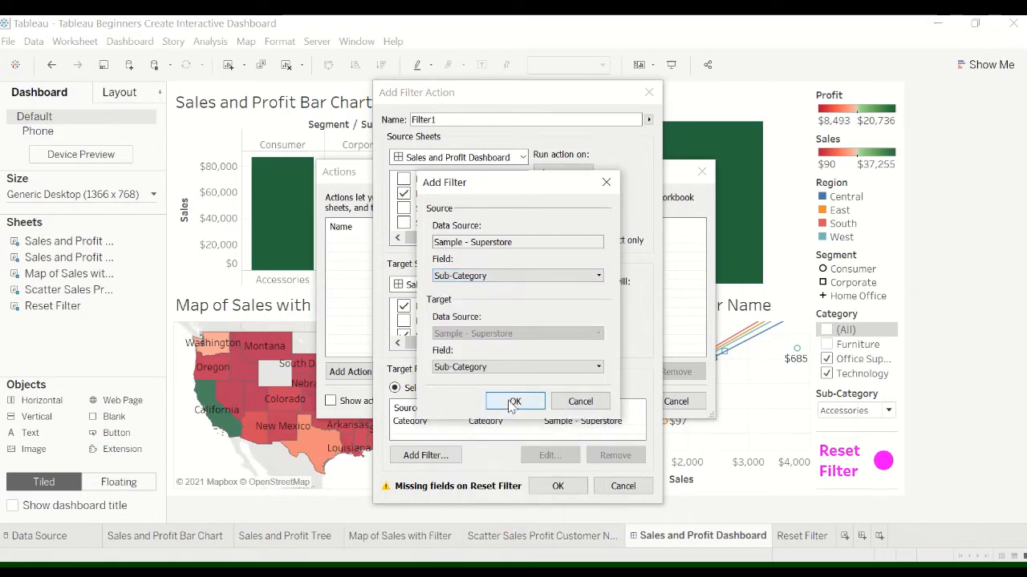
click(514, 401)
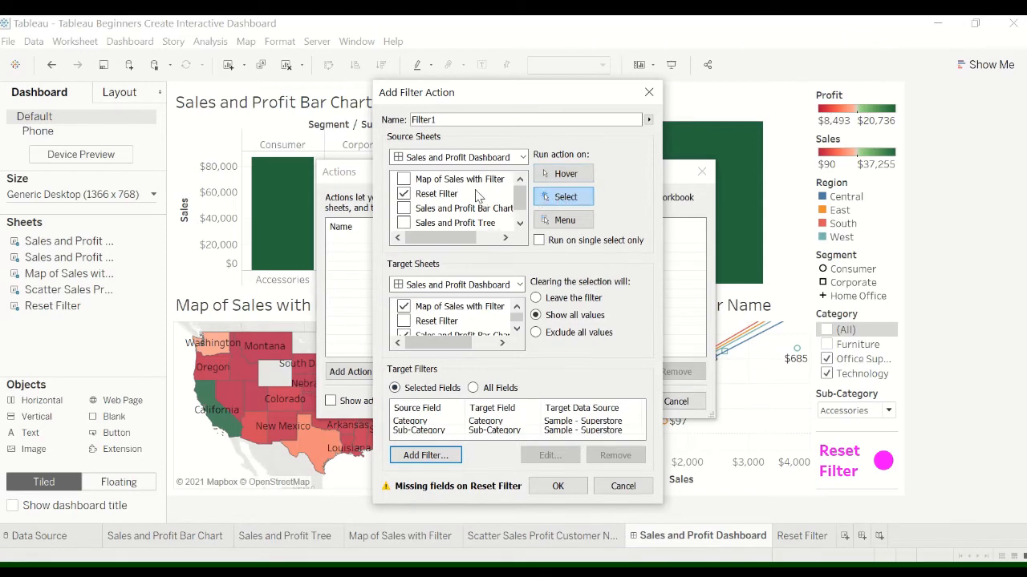
mouse_move(874, 471)
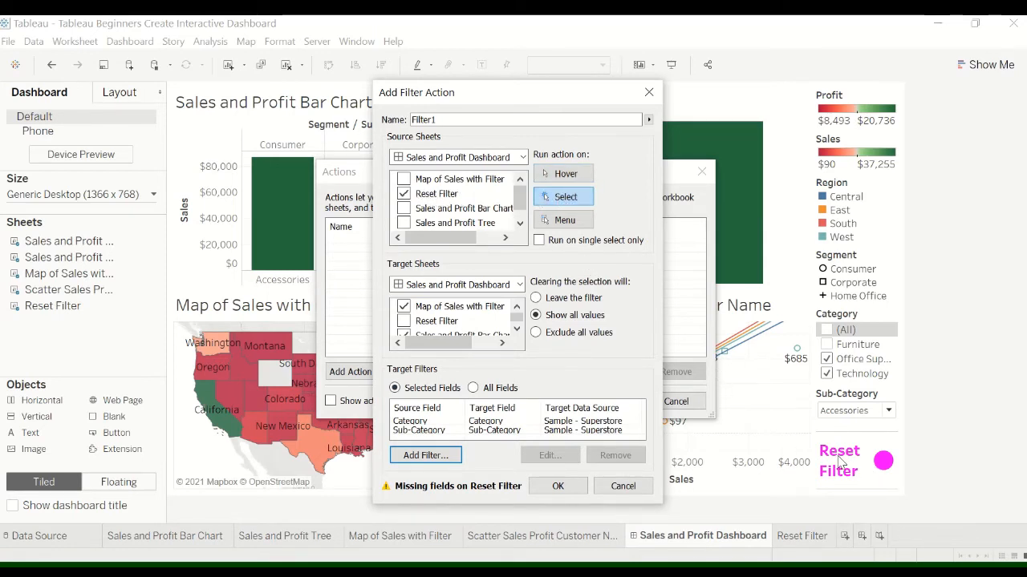
mouse_move(533, 367)
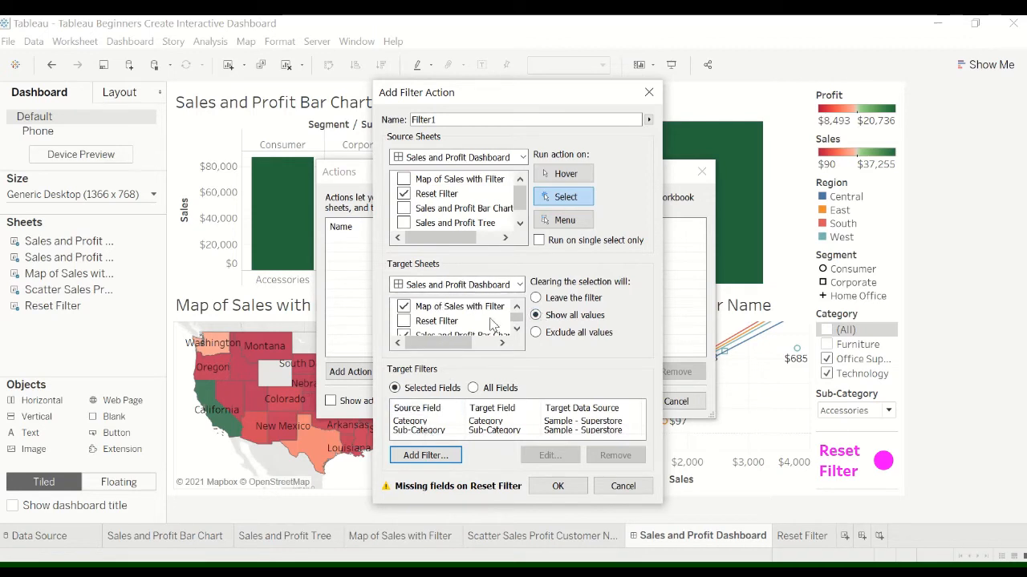
mouse_move(438, 330)
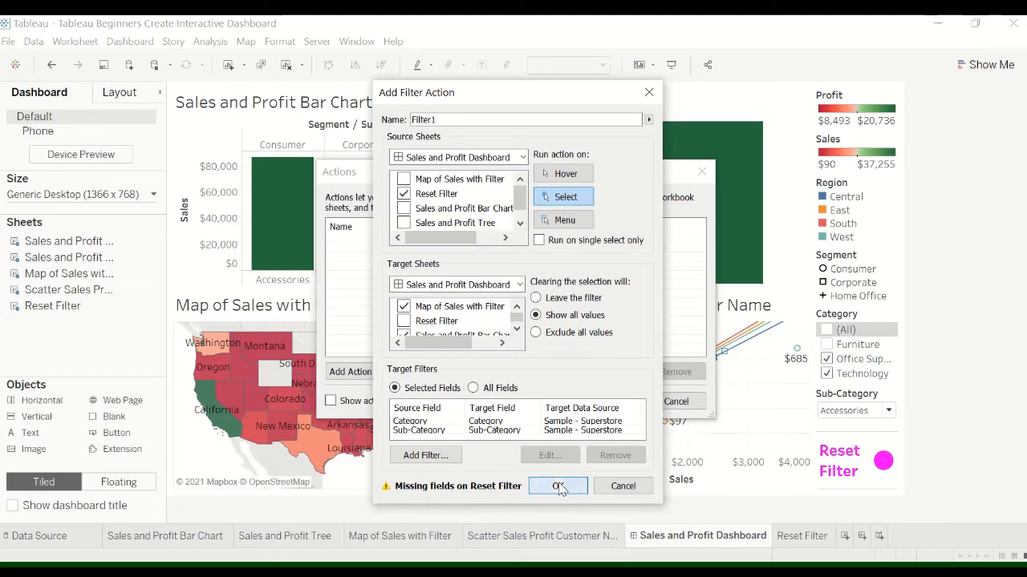
Save Filter1 and close the Actions dialog, returning to the dashboard
click(557, 486)
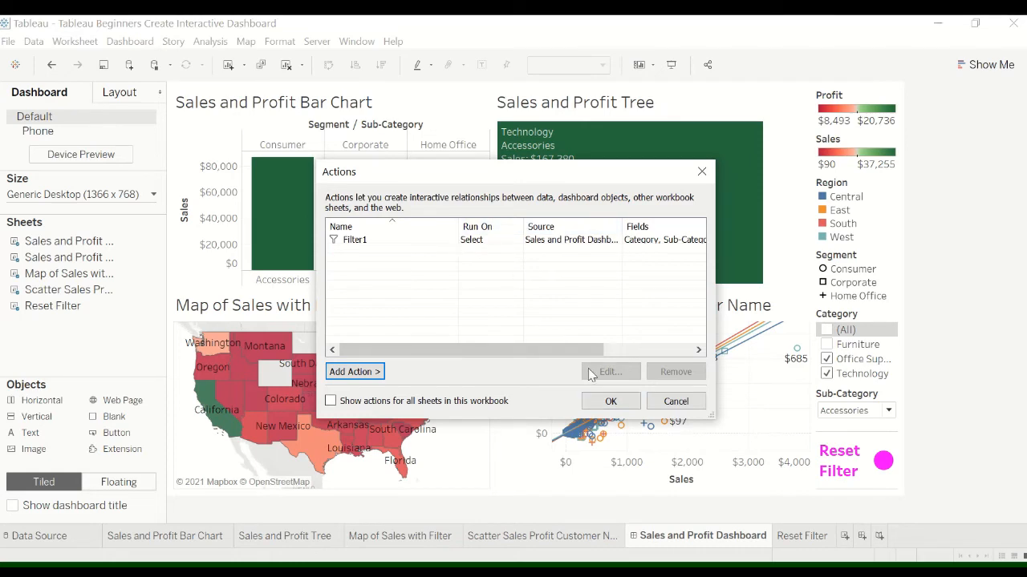
click(609, 401)
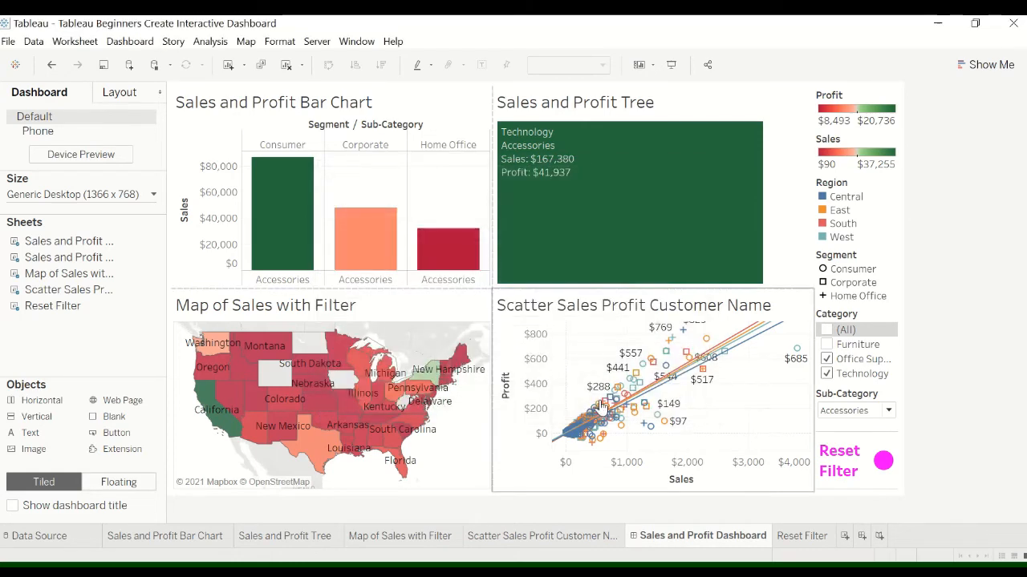
click(880, 463)
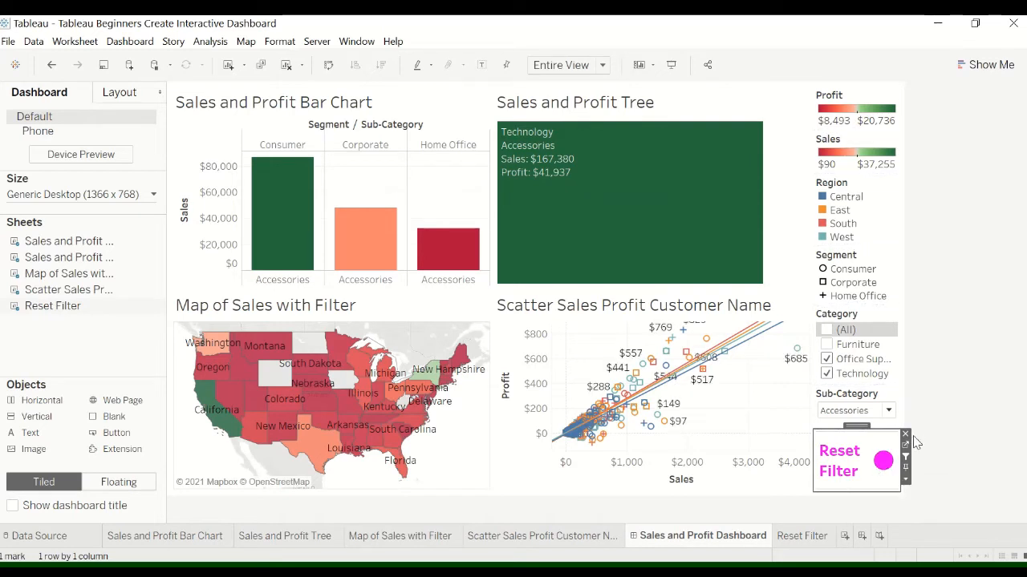
click(882, 460)
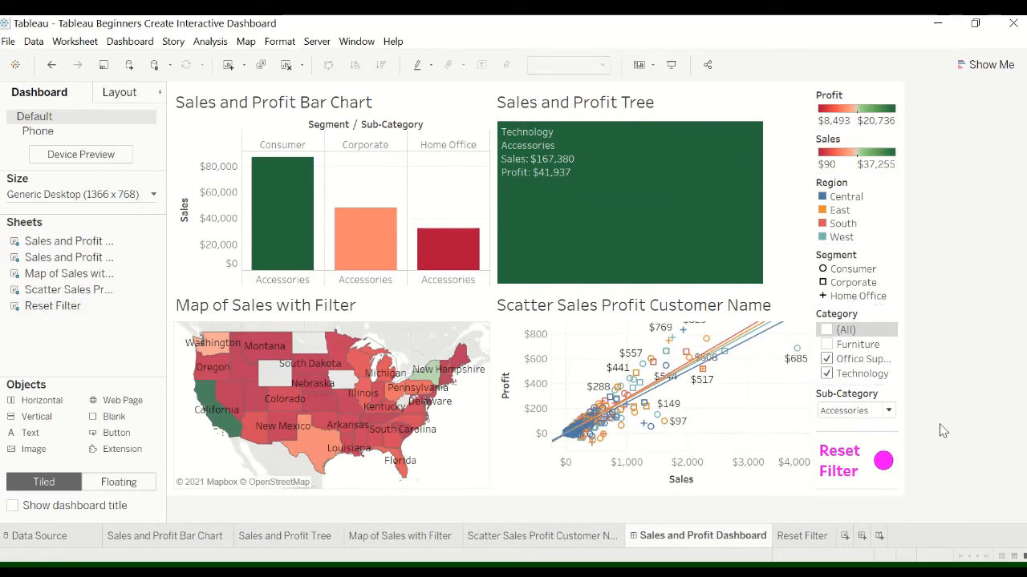
mouse_move(938, 427)
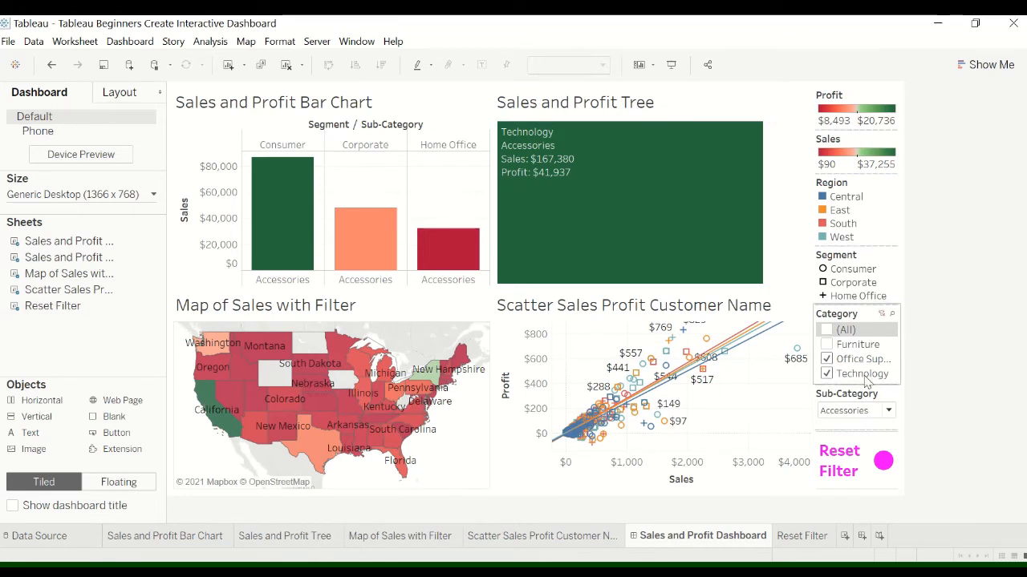
mouse_move(862, 316)
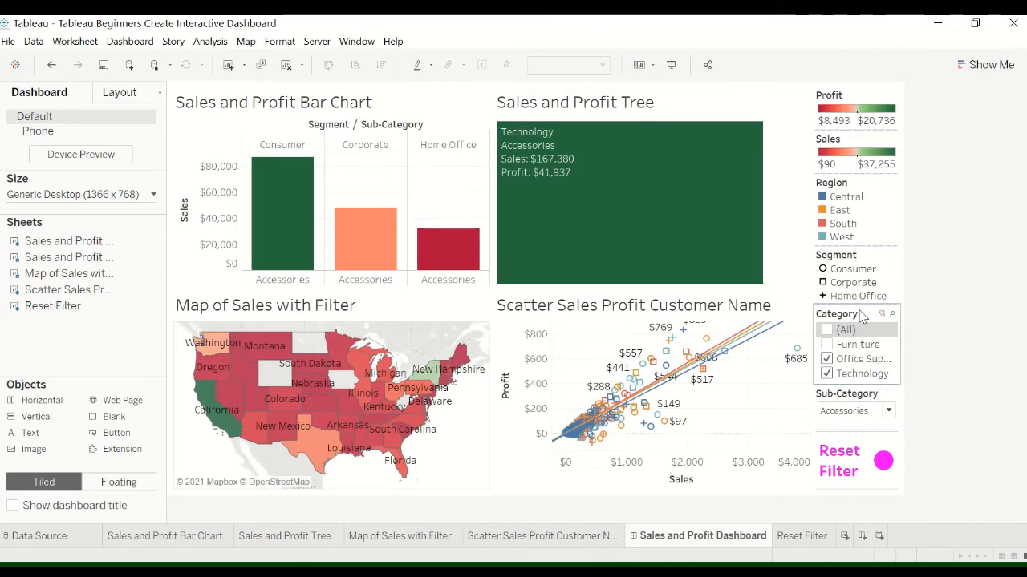
mouse_move(962, 343)
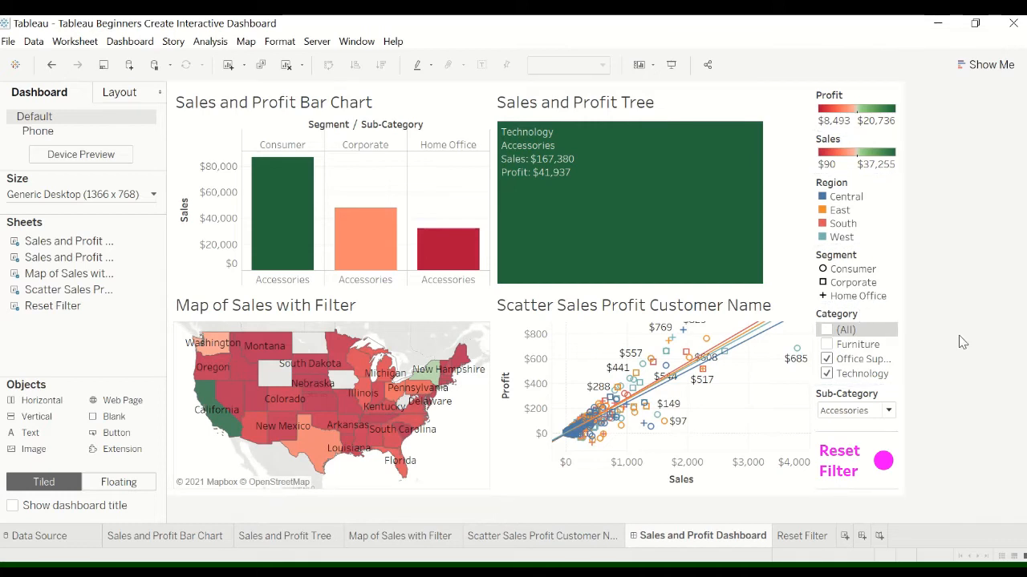
mouse_move(882, 460)
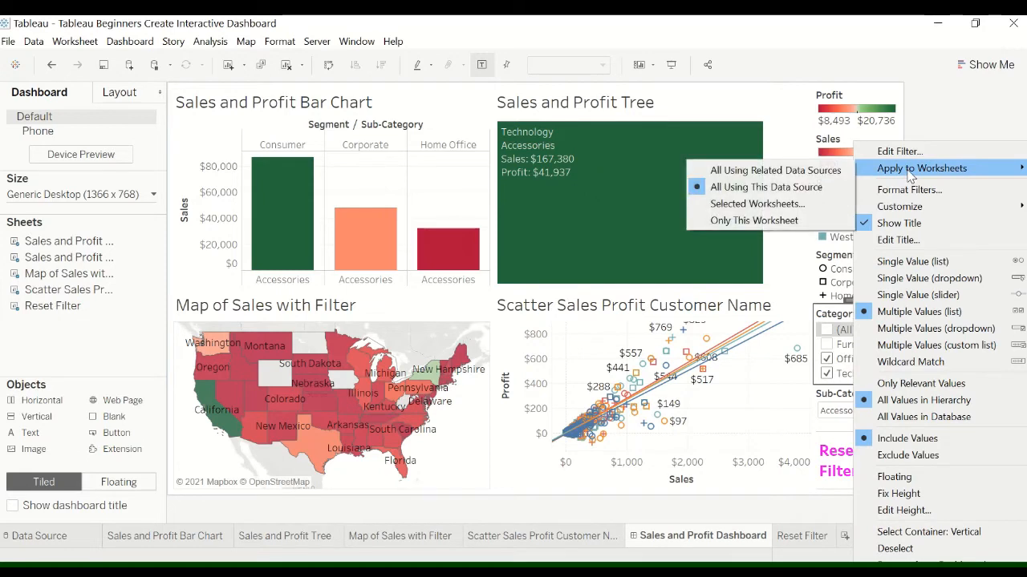
mouse_move(921, 382)
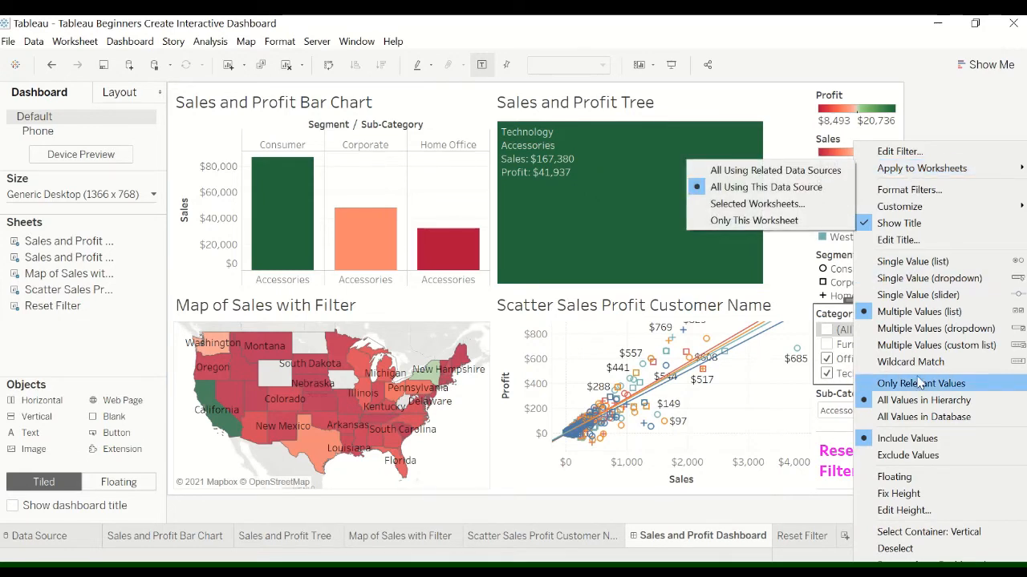
mouse_move(921, 167)
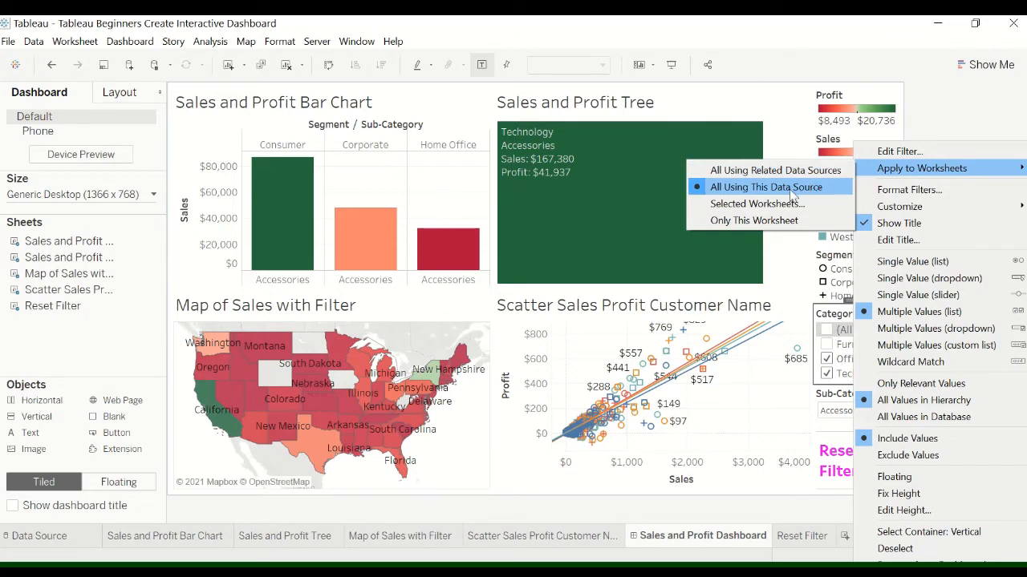
mouse_move(754, 204)
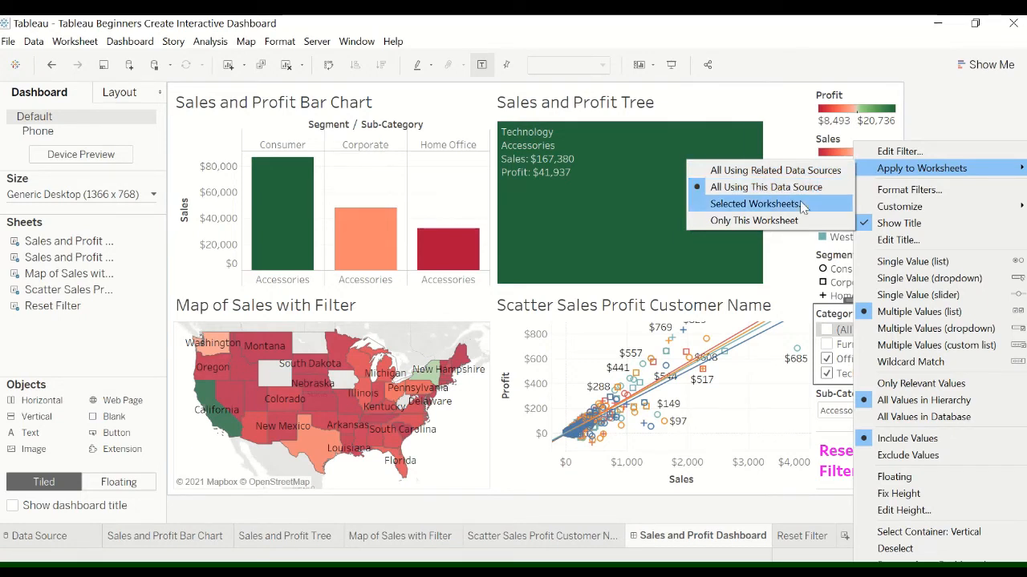
mouse_move(802, 215)
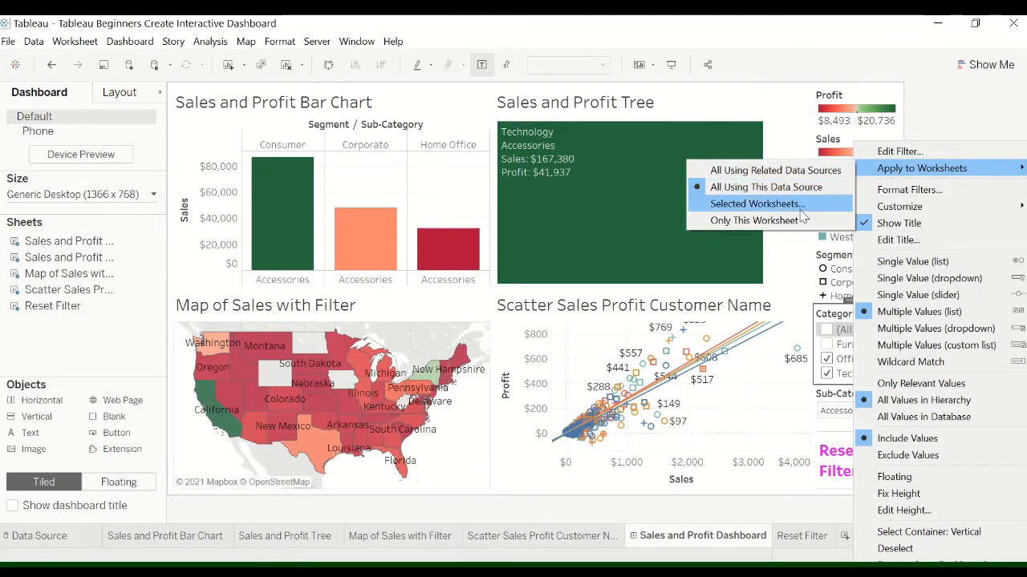
mouse_move(766, 187)
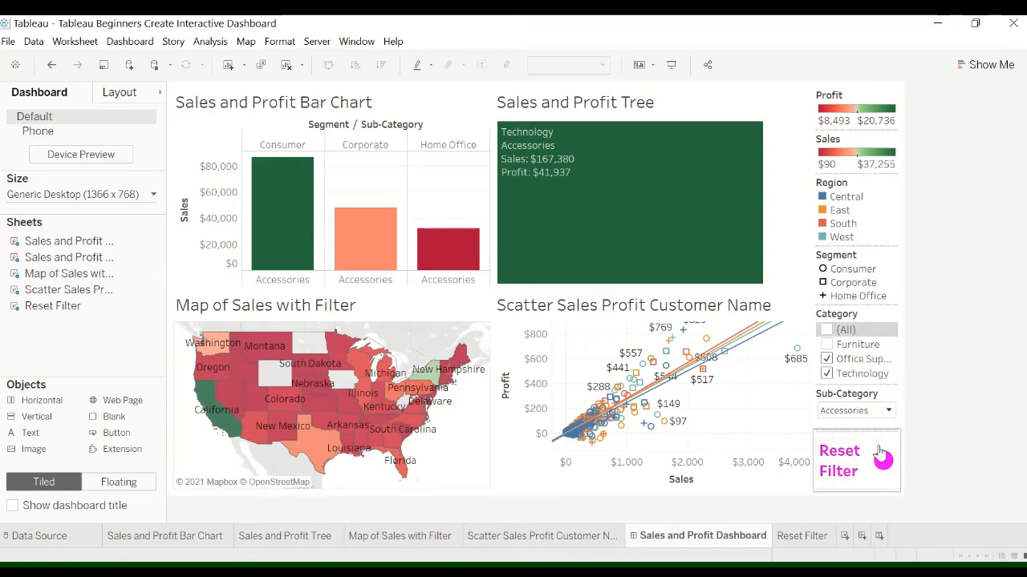
mouse_move(856, 459)
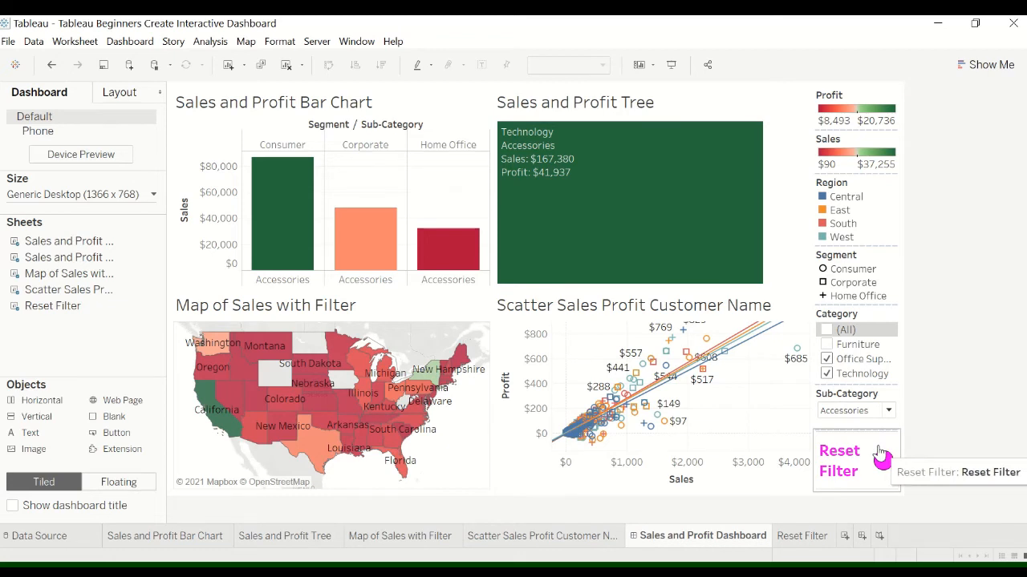
mouse_move(882, 321)
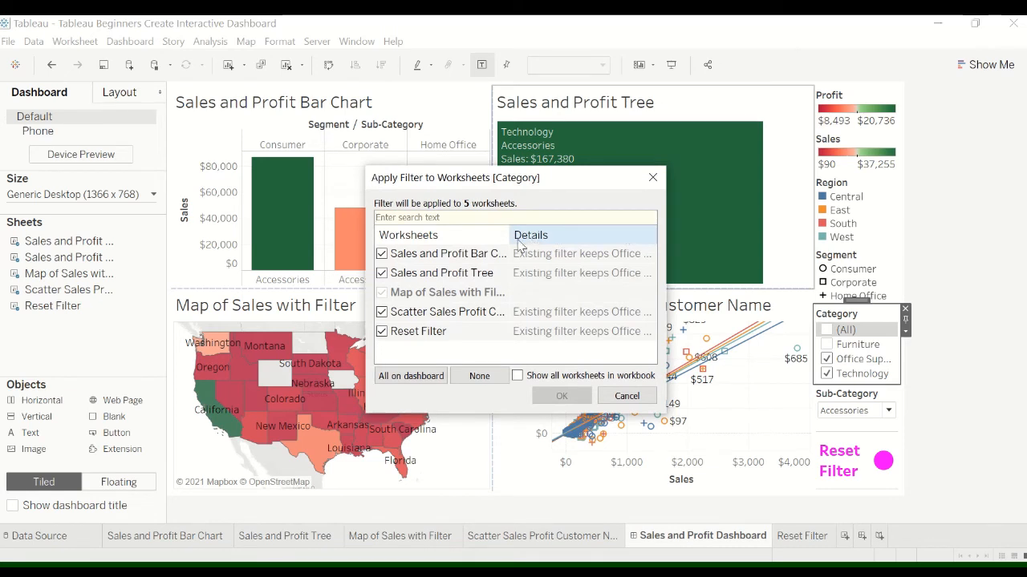
Exclude Reset Filter from the Category filter's worksheets so it applies to four sheets
click(381, 331)
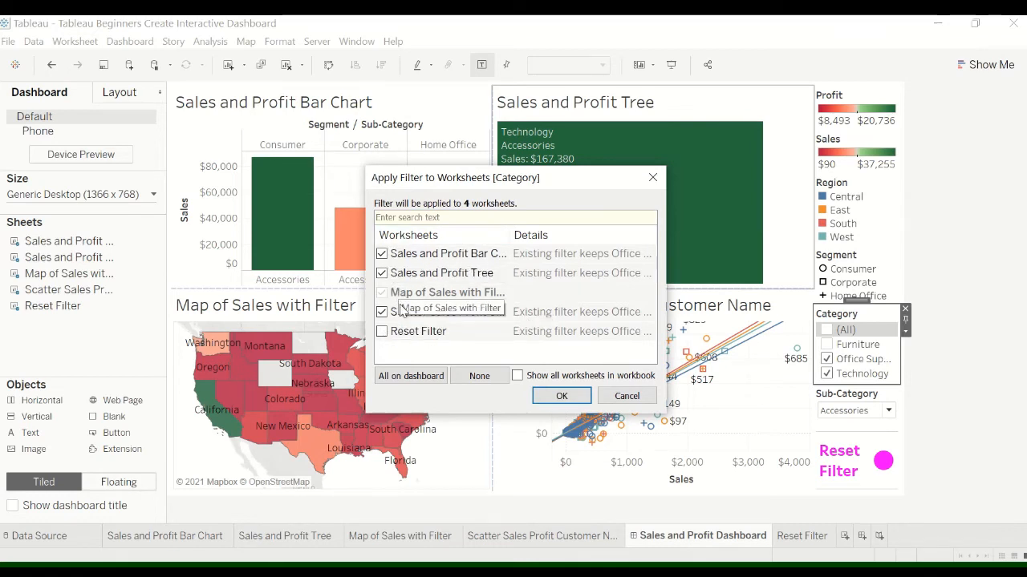
mouse_move(652, 177)
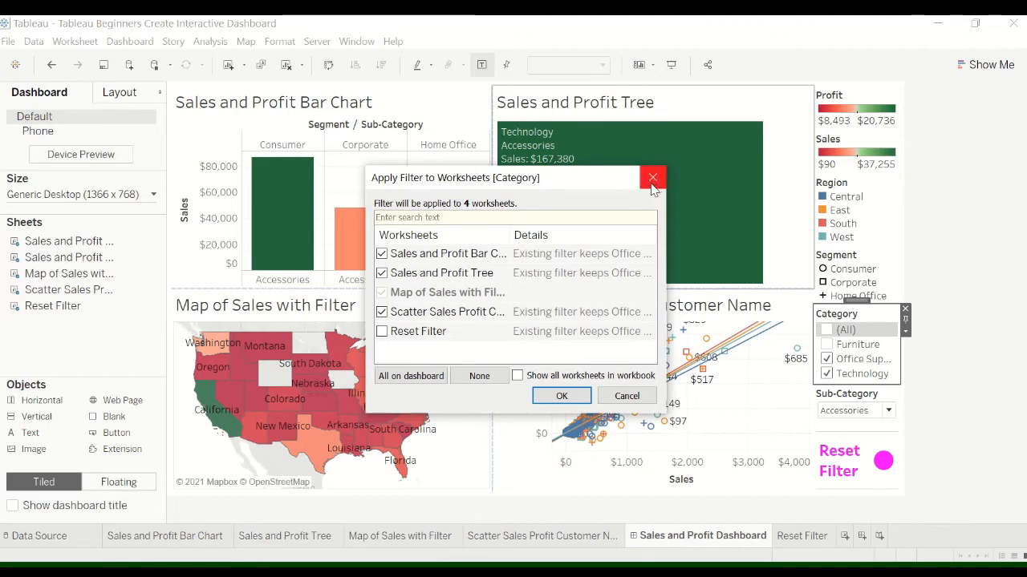
click(652, 177)
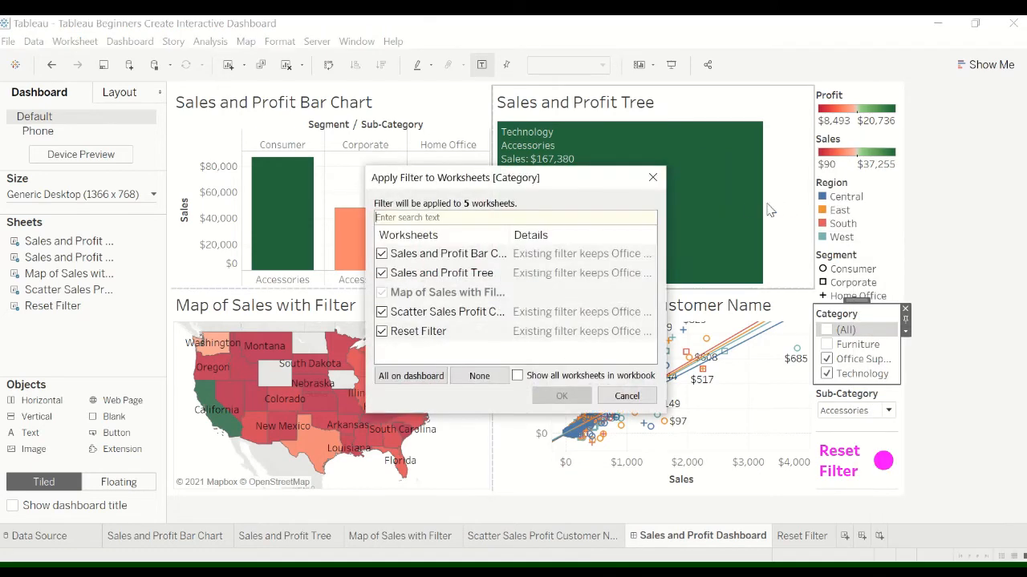
mouse_move(385, 337)
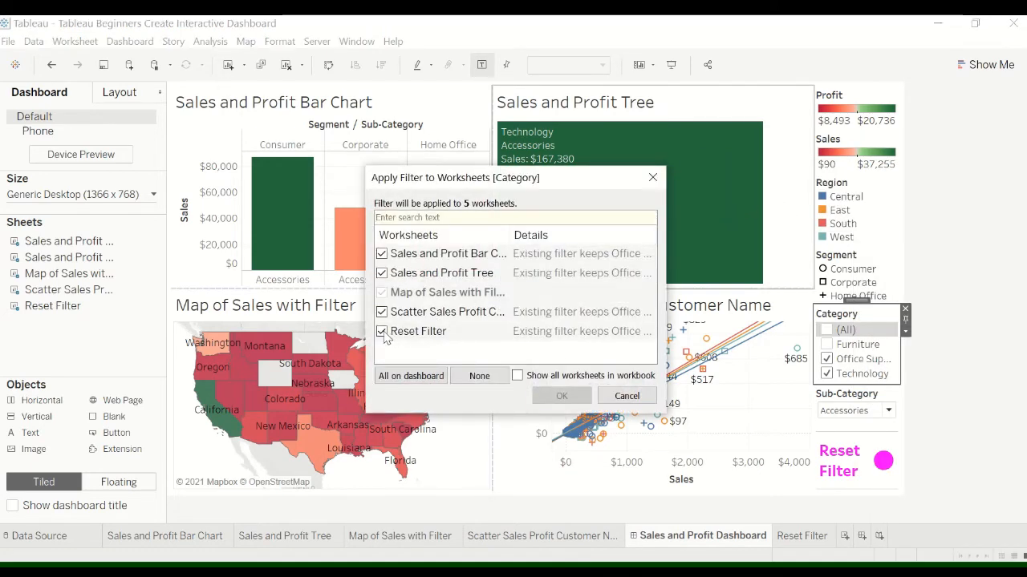
click(382, 331)
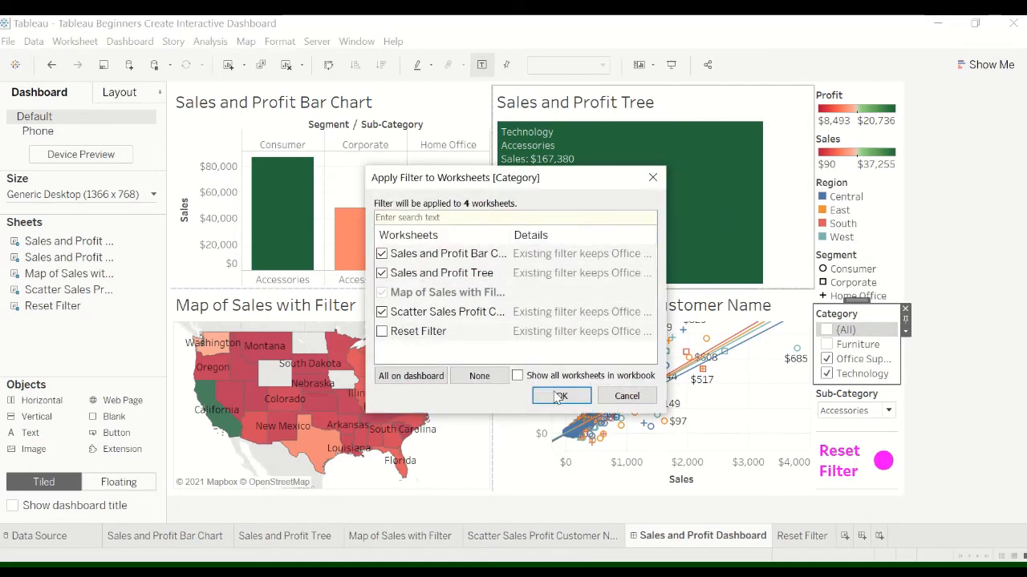
click(561, 396)
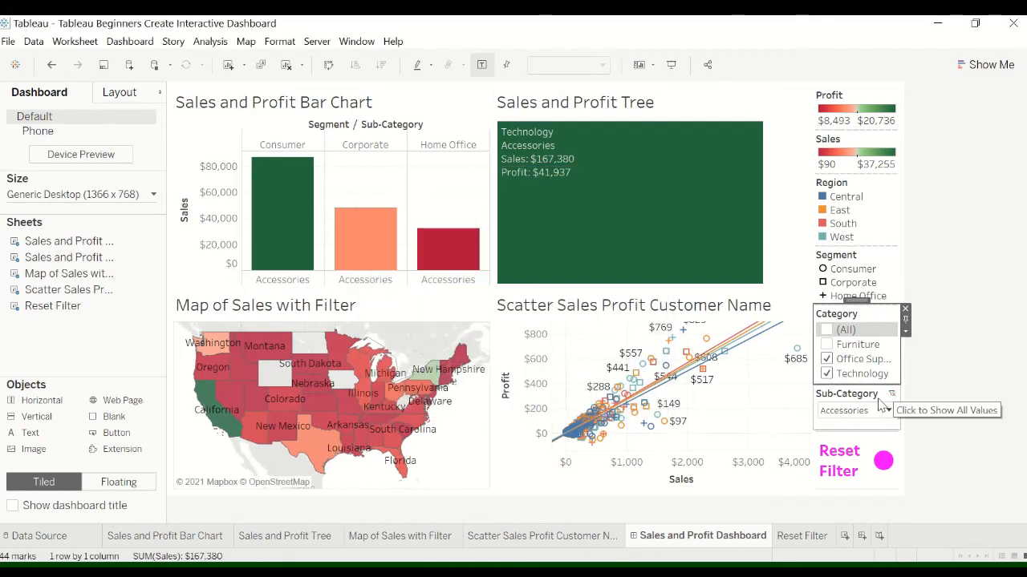
Apply the Sub-Category filter to selected worksheets, excluding the Reset Filter sheet
right_click(878, 393)
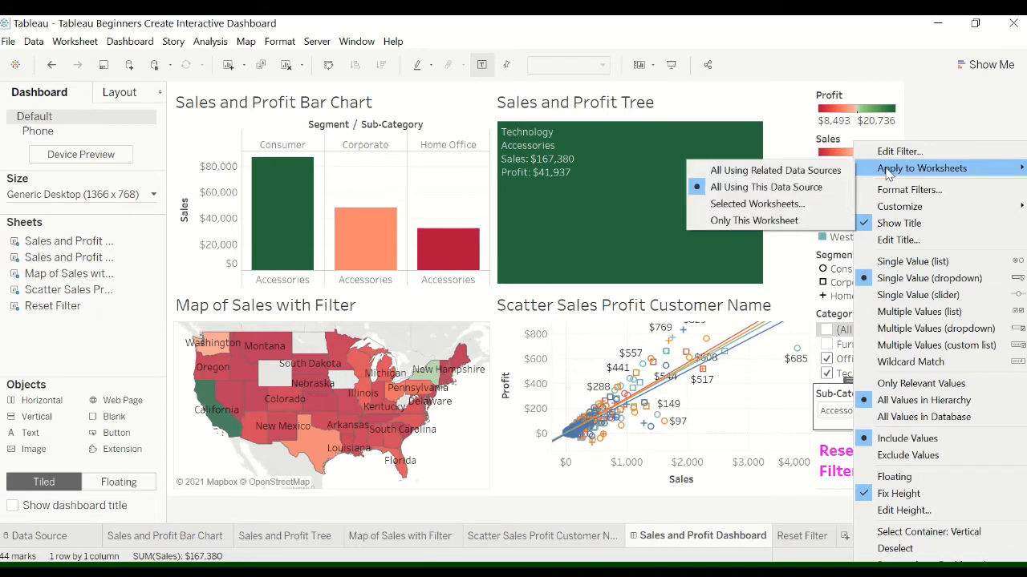
mouse_move(746, 204)
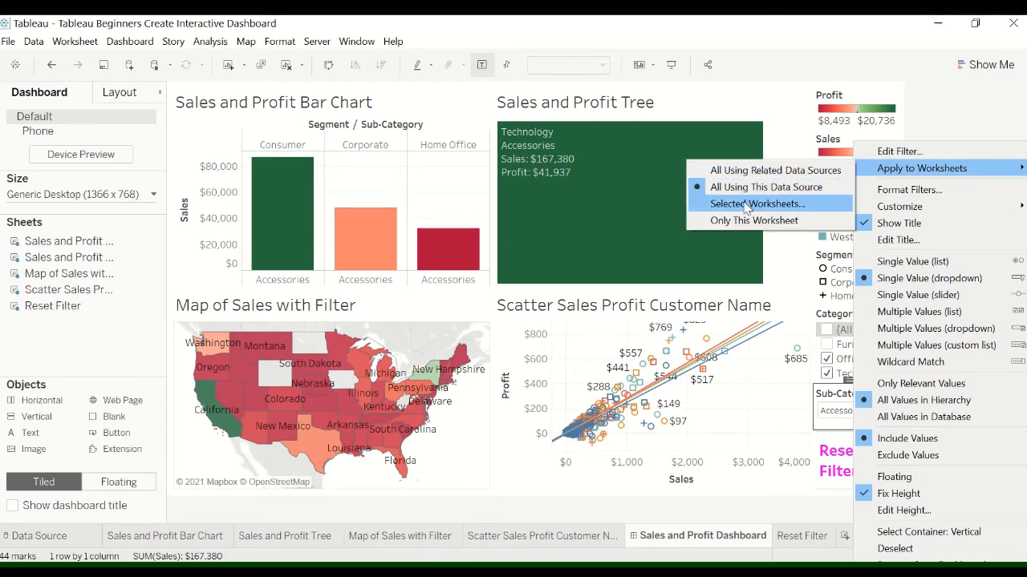
click(753, 203)
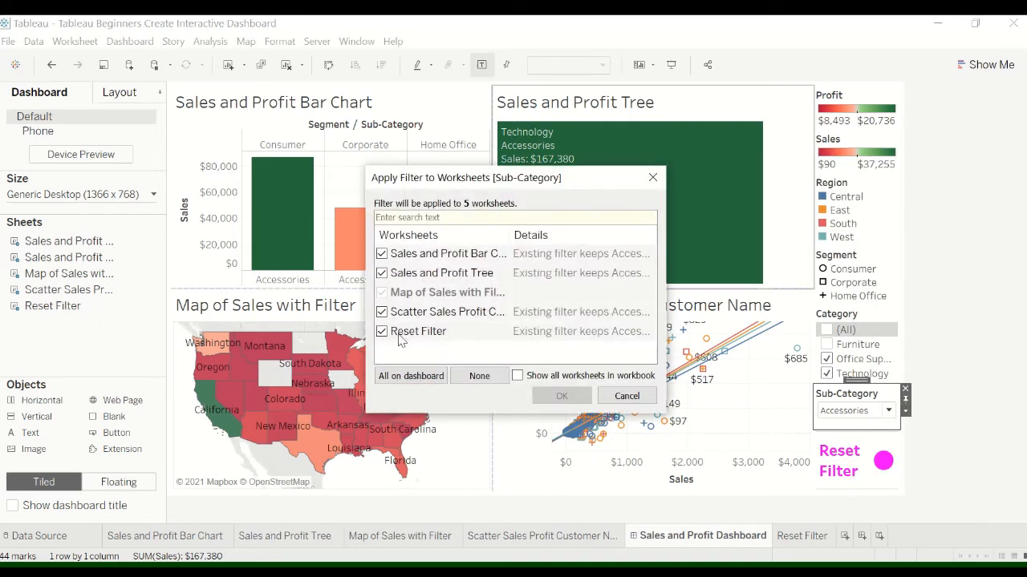
click(382, 332)
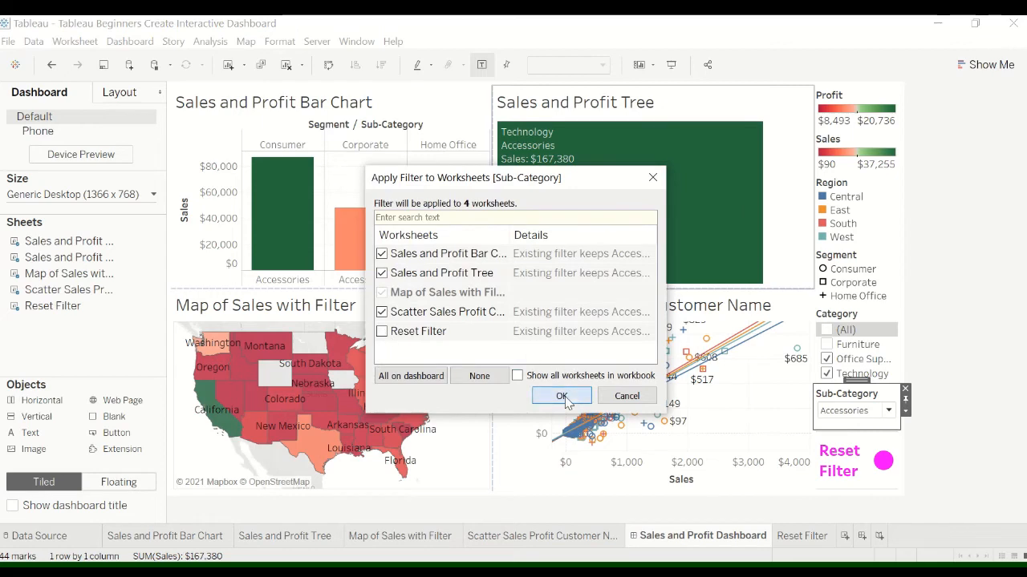
click(561, 395)
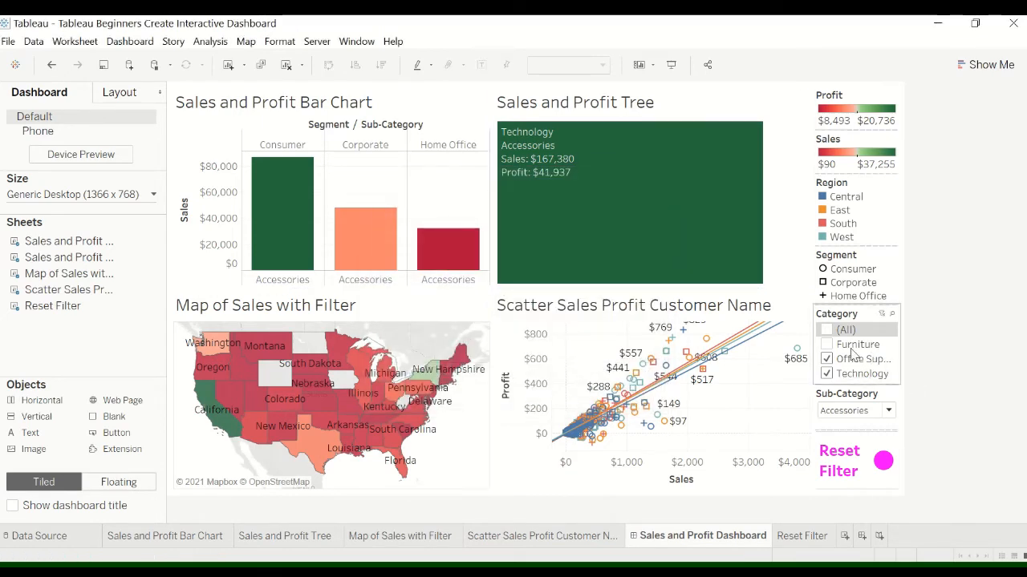
Test the Category filter by removing Furniture and Technology, then show all categories again
click(827, 329)
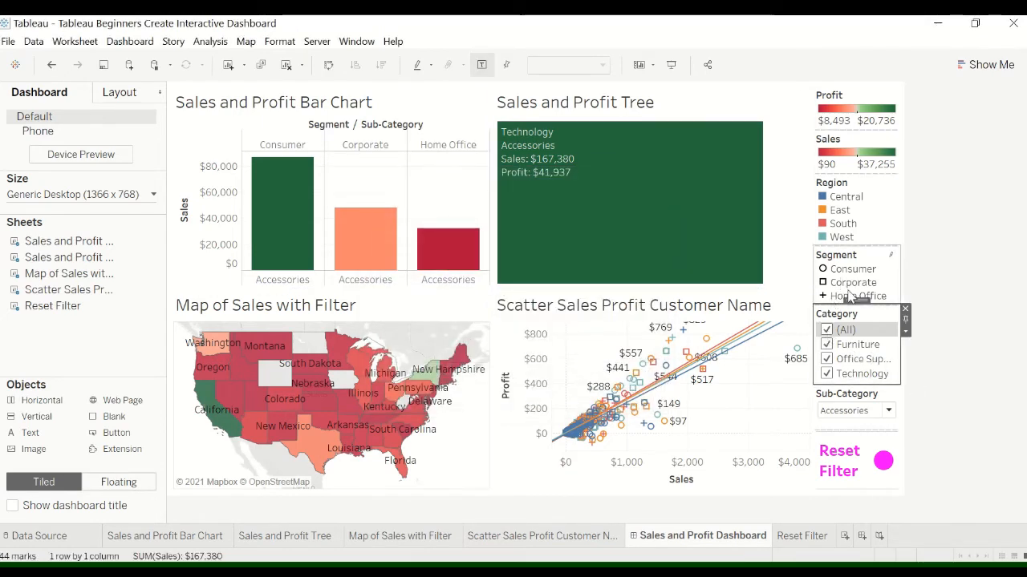
click(888, 410)
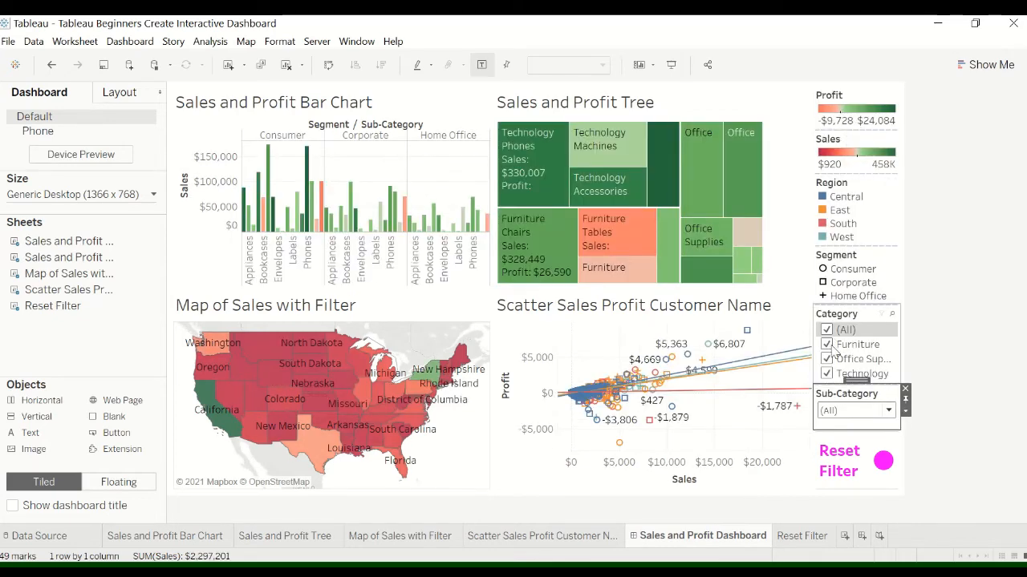
click(826, 345)
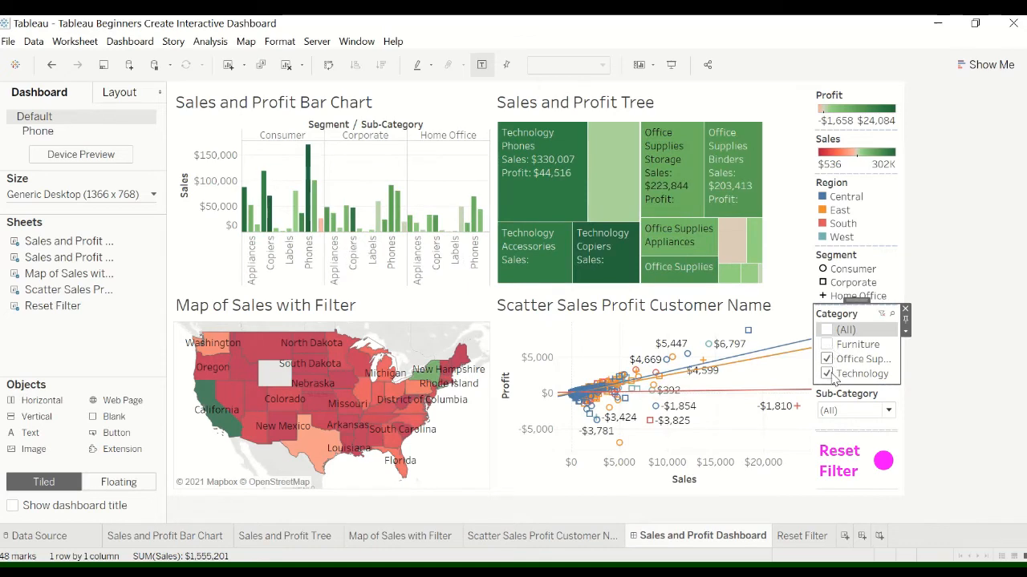
click(826, 374)
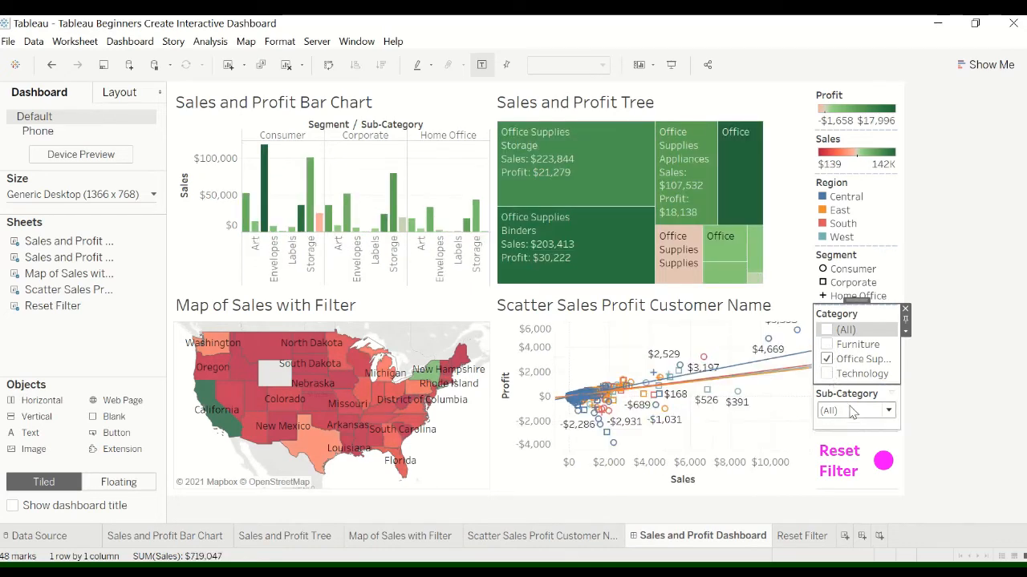
click(881, 410)
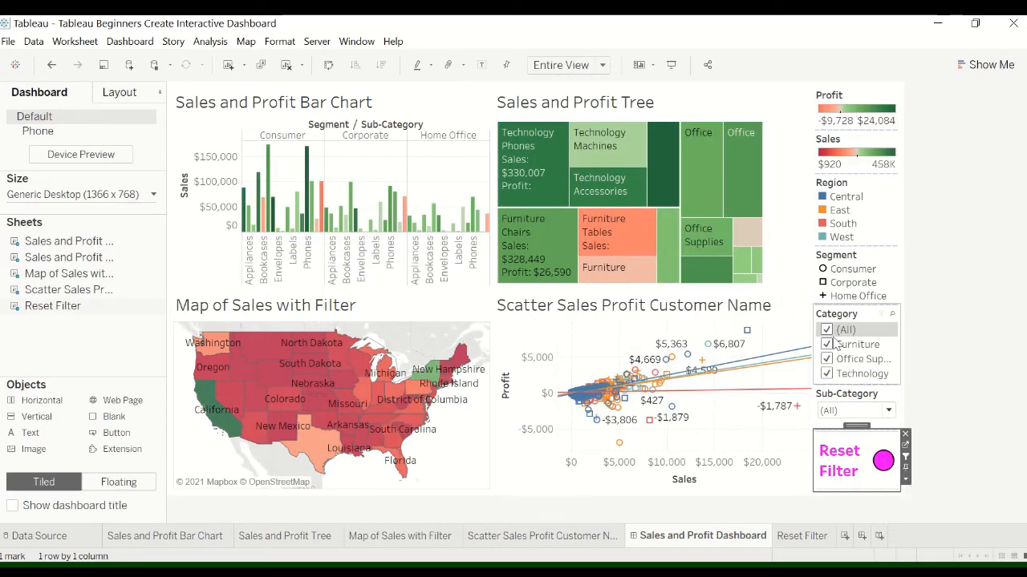
Toggle (All) and use Reset Filter so every chart shows full data again
click(826, 330)
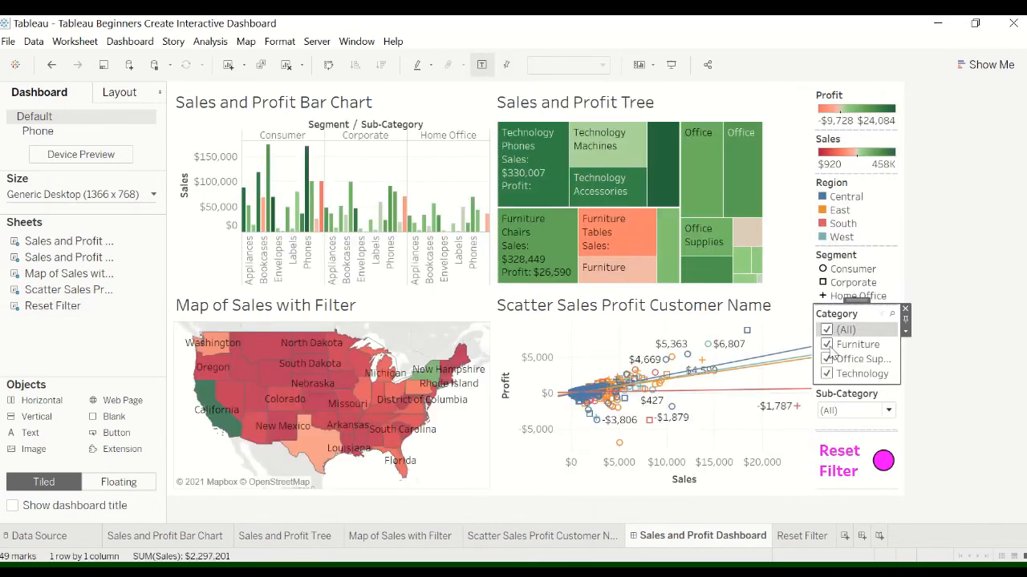
click(827, 329)
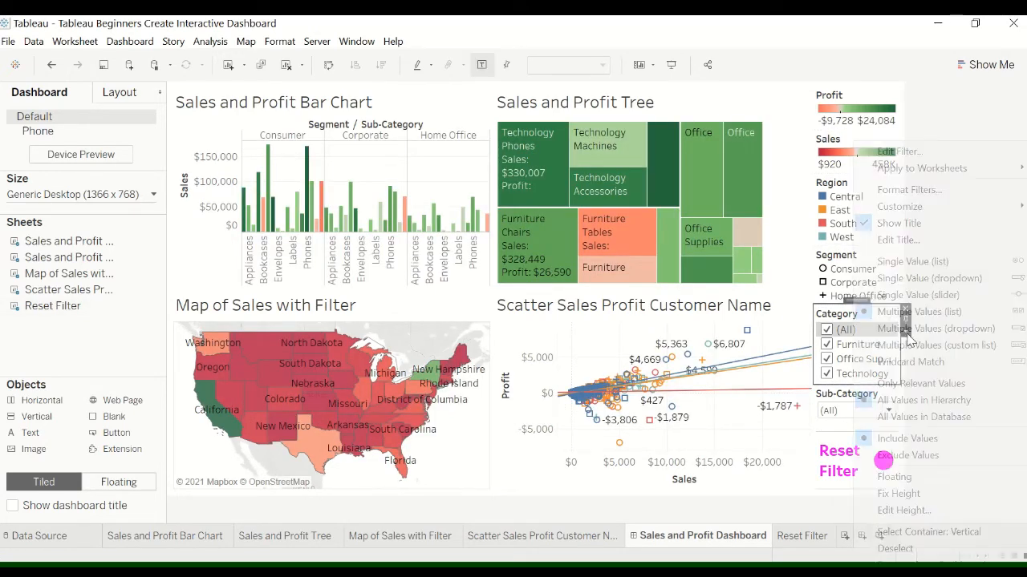
click(922, 167)
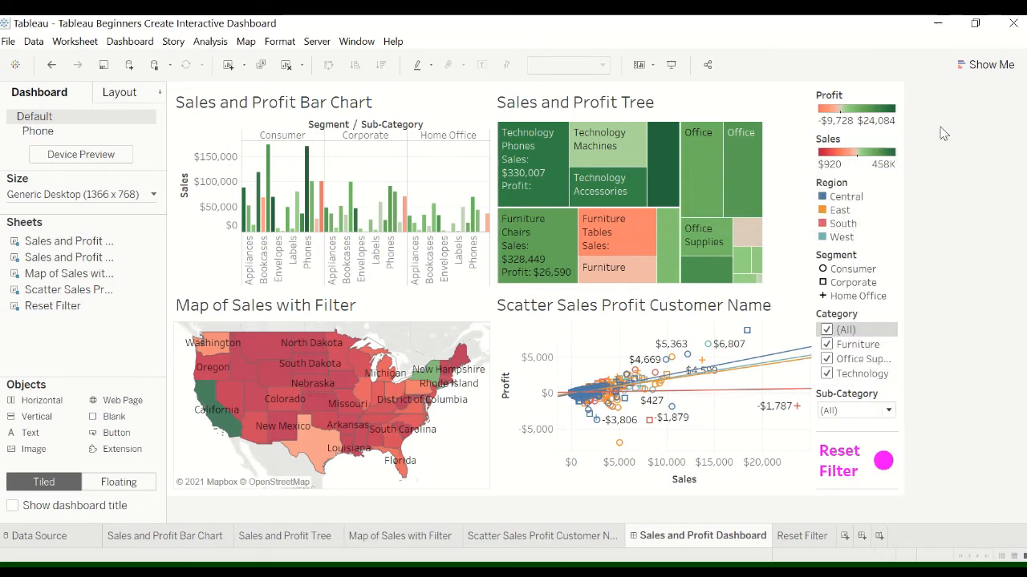
mouse_move(936, 252)
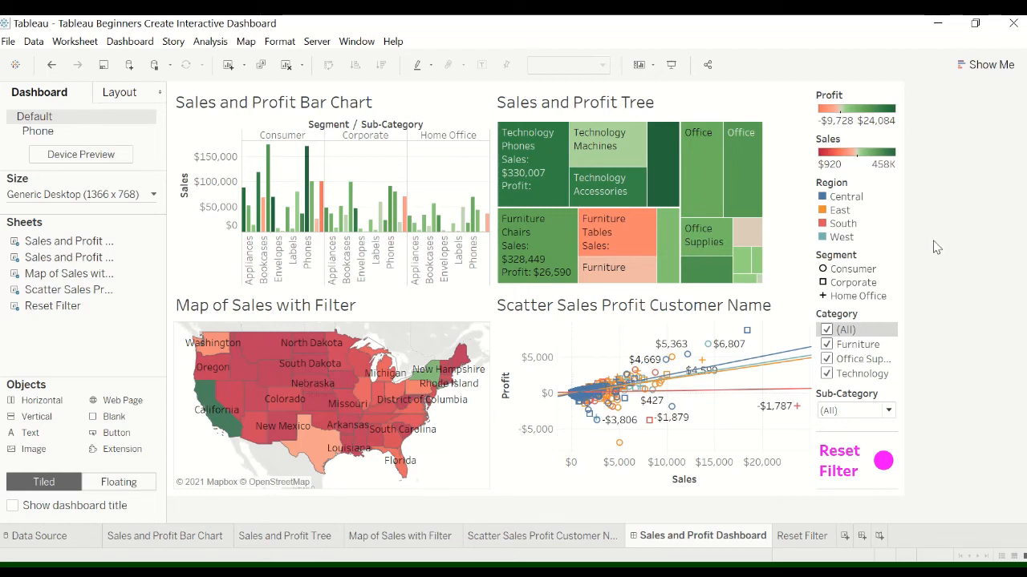
click(706, 417)
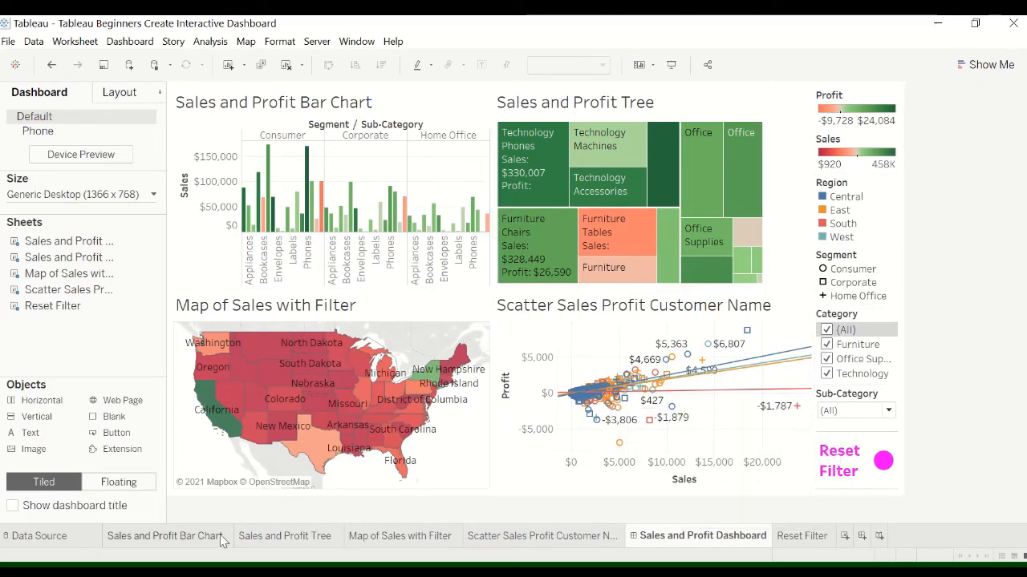
Filter the bar chart by year of Order Date with all four years 2016–2019 included
click(167, 536)
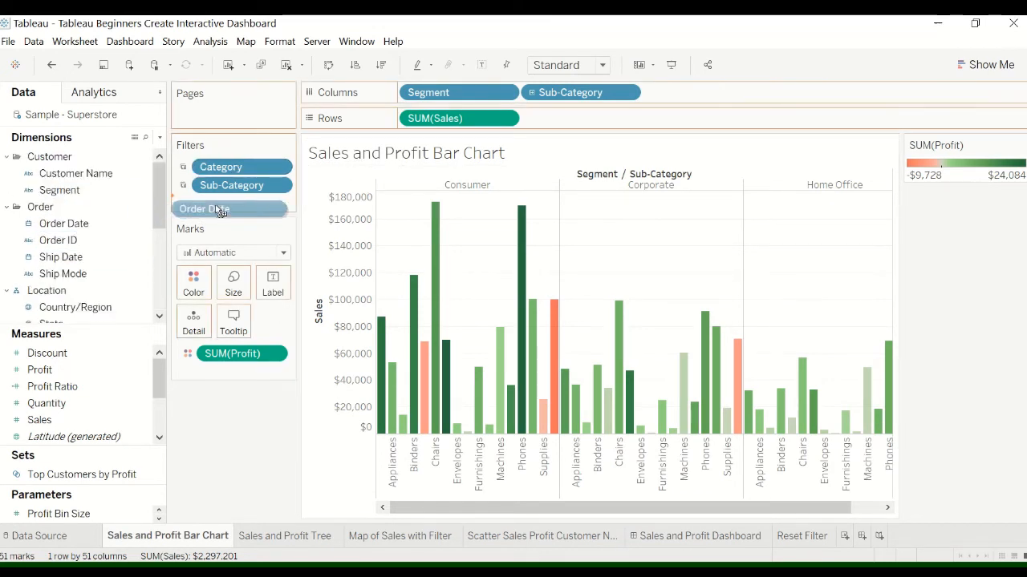
click(204, 208)
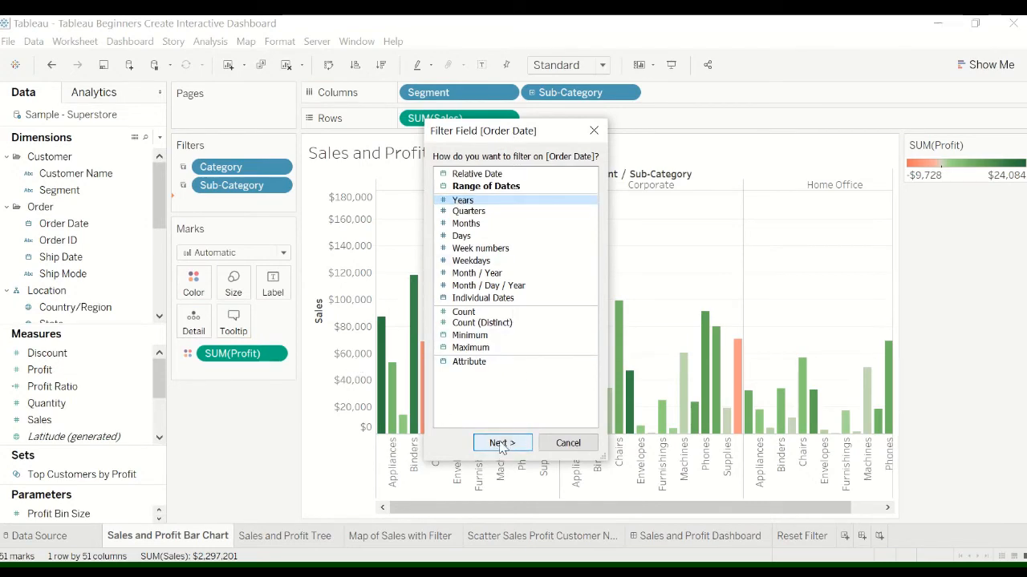
click(502, 443)
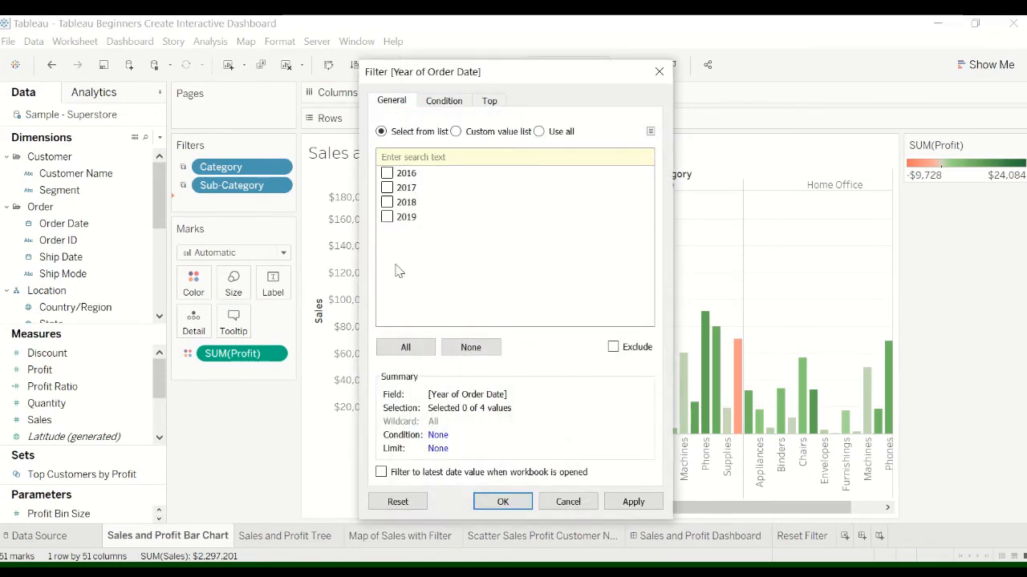
click(405, 347)
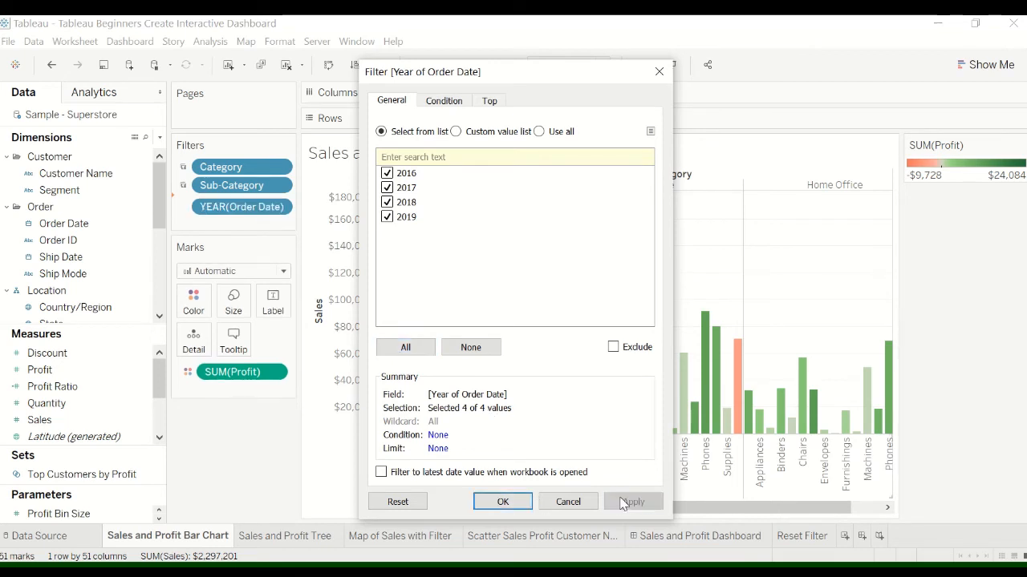
click(502, 501)
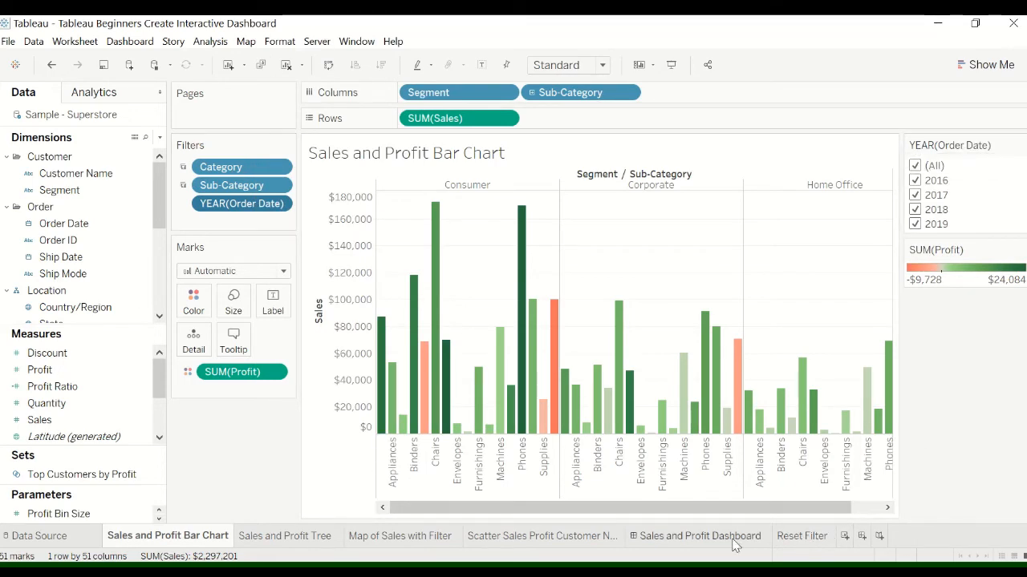
Show the Year of Order Date filter on the dashboard as a single-value dropdown set to 2016
click(702, 535)
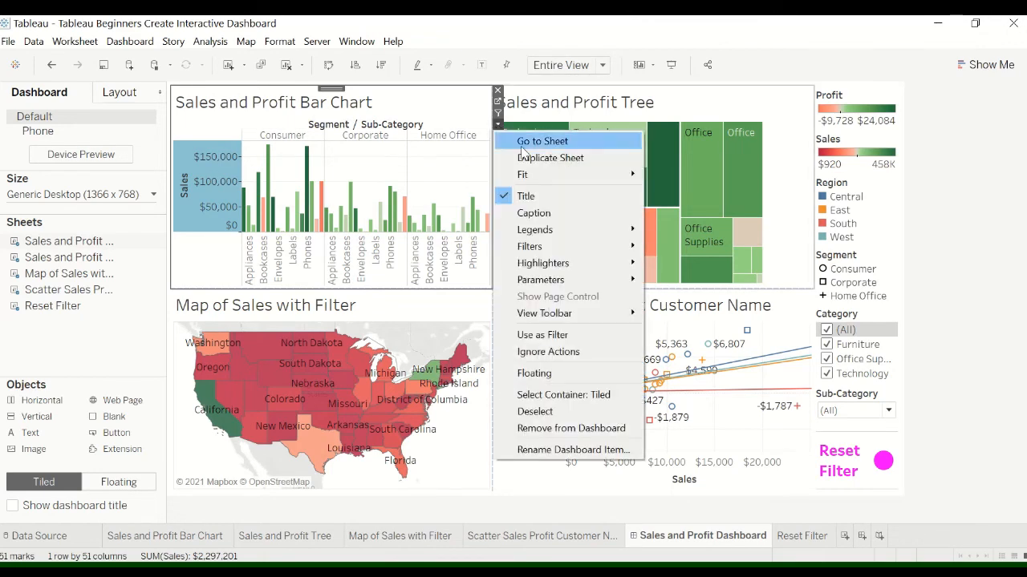
mouse_move(529, 246)
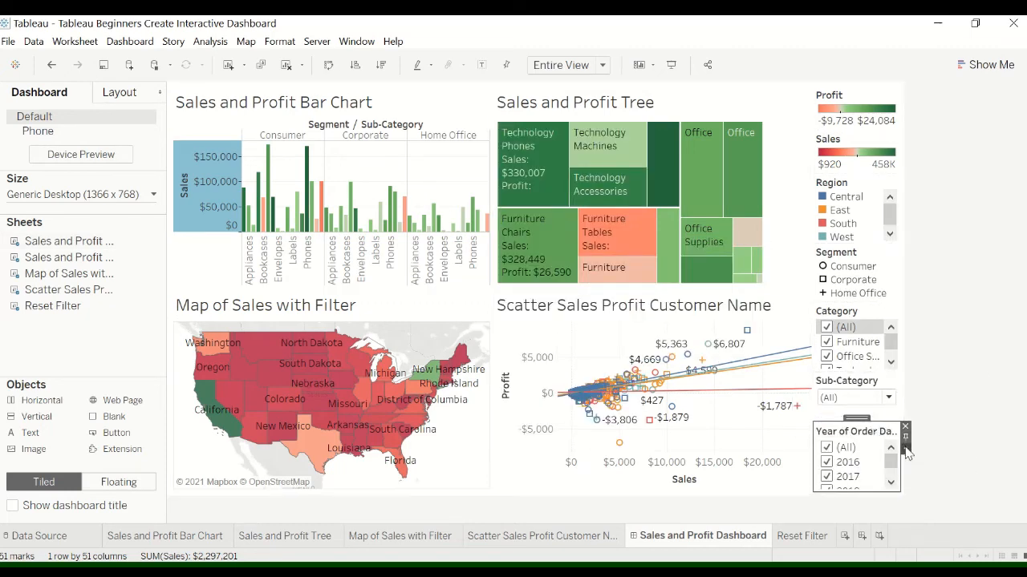
click(906, 433)
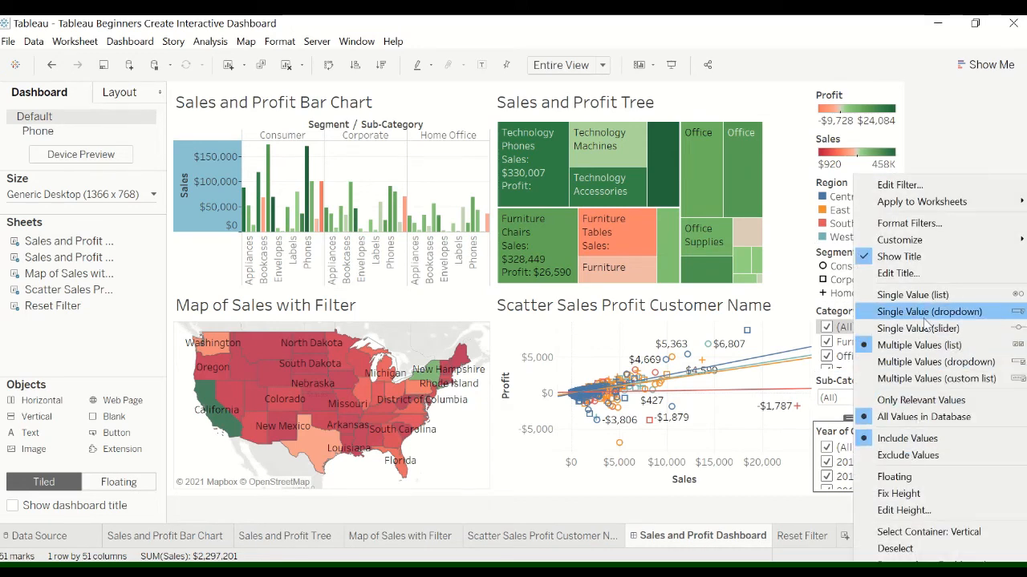
click(929, 312)
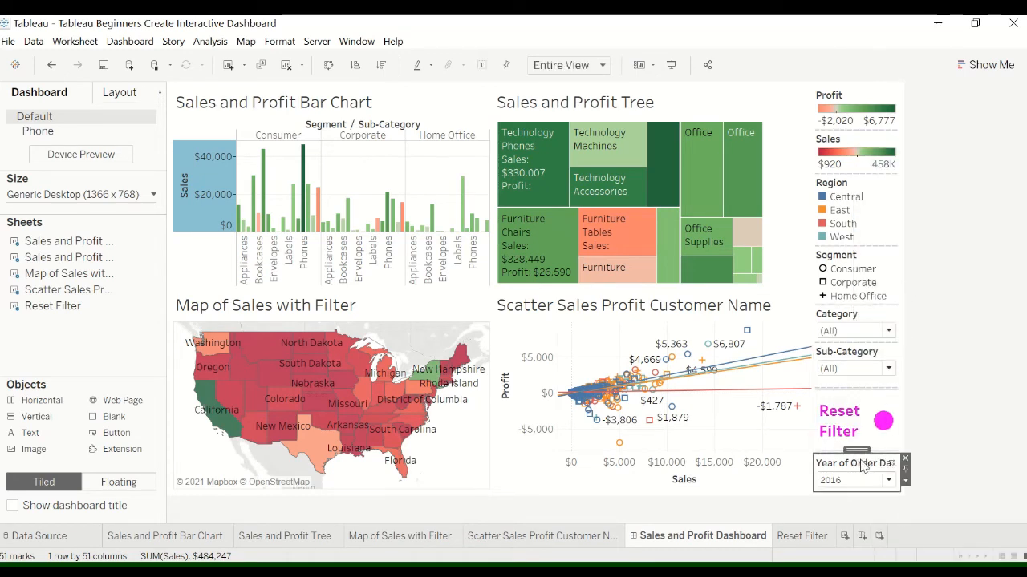
Move the year filter above Category and apply it to the treemap and scatter chart too
drag(854, 463, 854, 312)
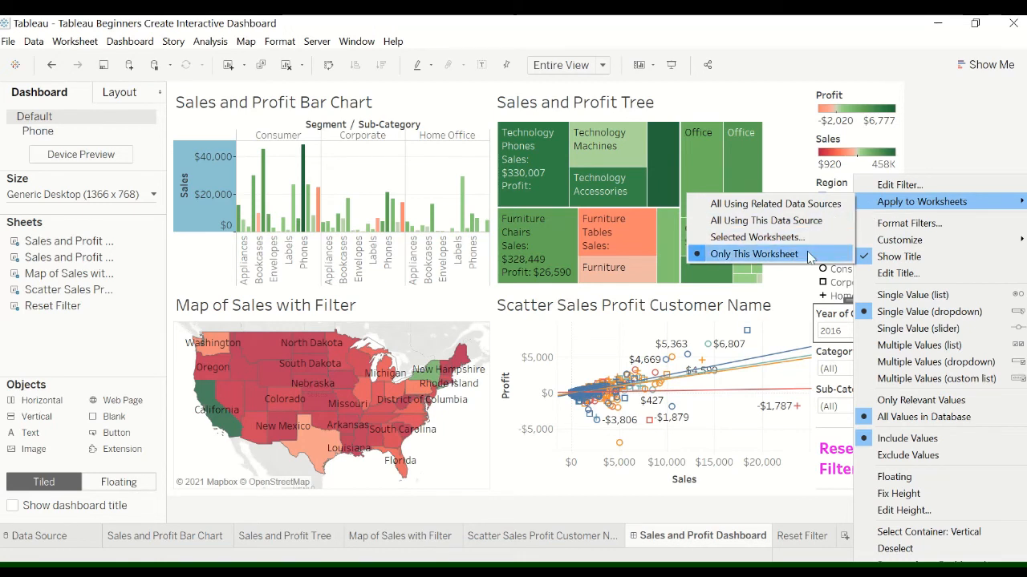
mouse_move(766, 220)
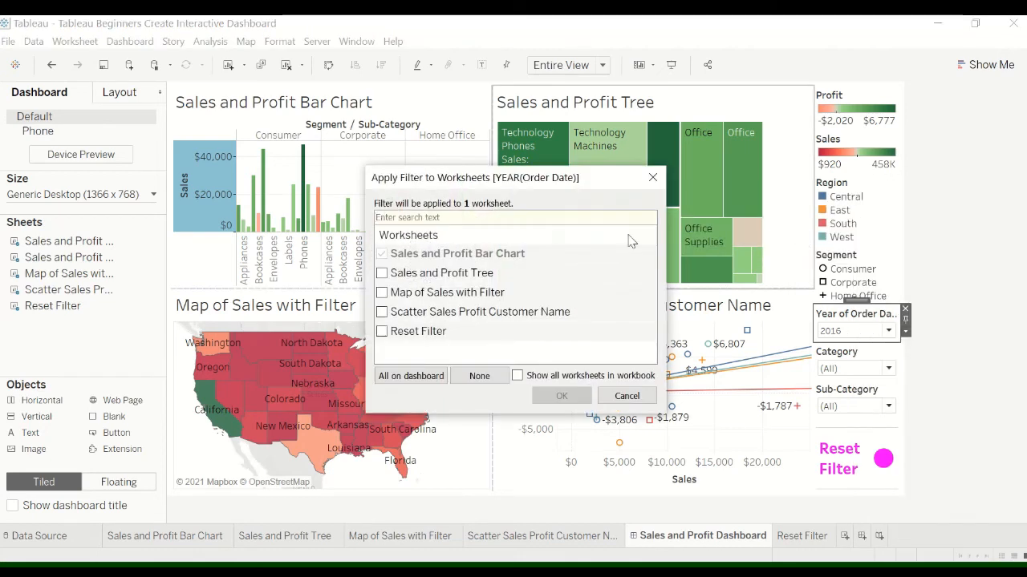
click(383, 292)
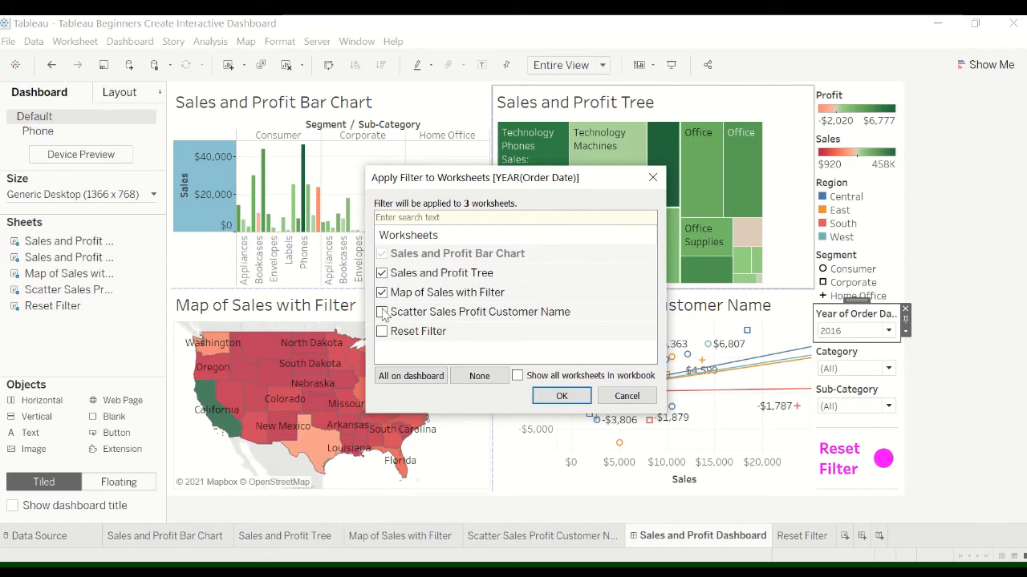
click(383, 312)
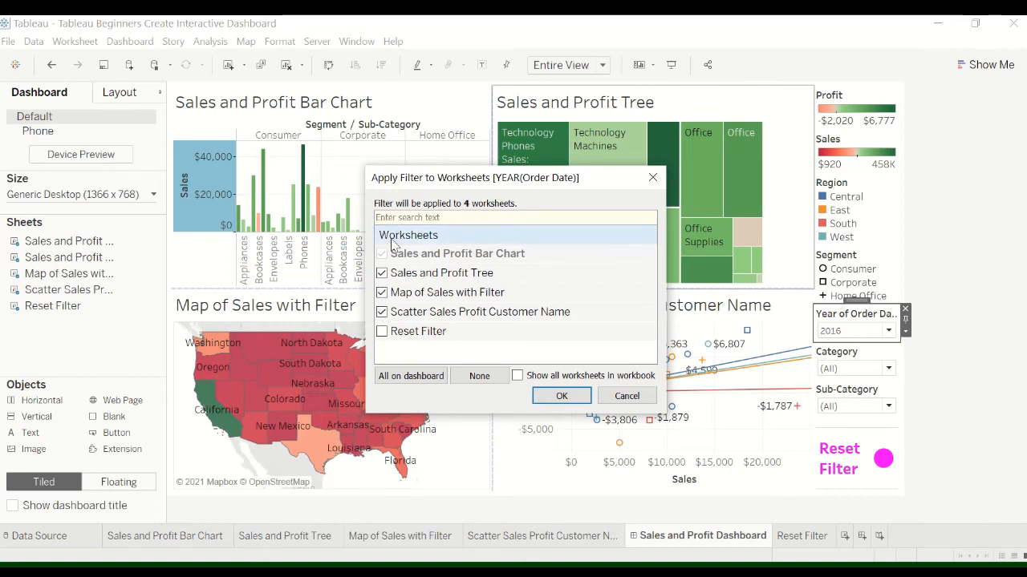
mouse_move(830, 343)
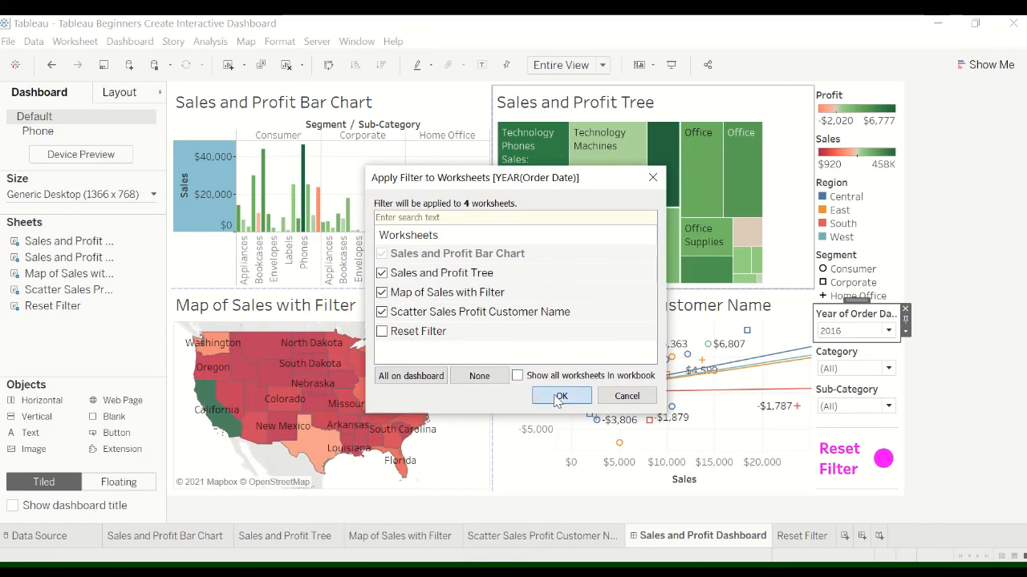
click(559, 395)
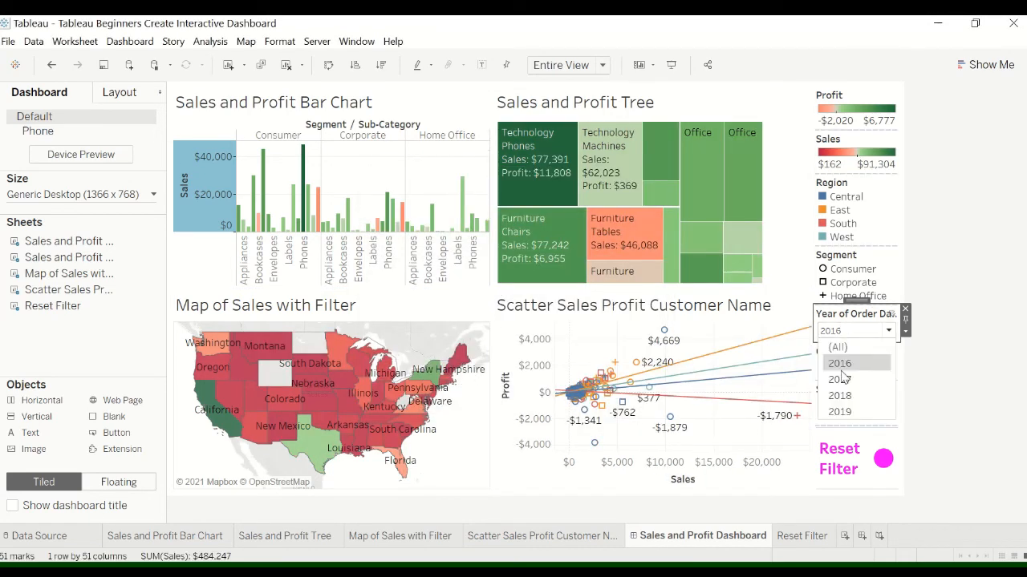
Filter to 2017 orders and try the pink Reset Filter button, which leaves the year at 2017
click(839, 379)
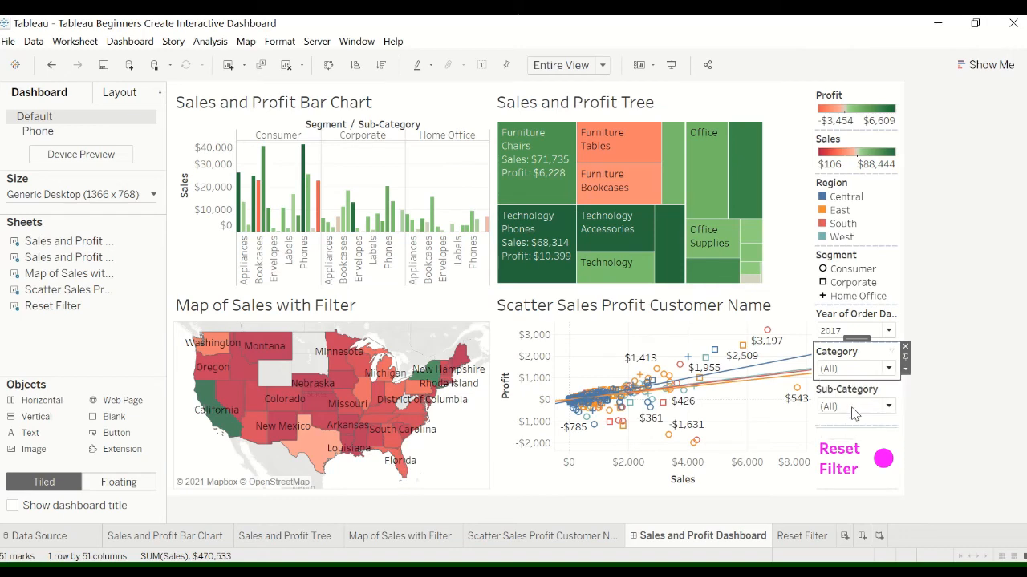
click(853, 368)
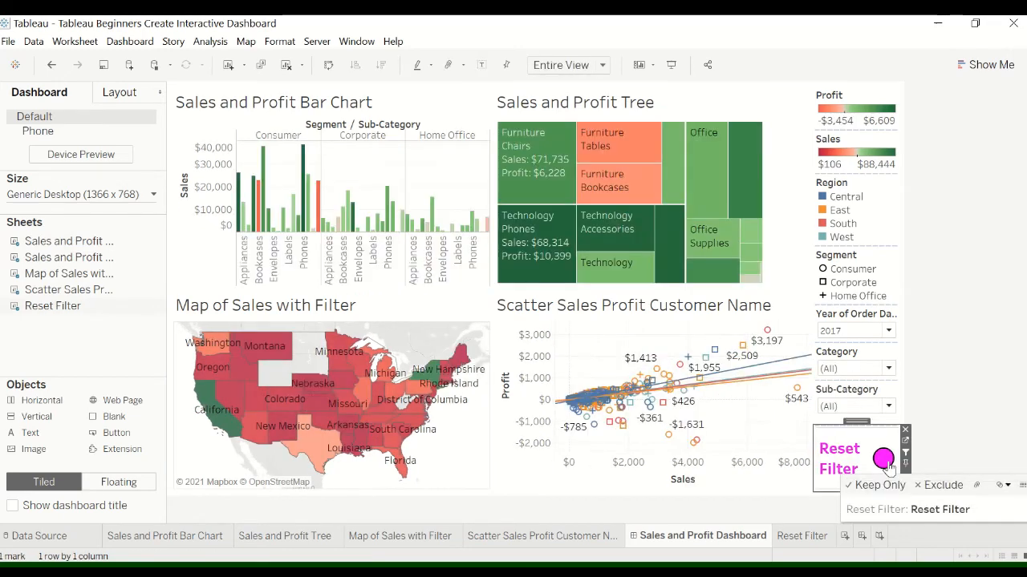
mouse_move(963, 331)
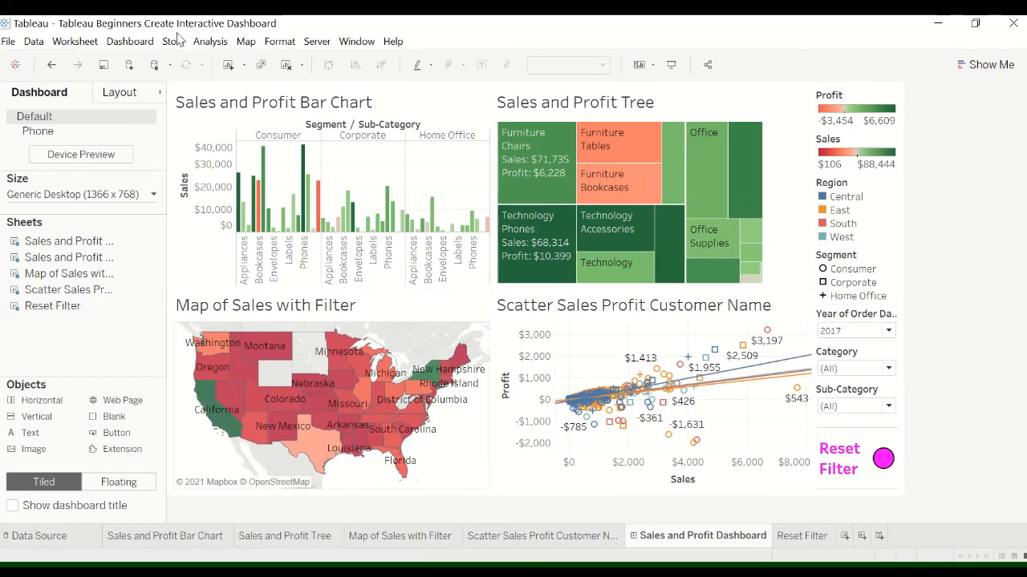
Review the existing Filter1 action in Dashboard > Actions and close it unchanged
click(129, 41)
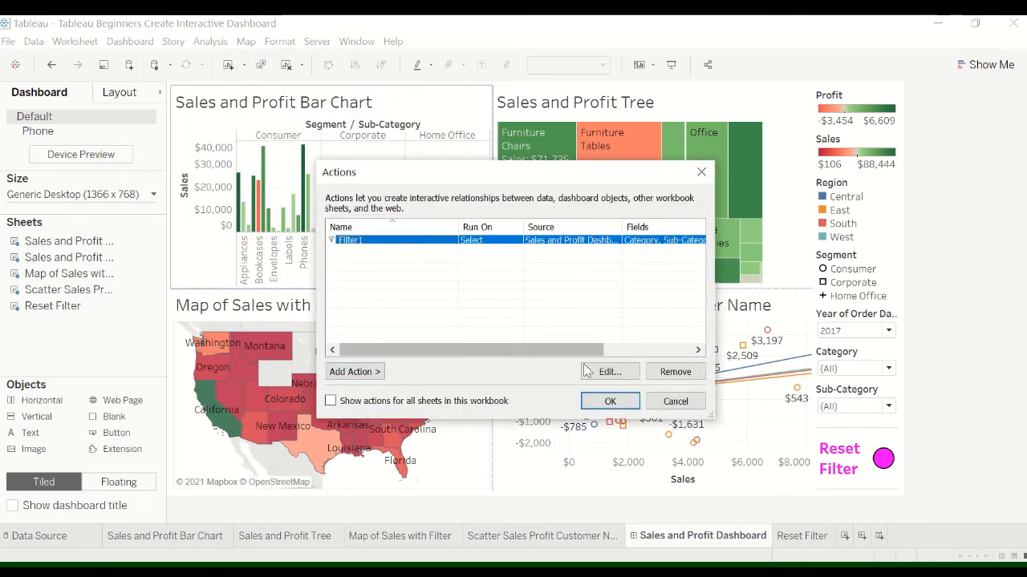
click(609, 371)
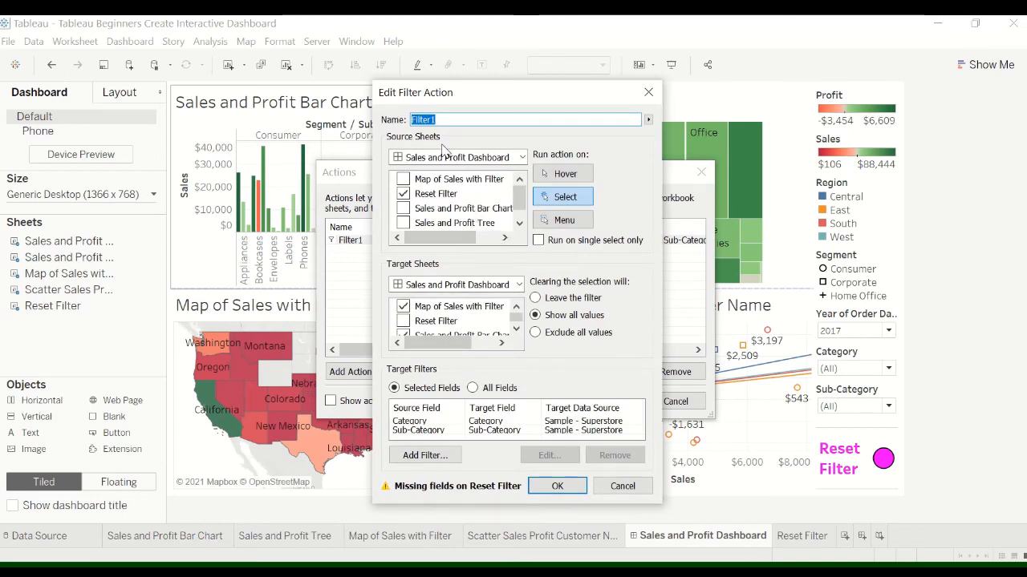
click(557, 485)
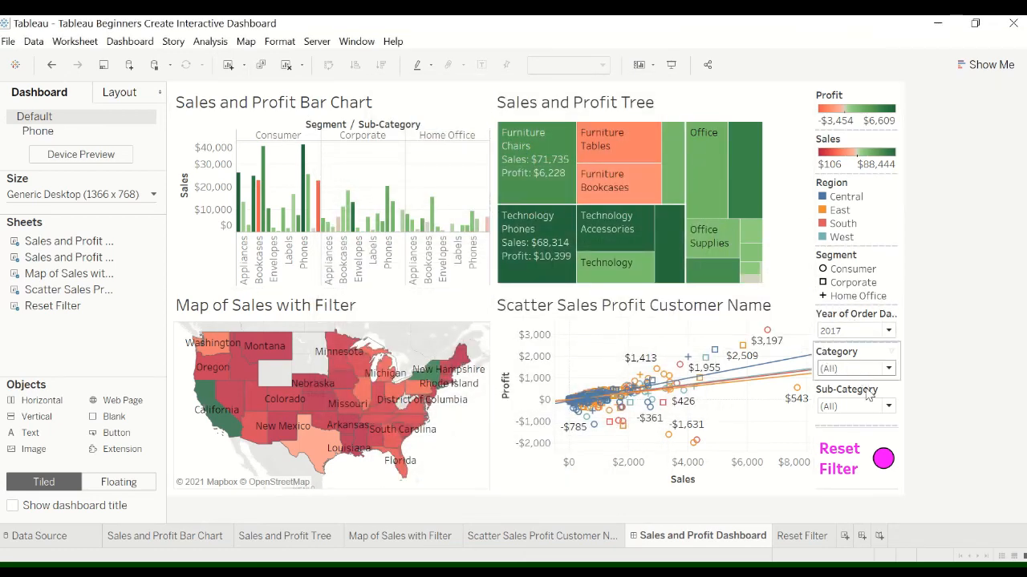
Filter the dashboard to Office Supplies, Labels and order year 2018
click(854, 368)
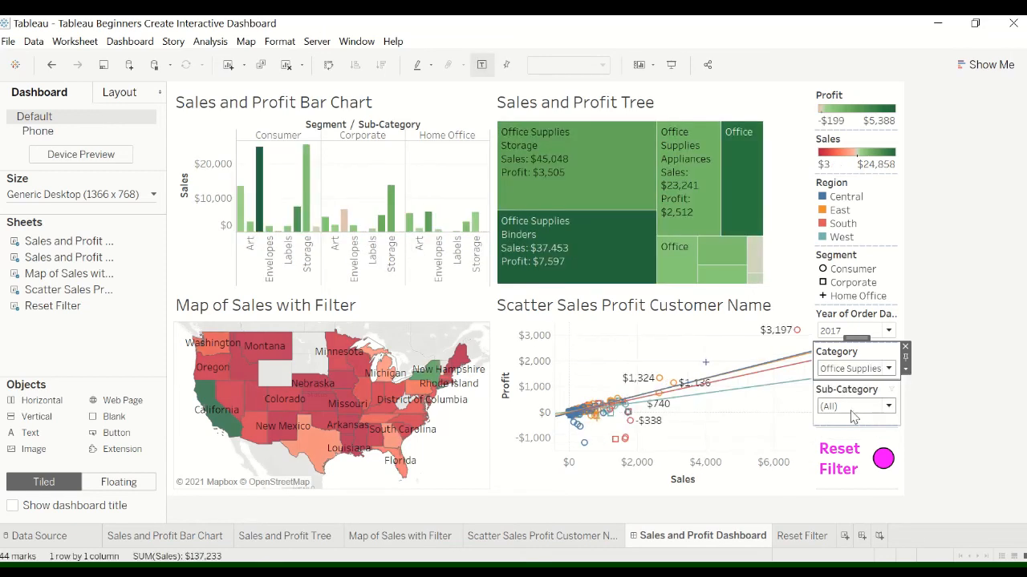
click(850, 406)
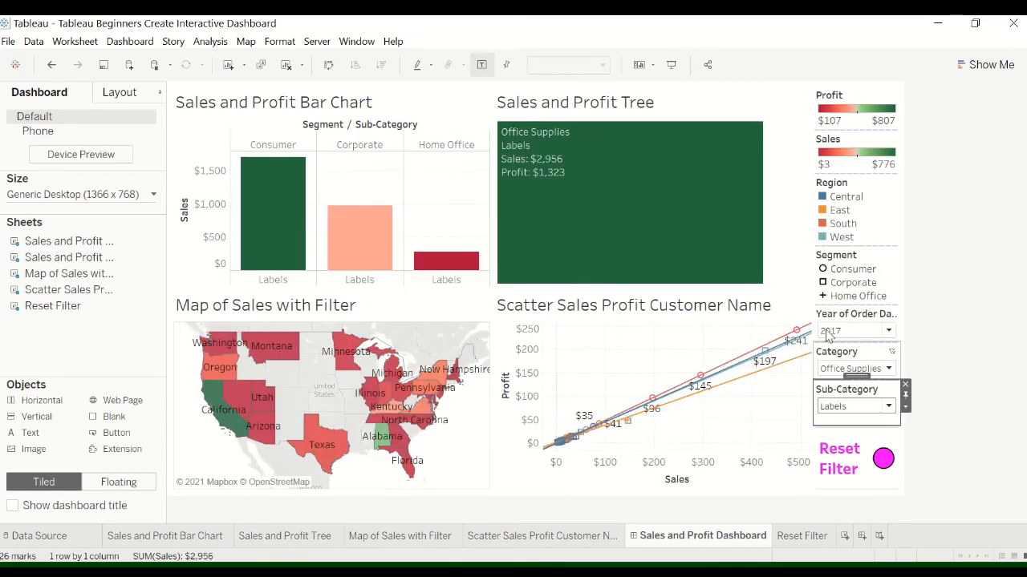
click(889, 330)
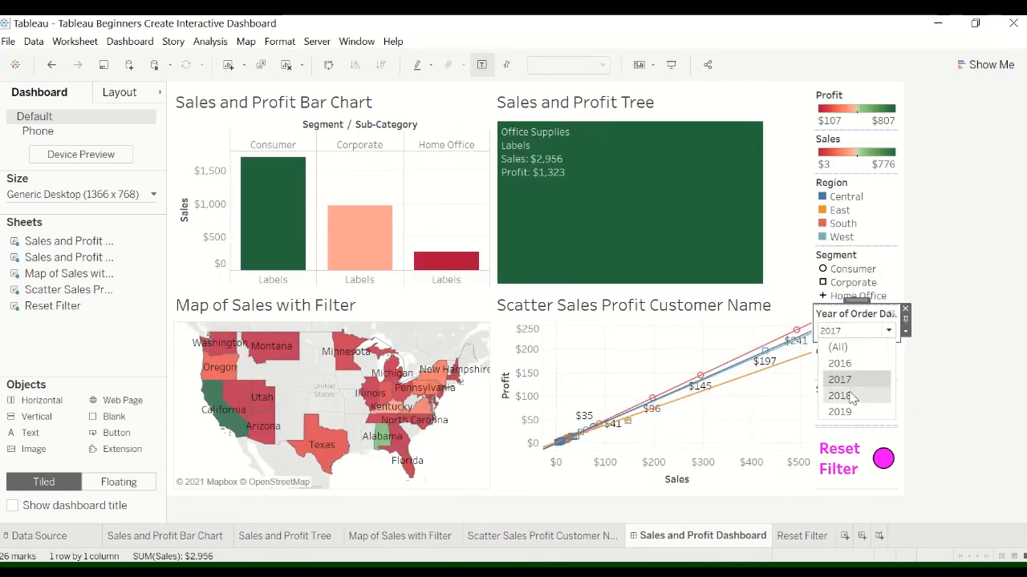
click(839, 395)
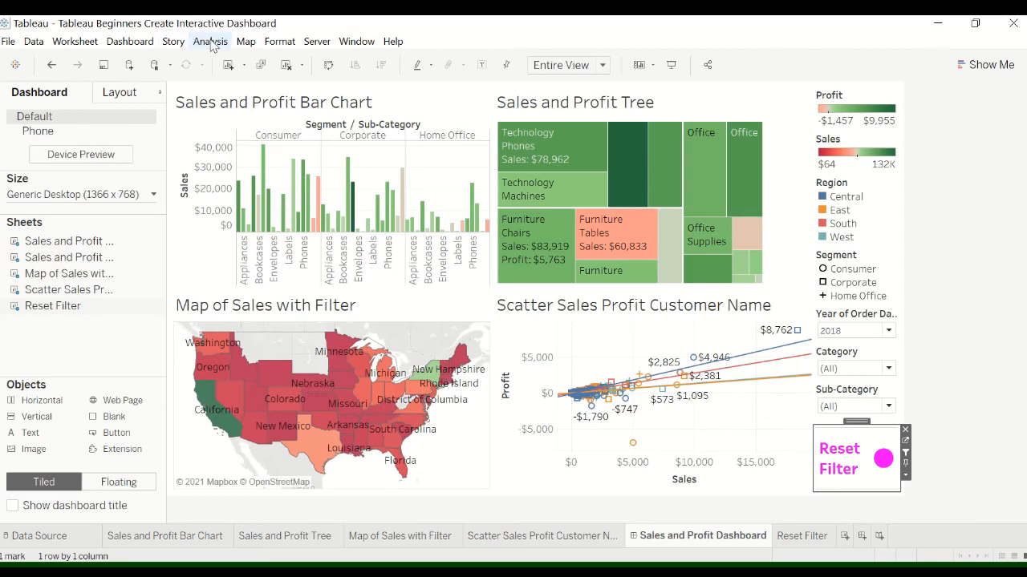
Rename the Filter1 dashboard action to 'Reset Filter Button'
click(129, 41)
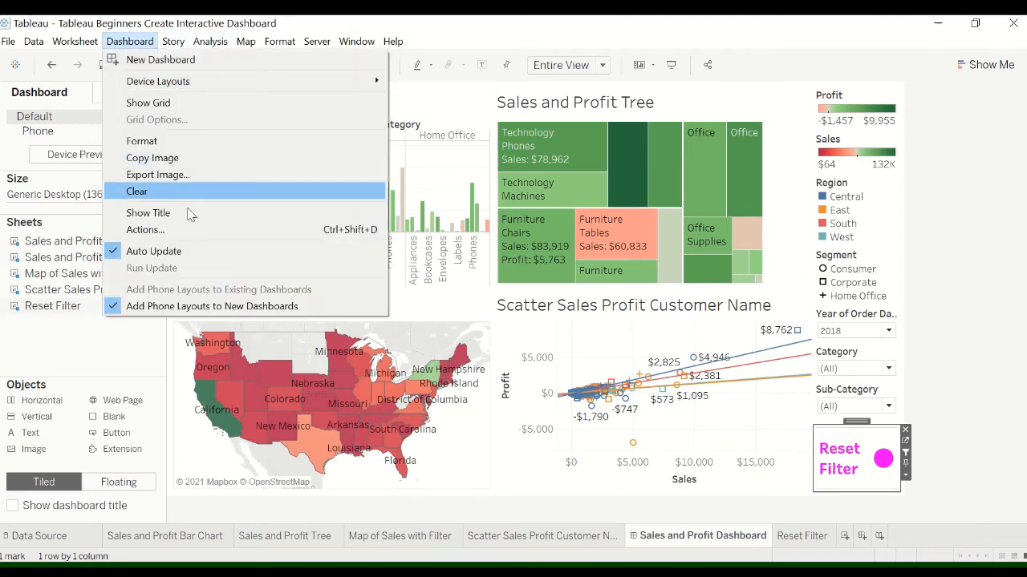
click(145, 231)
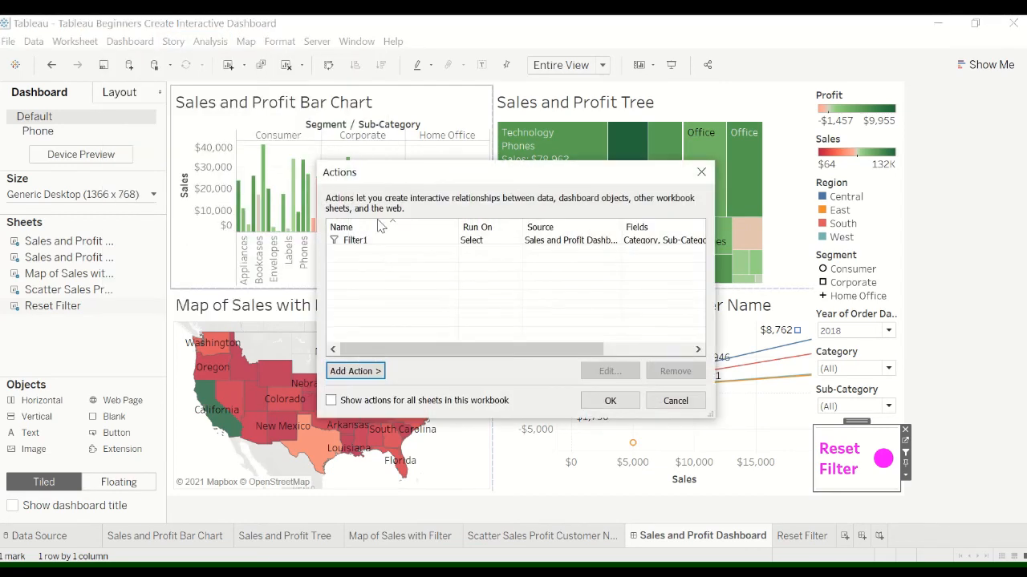
click(353, 239)
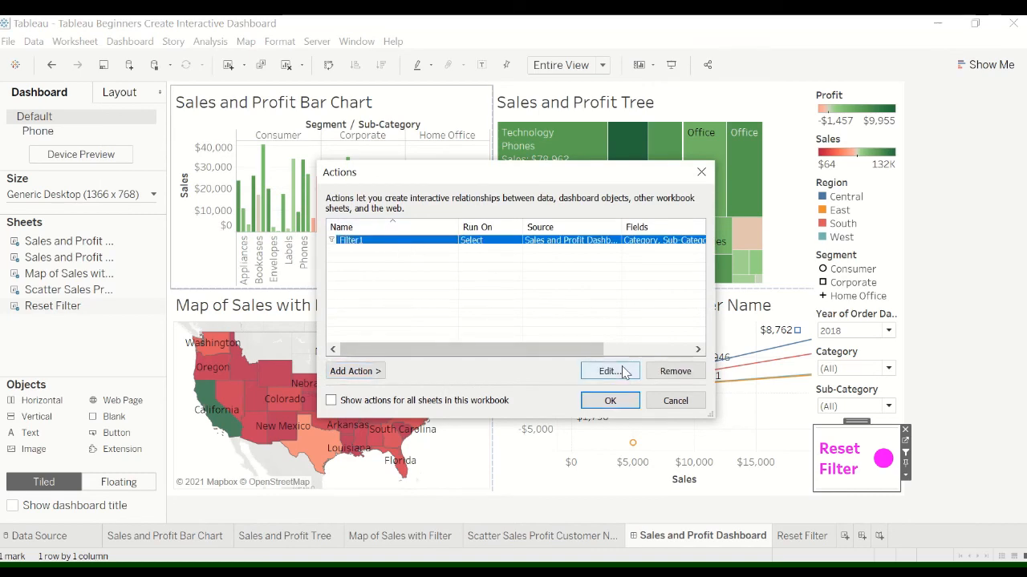
click(609, 370)
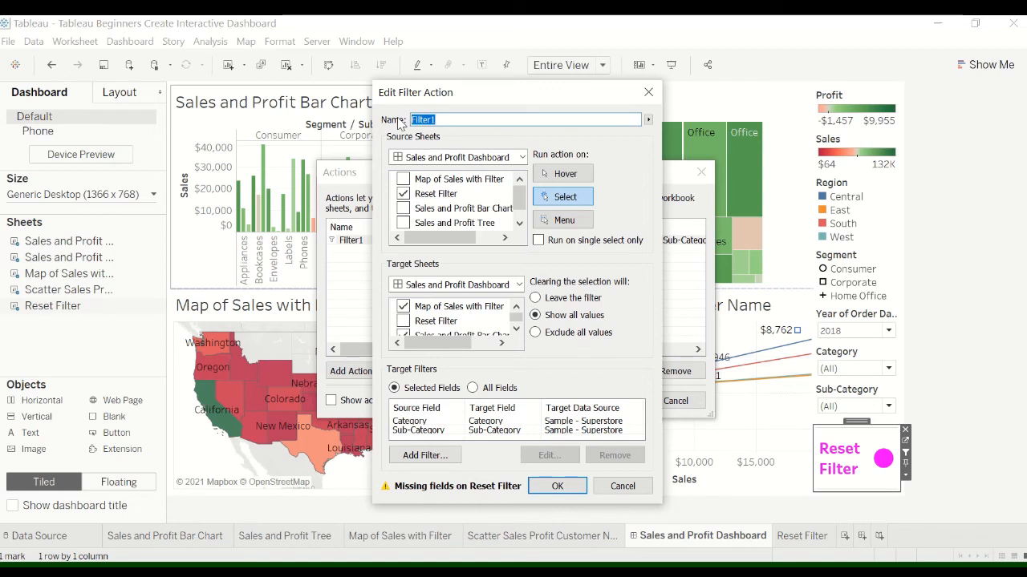
text(Reset Filter)
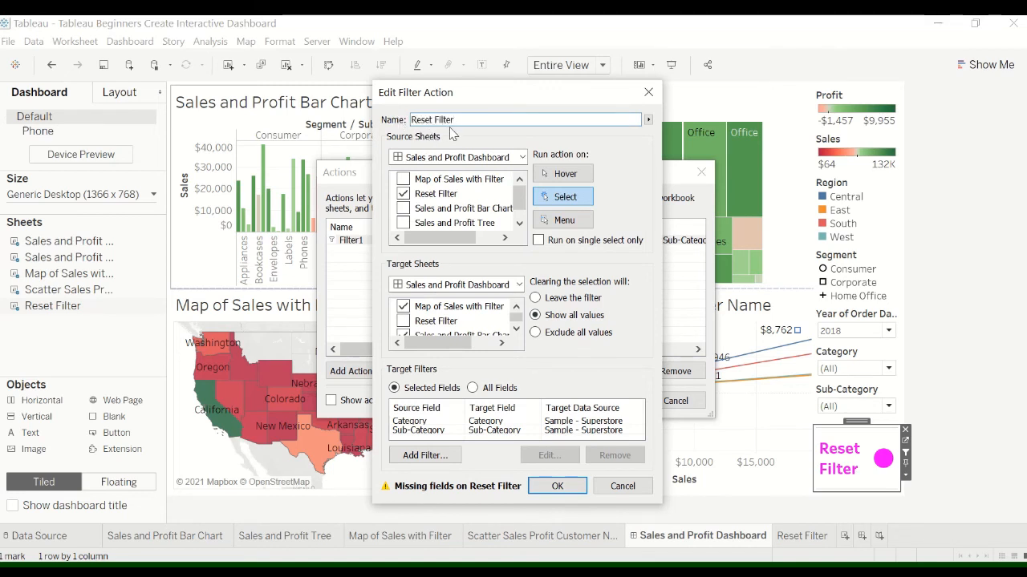
text(Button)
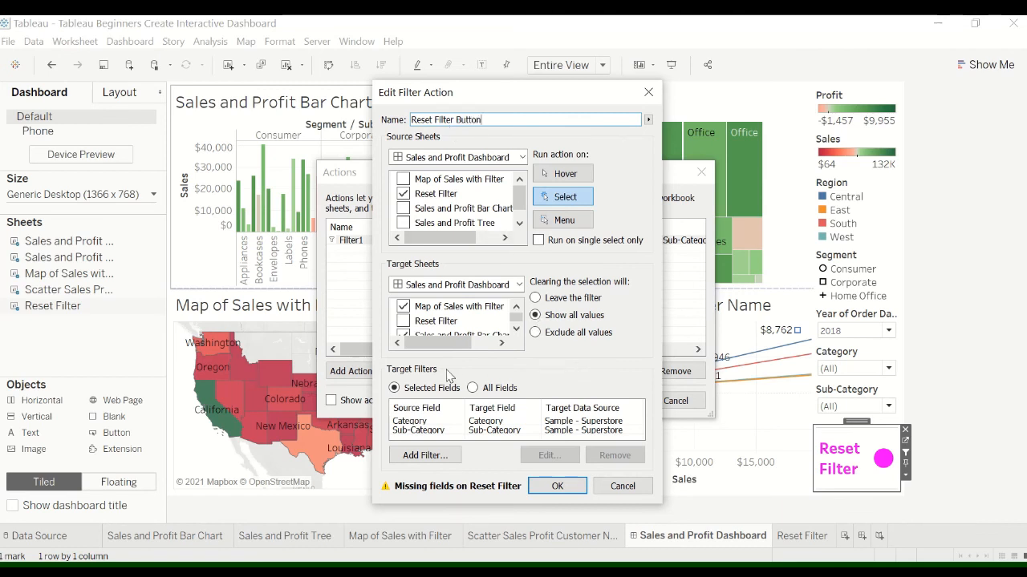
mouse_move(438, 433)
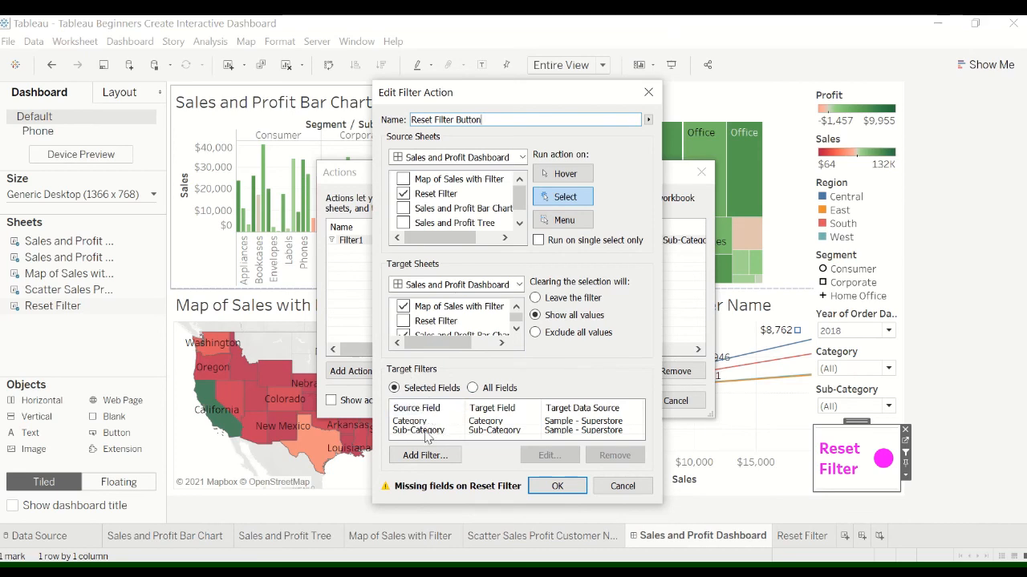
Add a YEAR(Order Date) target filter so the action also clears the order year
click(424, 455)
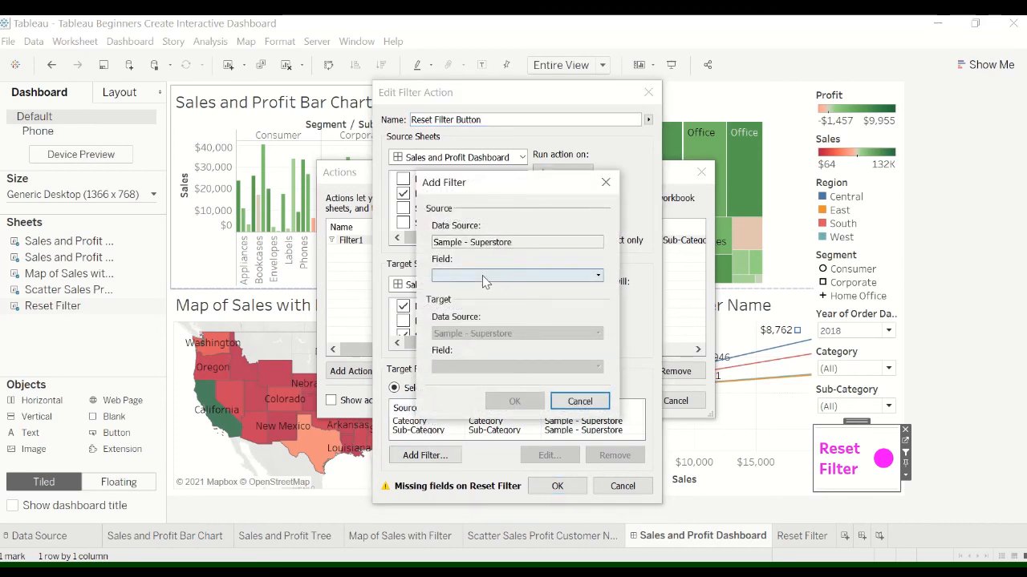
click(597, 275)
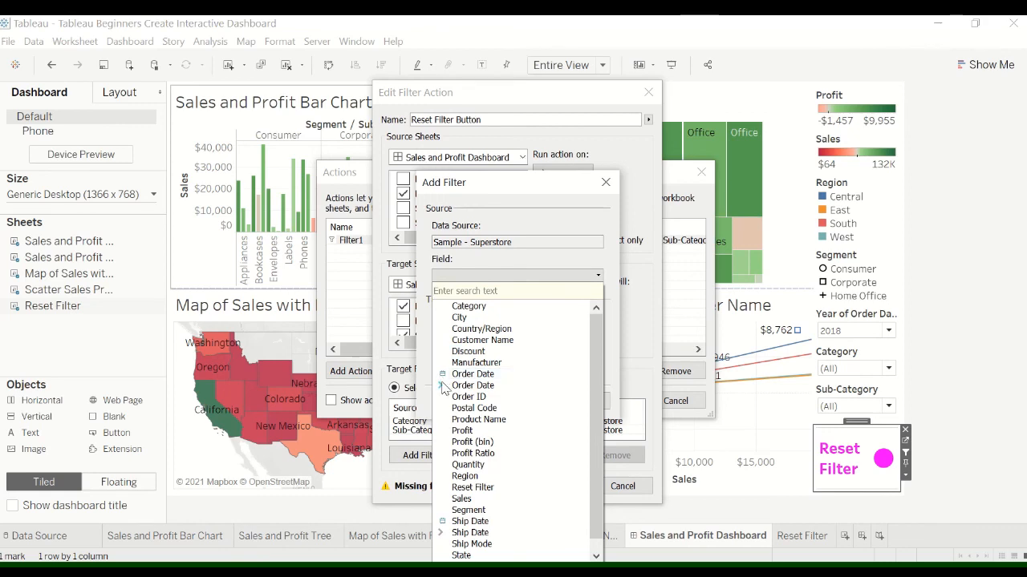
click(472, 374)
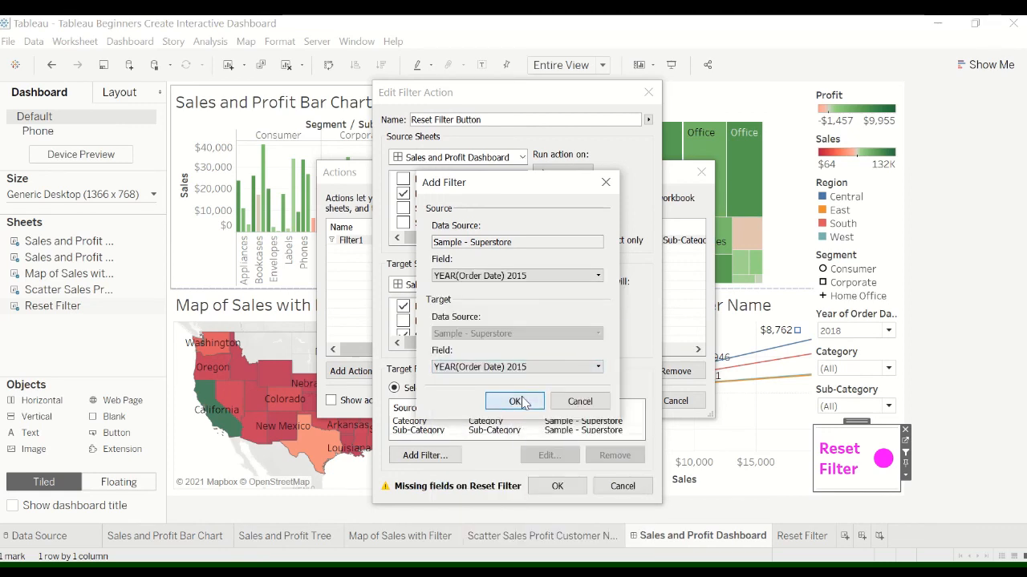
click(515, 401)
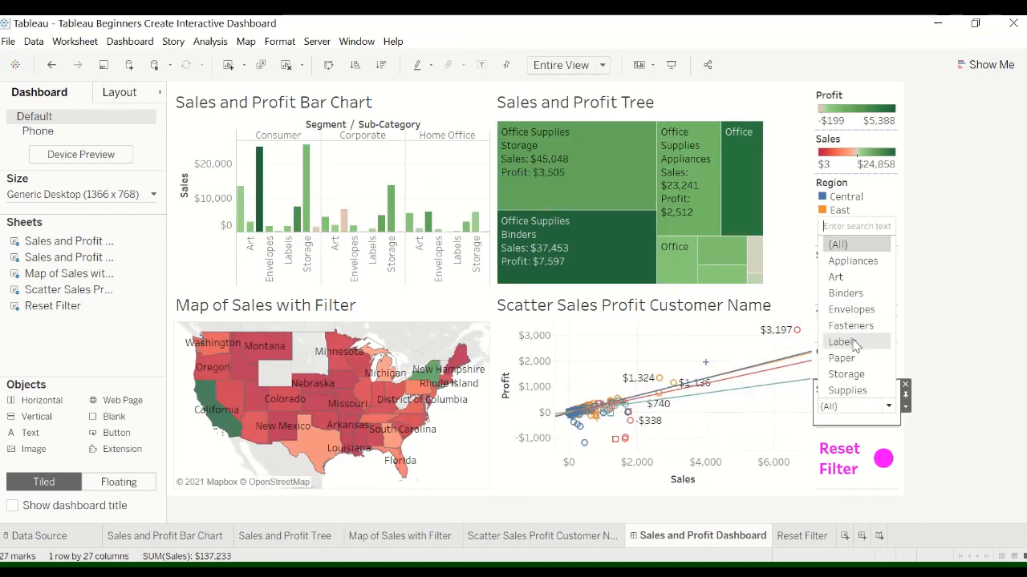
Choose Labels as the sub-category before resetting all three filters to (All)
click(842, 342)
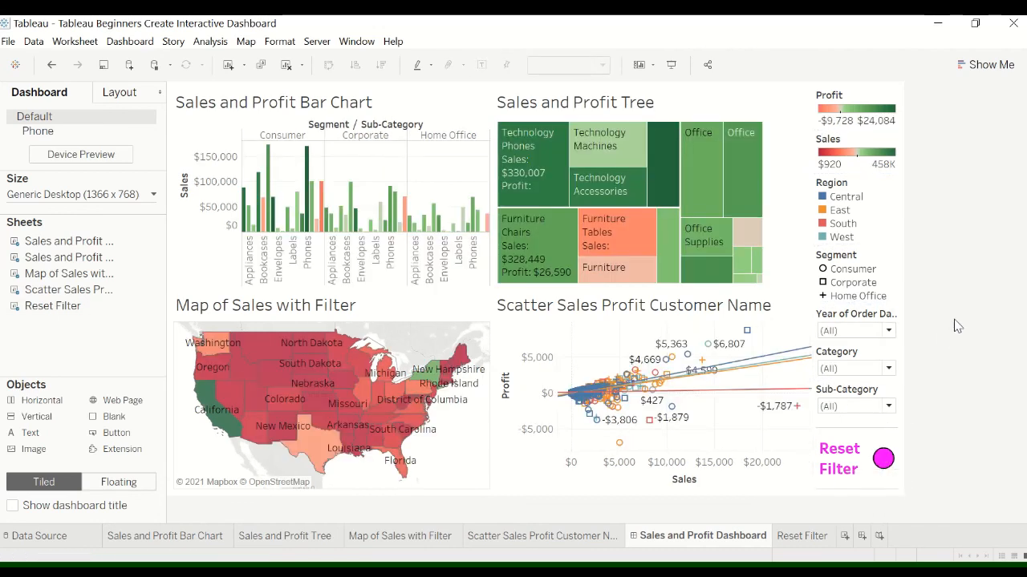
mouse_move(882, 459)
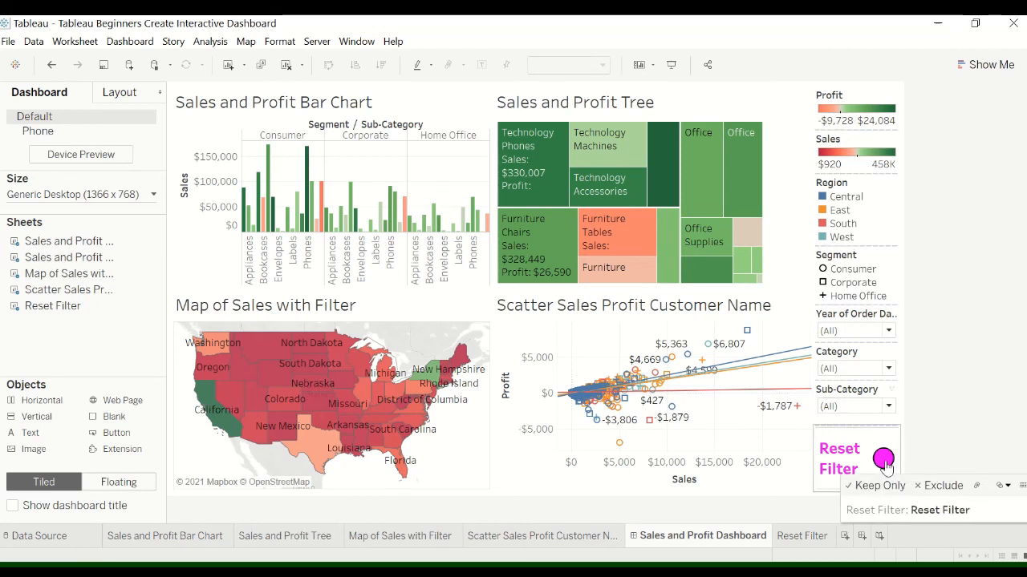
mouse_move(926, 361)
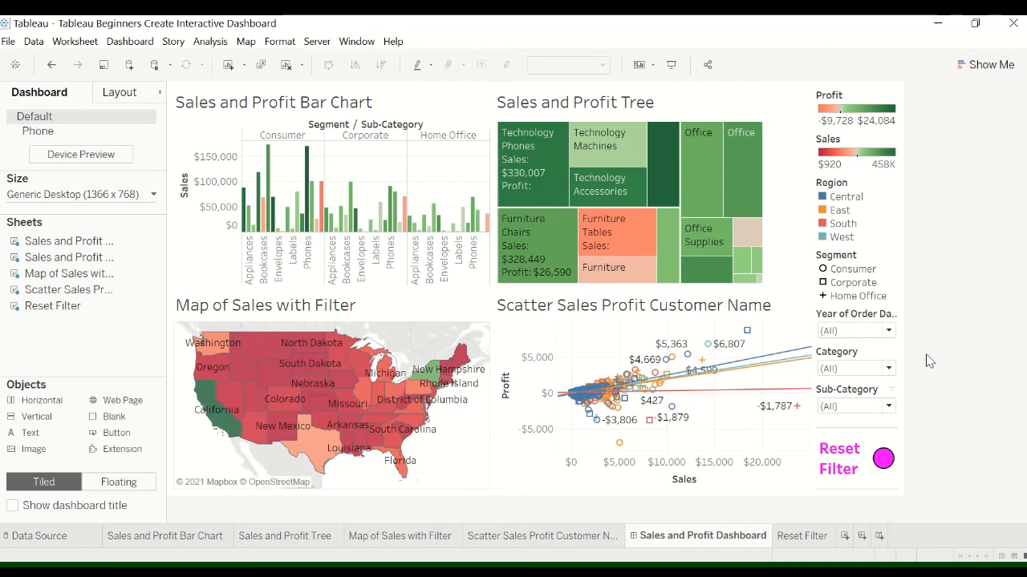
mouse_move(928, 359)
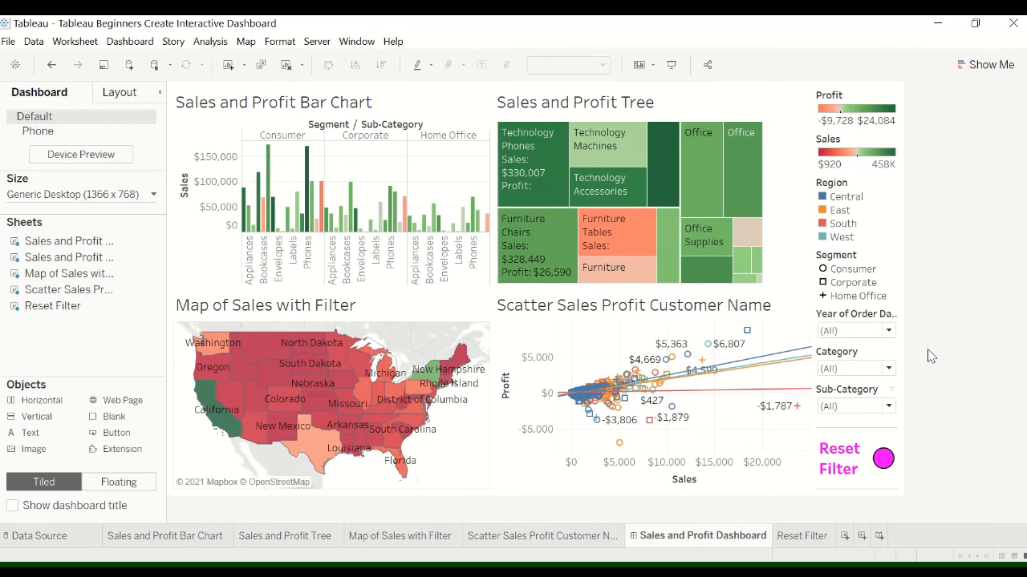
mouse_move(993, 249)
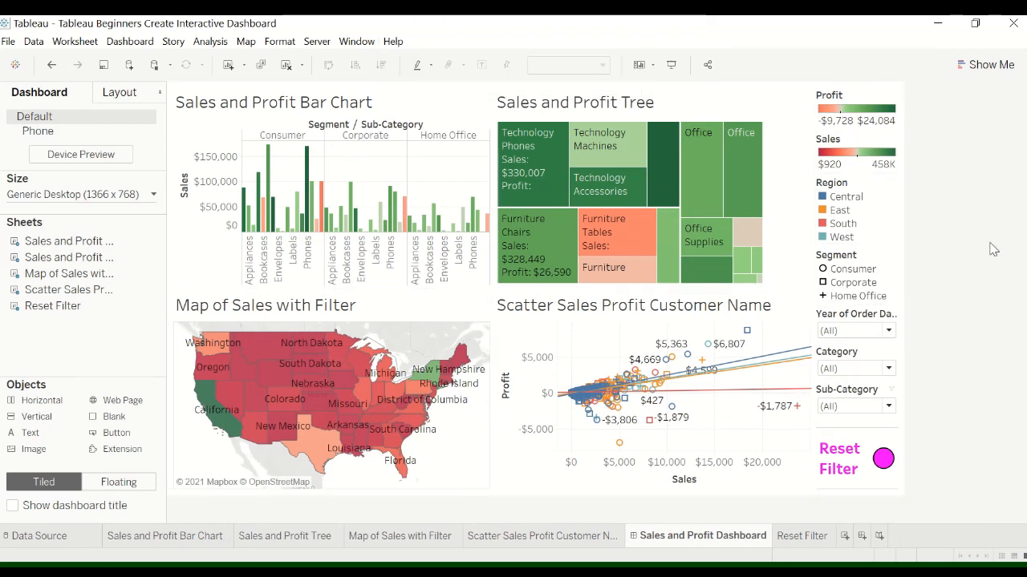
mouse_move(1000, 243)
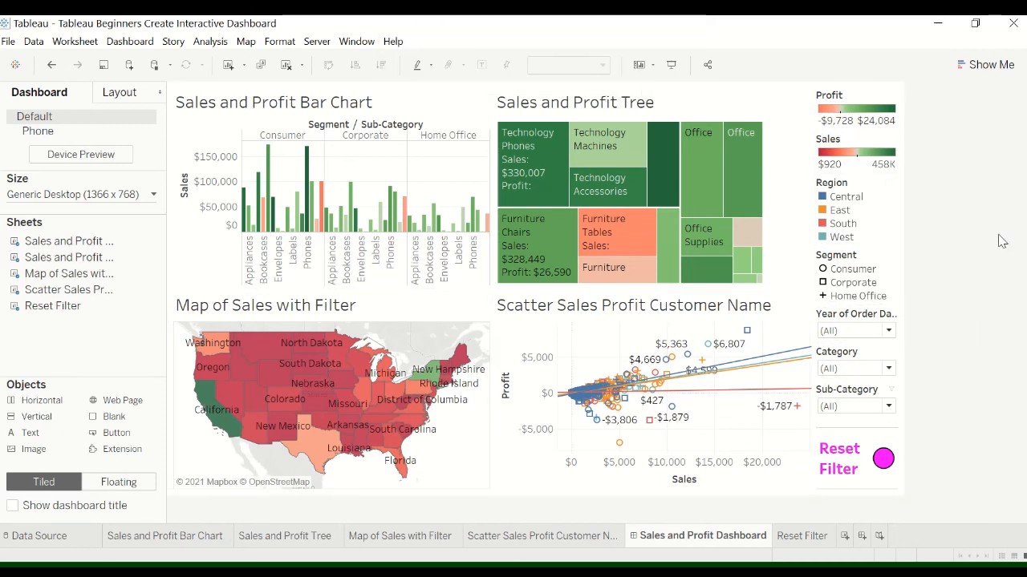